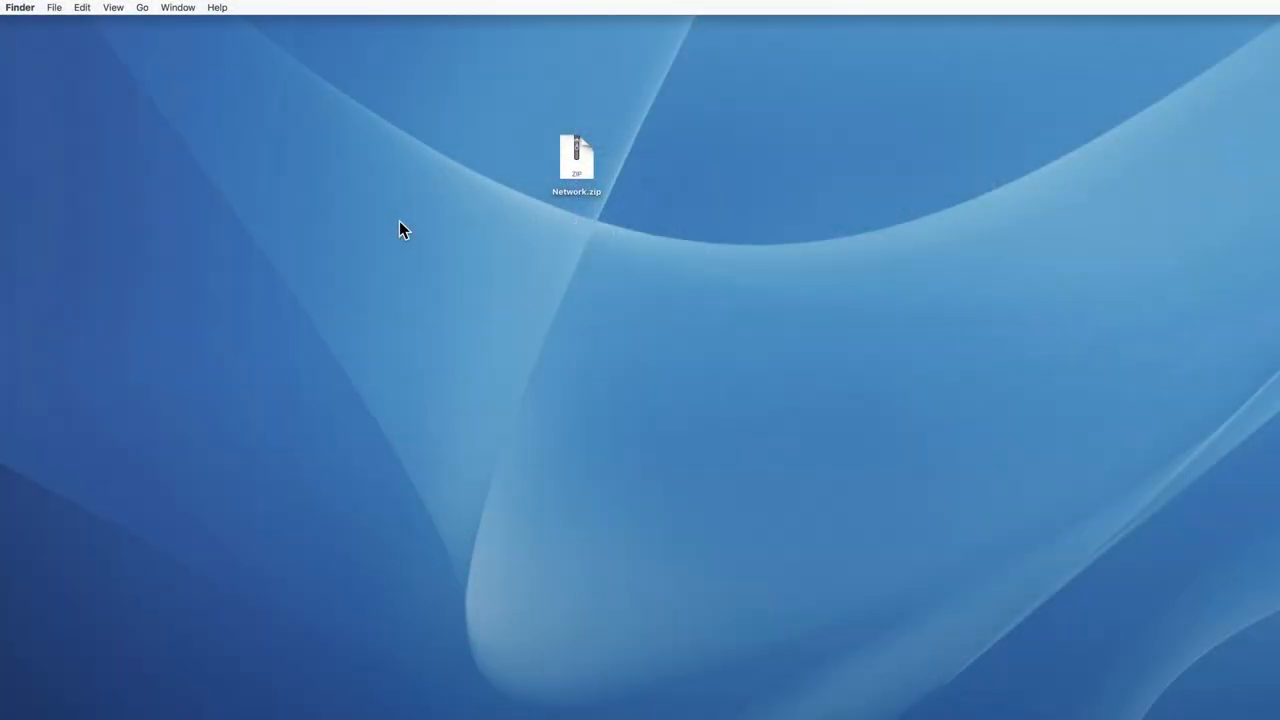
# - Extract Network.zip and open the resulting Network folder with the project files and footage
pyautogui.click(576, 156)
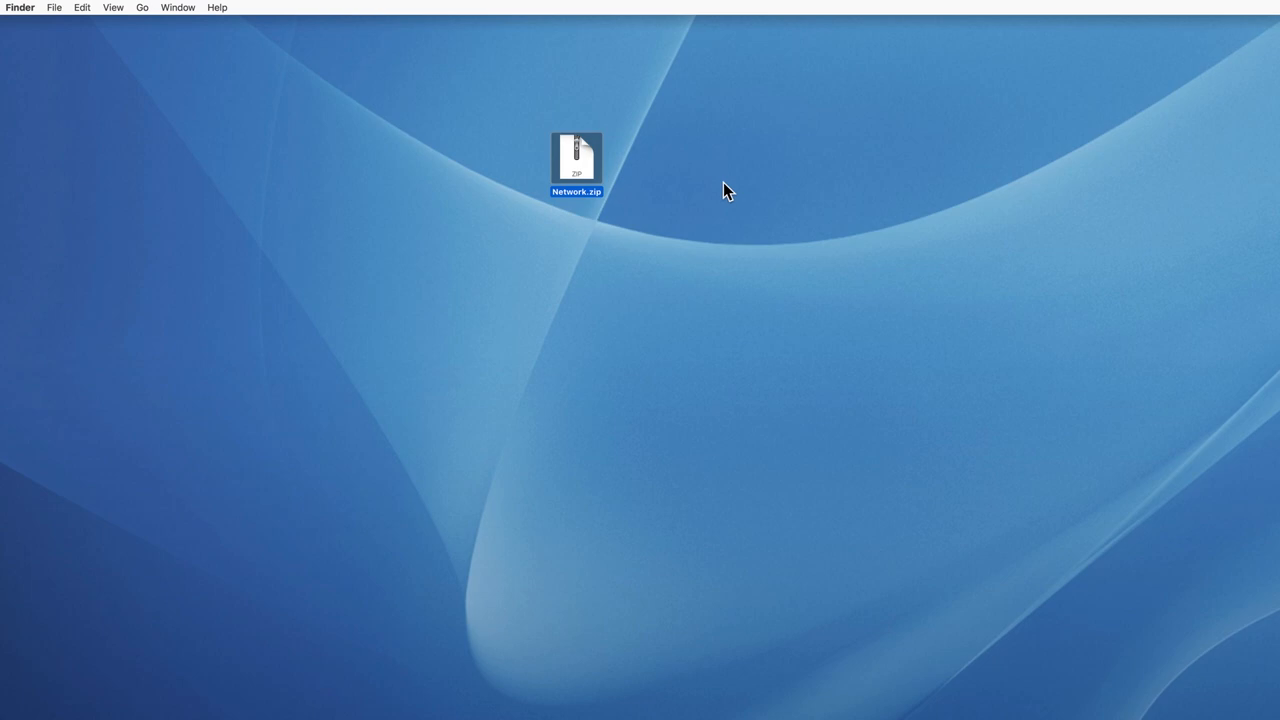
pyautogui.moveTo(586, 164)
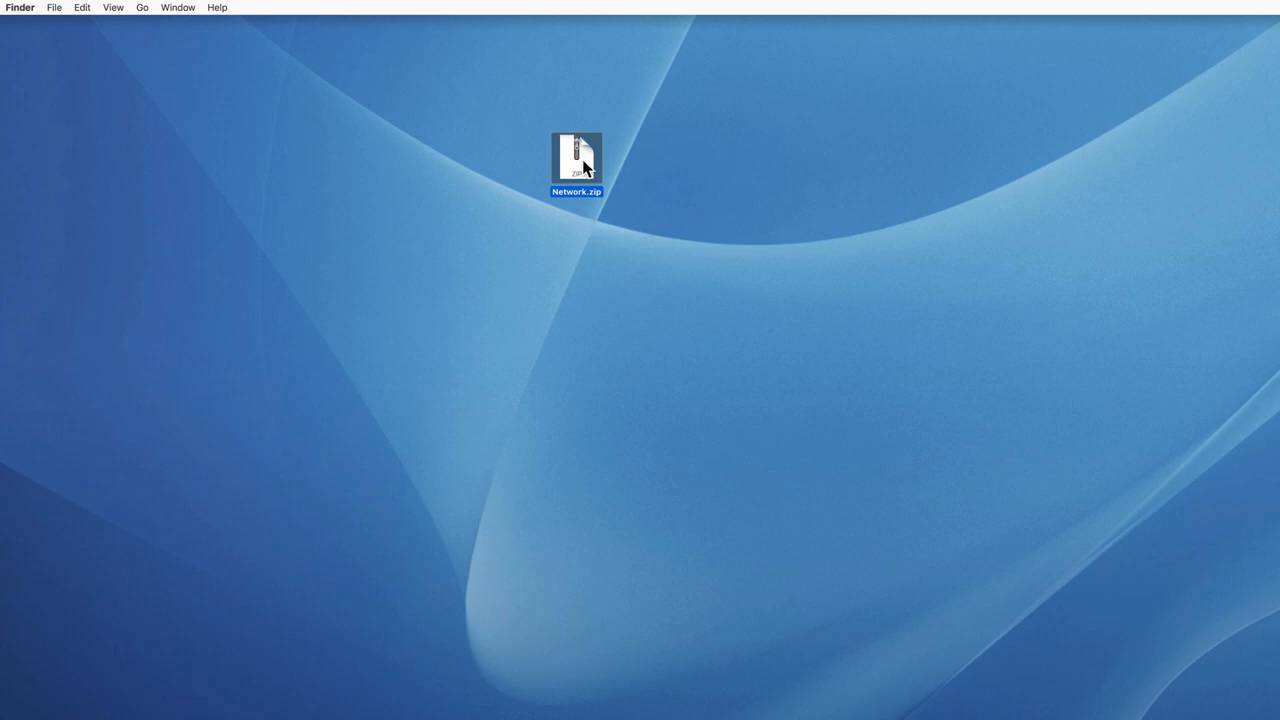
pyautogui.rightClick(578, 160)
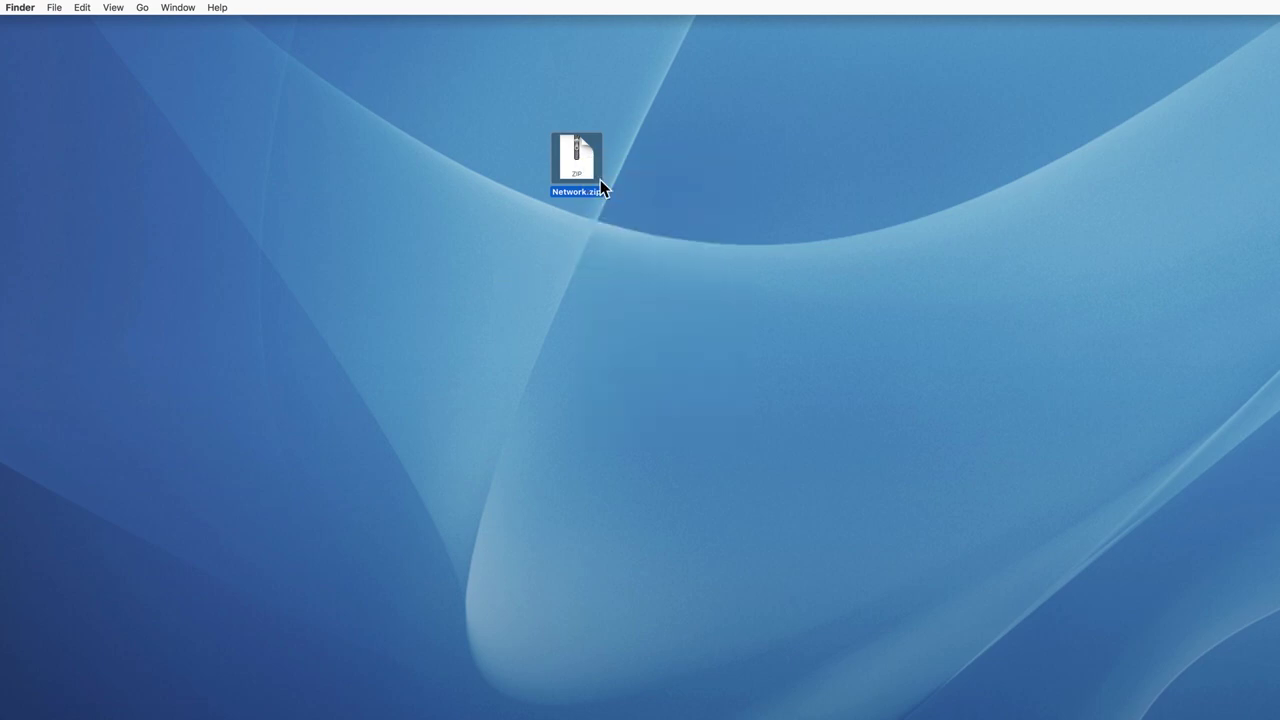
pyautogui.doubleClick(572, 156)
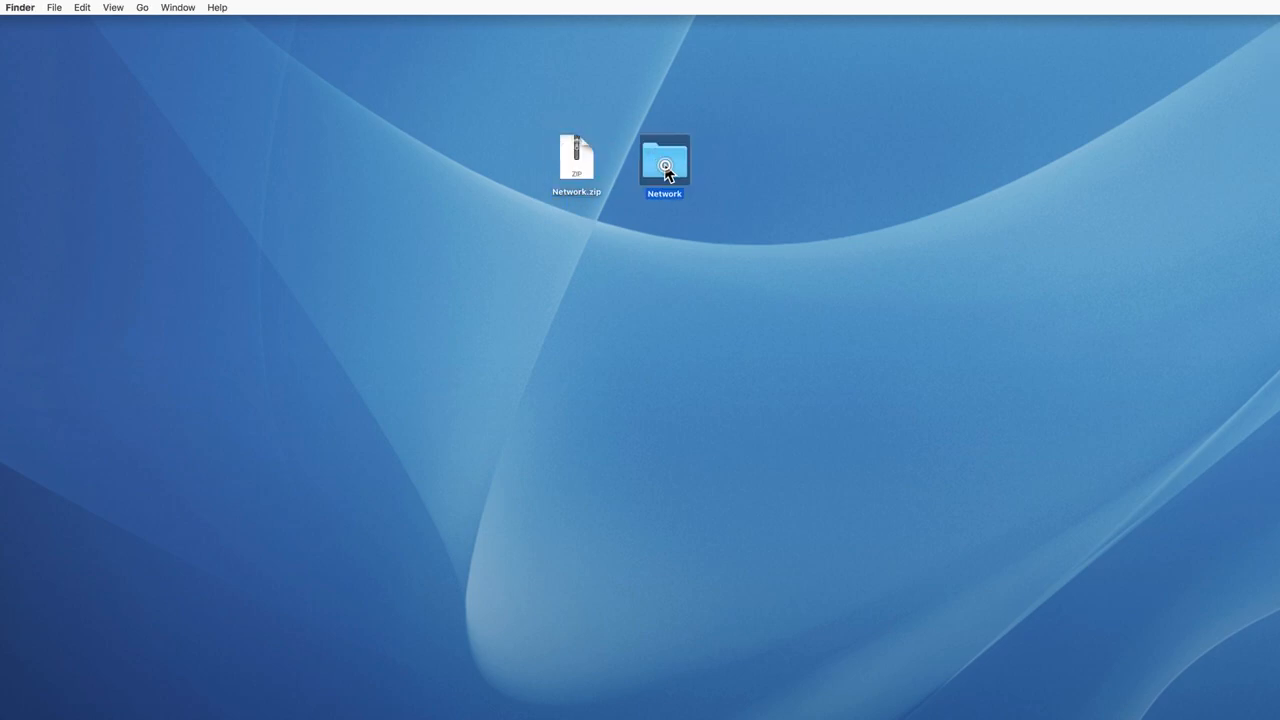
pyautogui.doubleClick(666, 160)
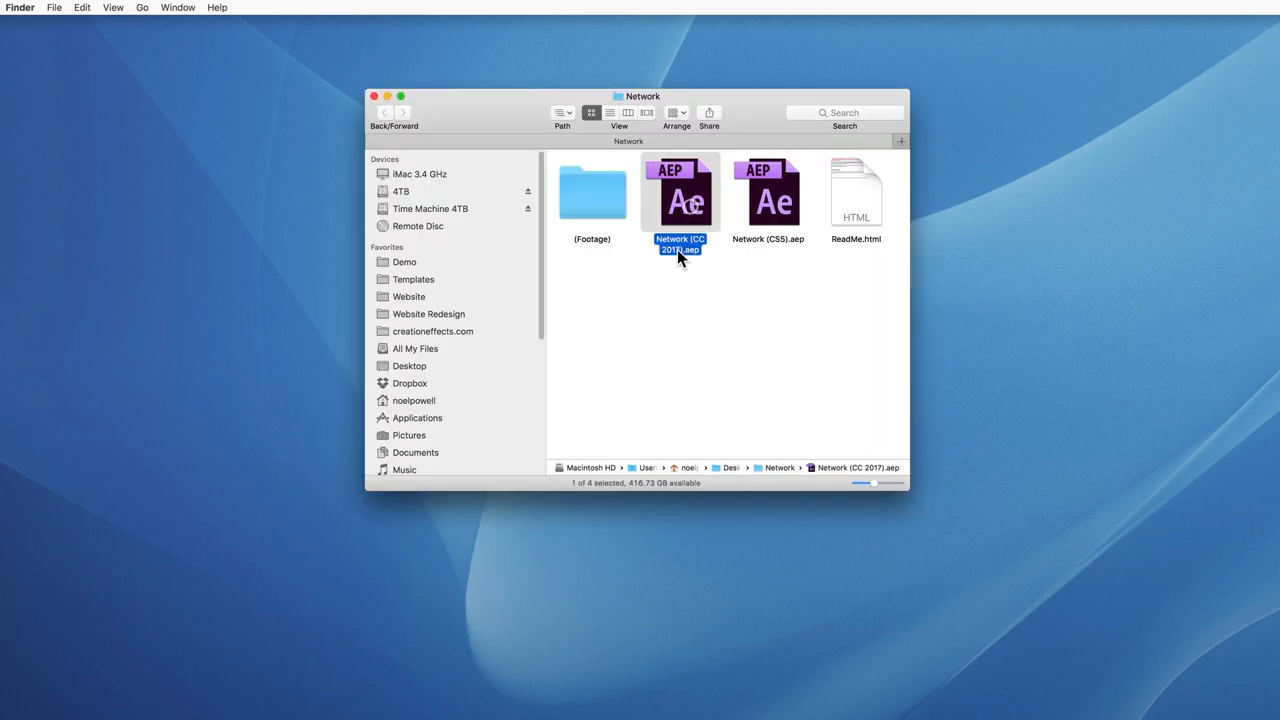
# - Open Network (CC 2017).aep and briefly browse File > Import without importing anything
pyautogui.doubleClick(680, 192)
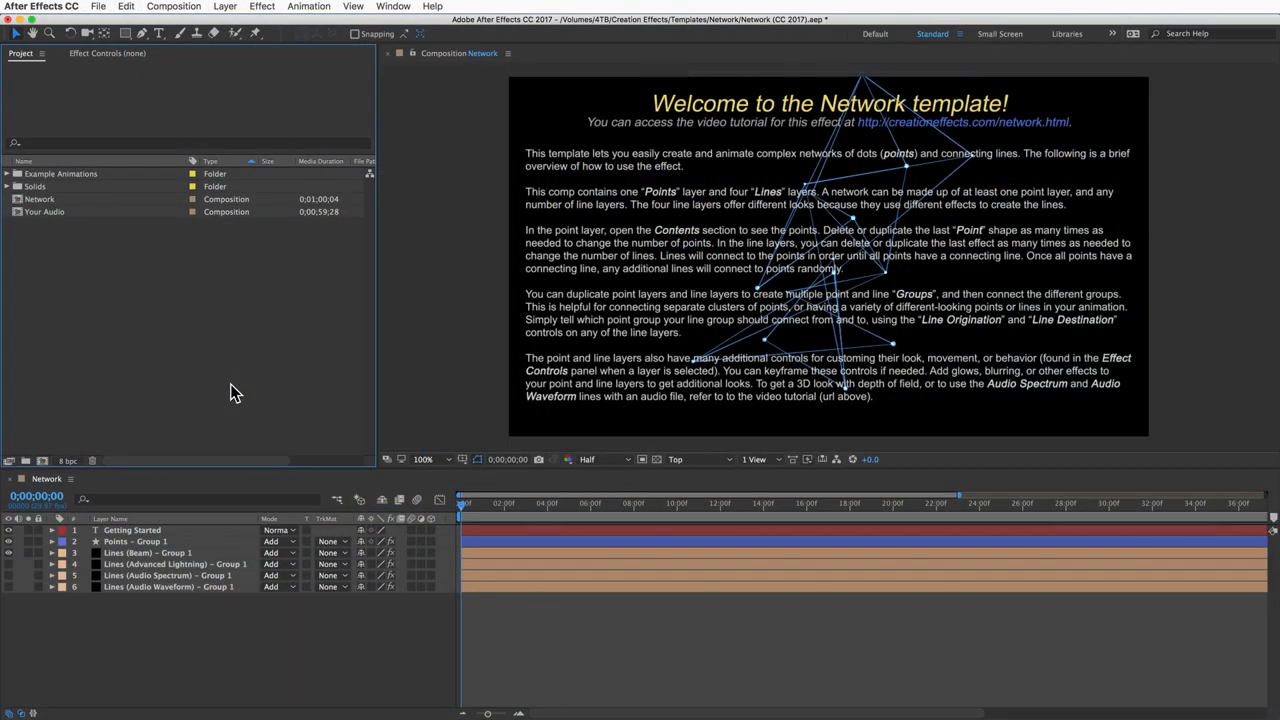
pyautogui.moveTo(100, 10)
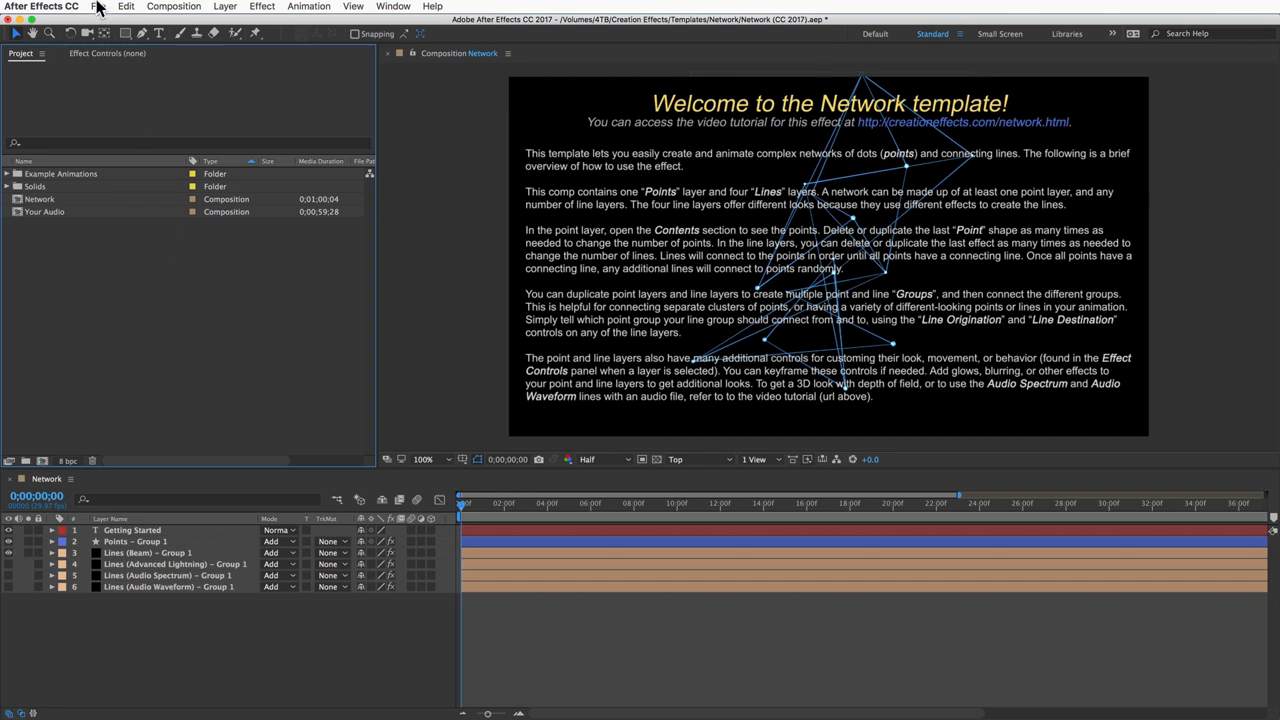
pyautogui.click(108, 10)
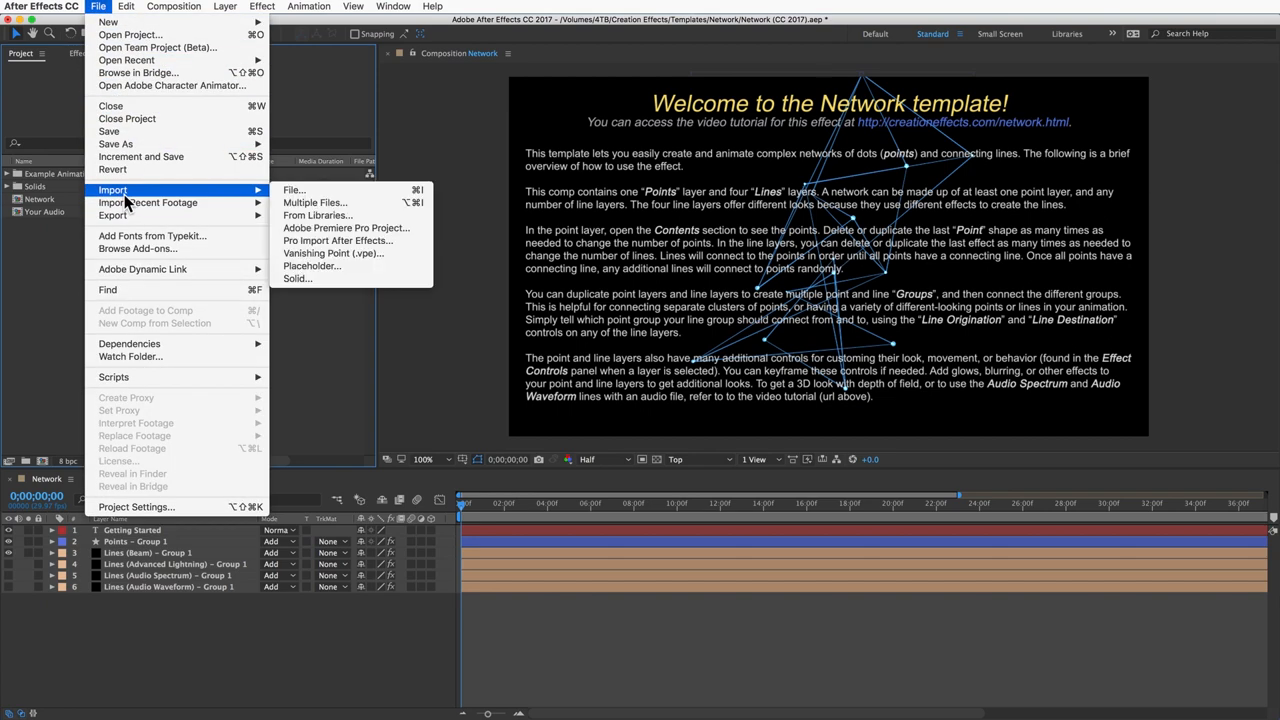
pyautogui.click(294, 190)
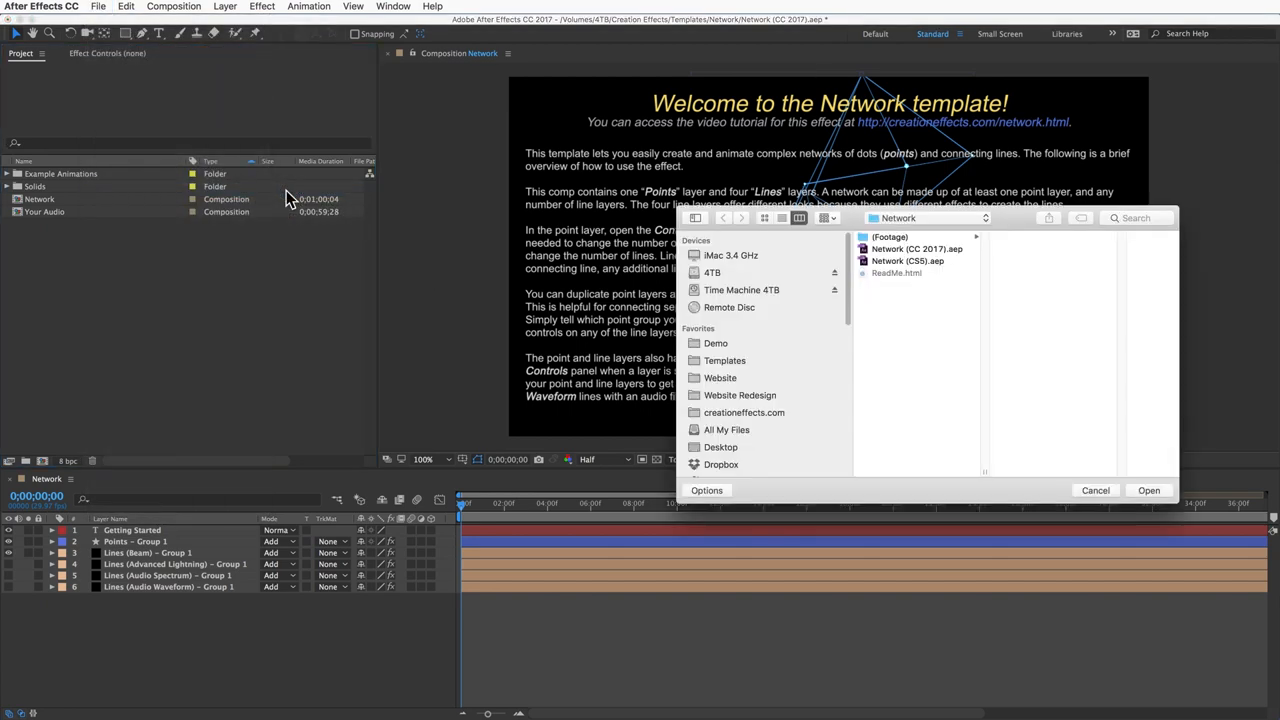
pyautogui.click(914, 248)
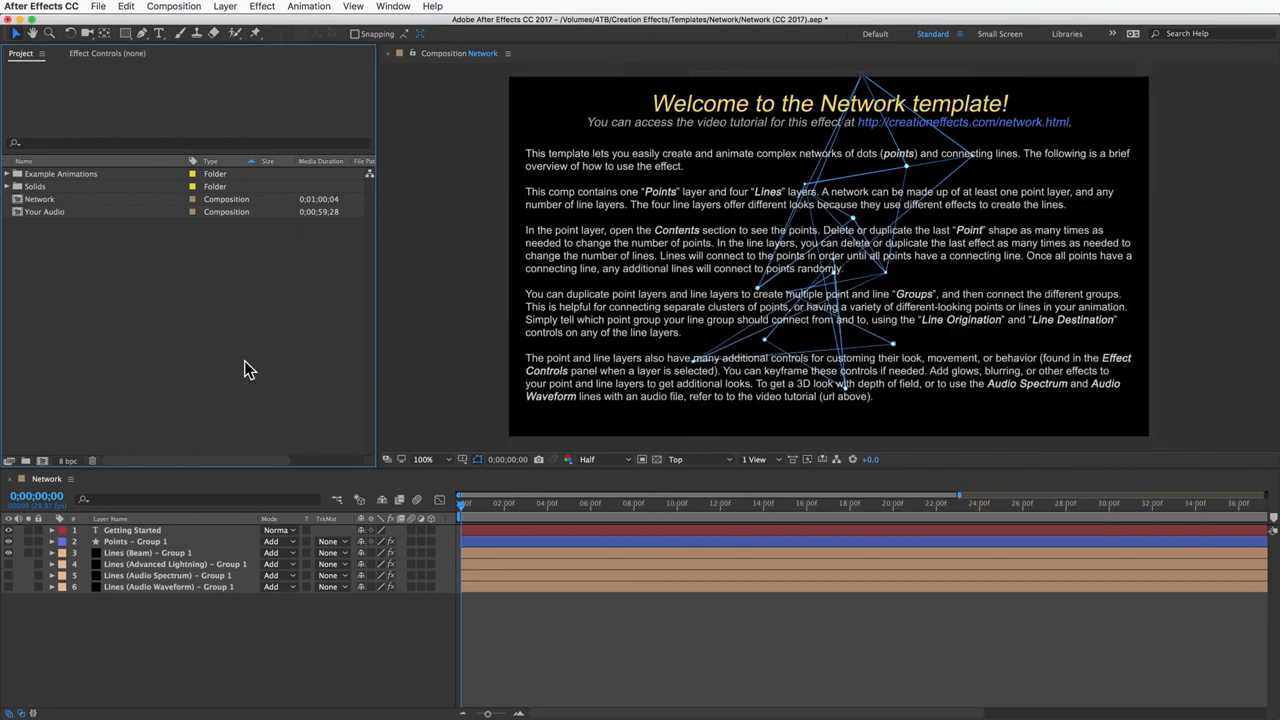
# - Browse the Example Animations folder, view the Your Audio comp's example layer, then return to the Network comp
pyautogui.click(62, 172)
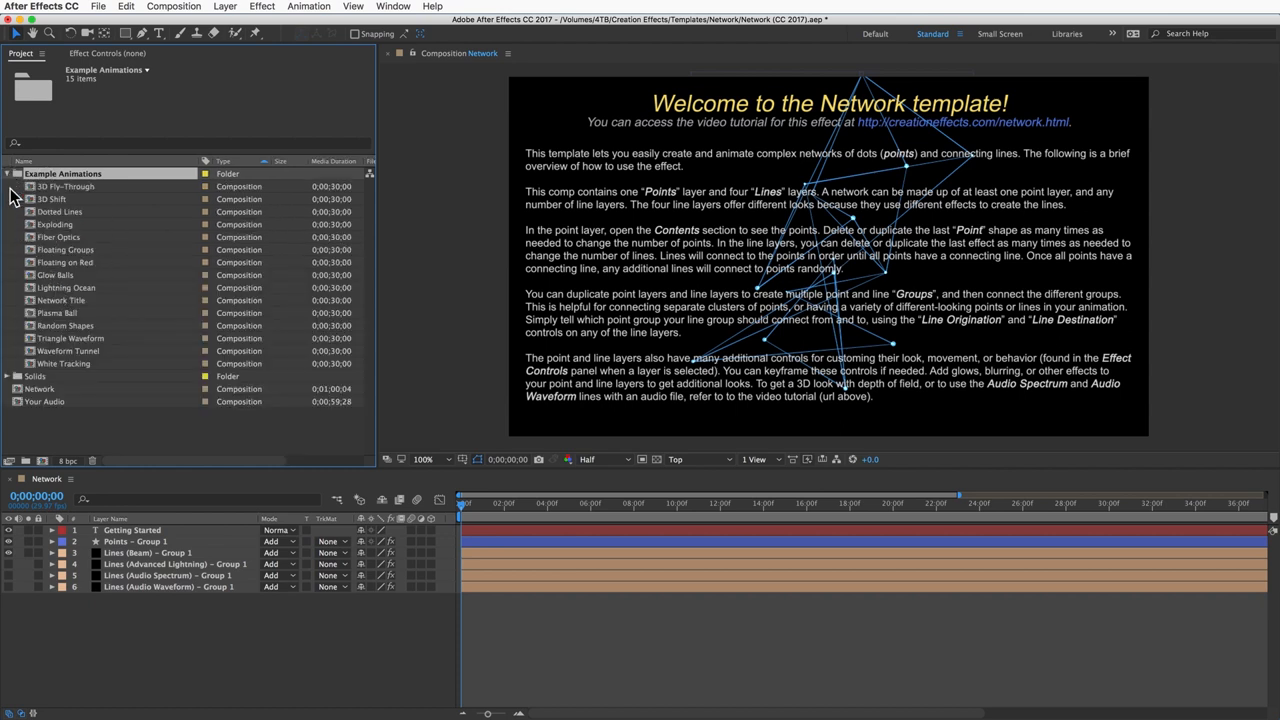
pyautogui.click(12, 172)
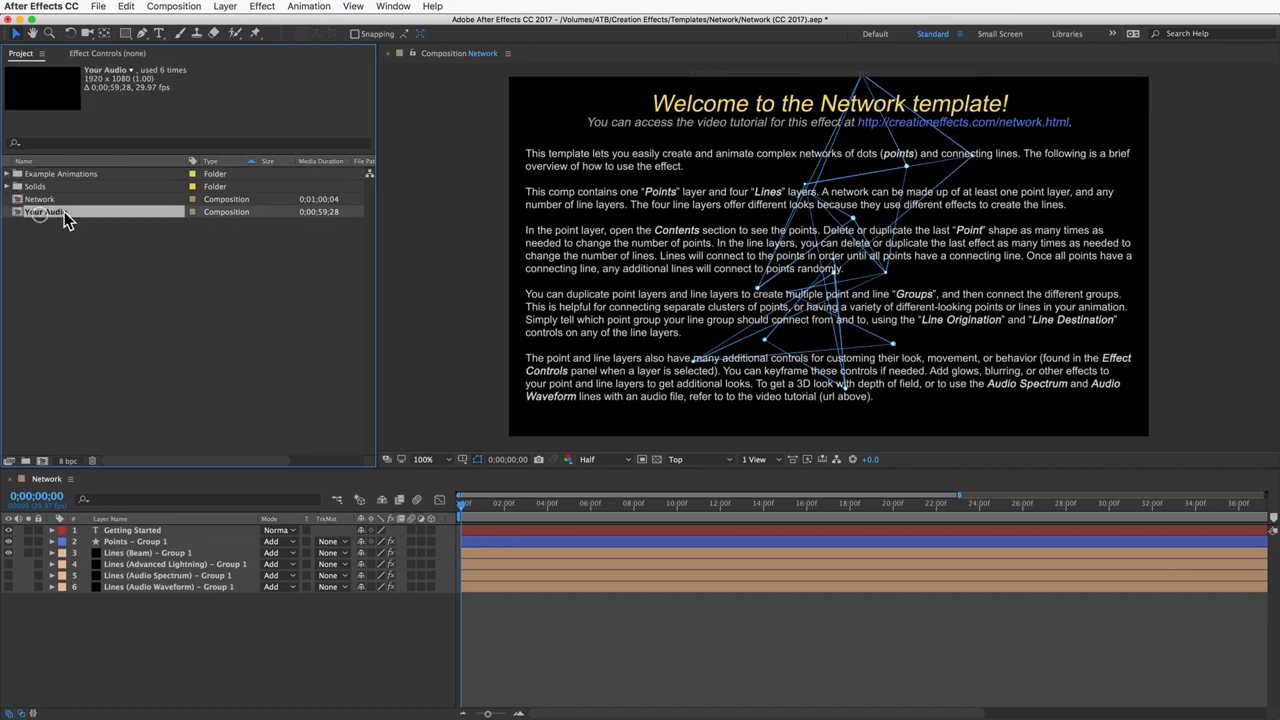
pyautogui.doubleClick(44, 212)
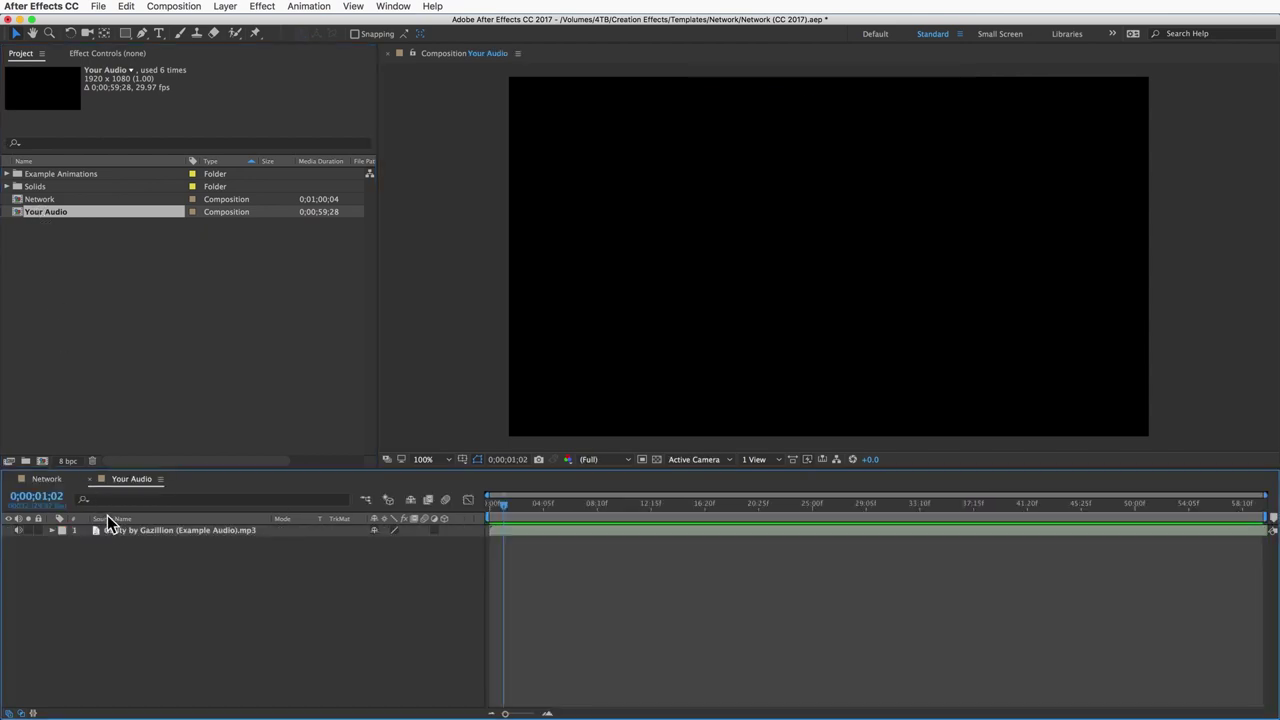
pyautogui.click(180, 530)
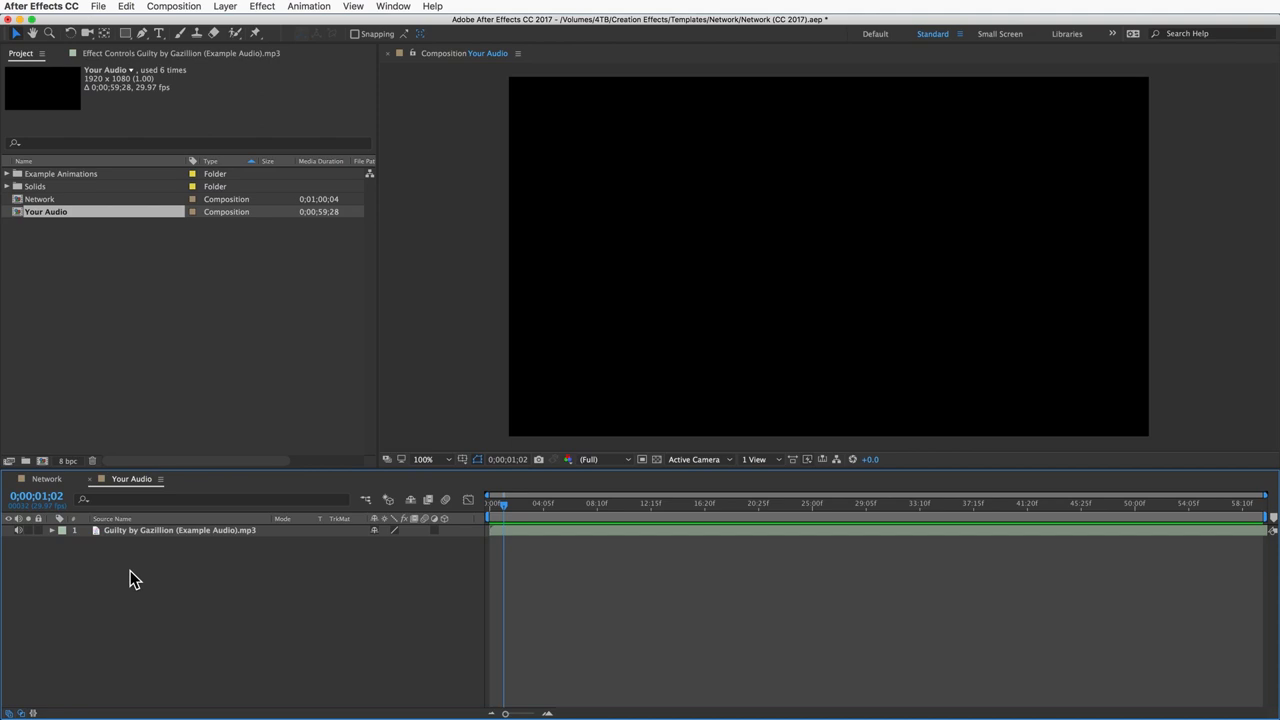
pyautogui.click(44, 480)
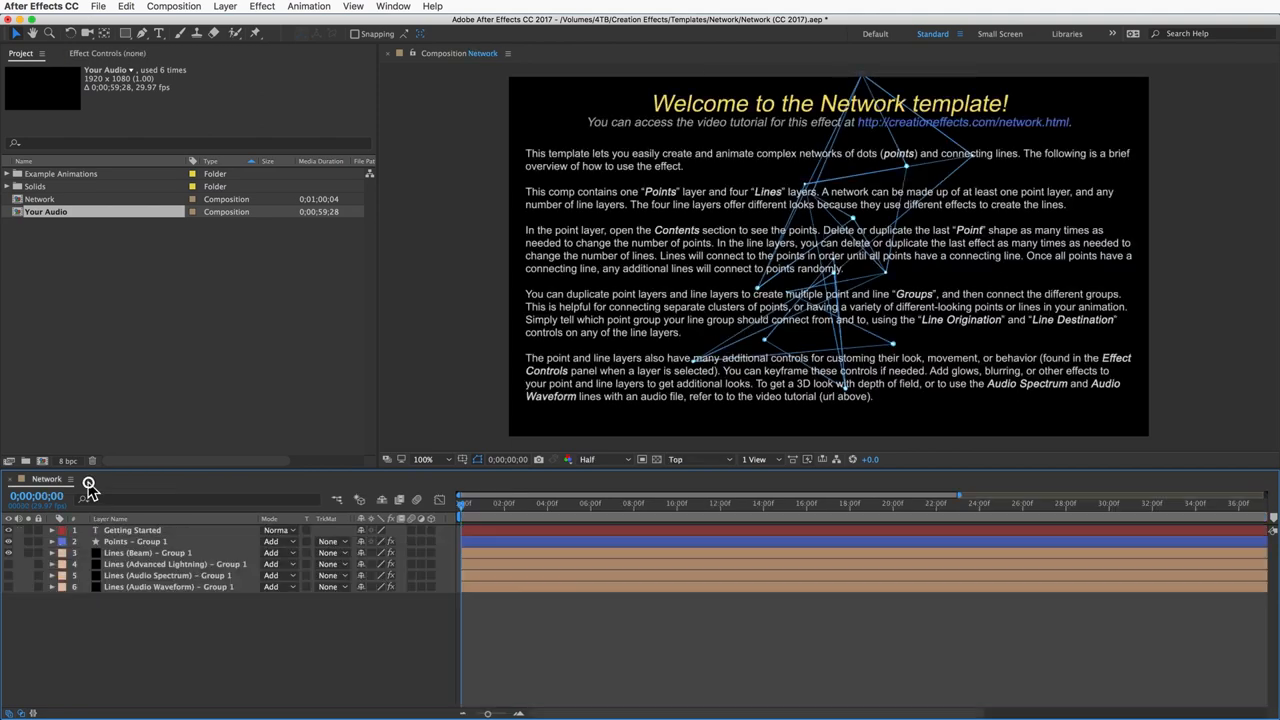
# - Hide the Getting Started and Lines layers, then expand Points - Group 1 to list its points
pyautogui.click(40, 200)
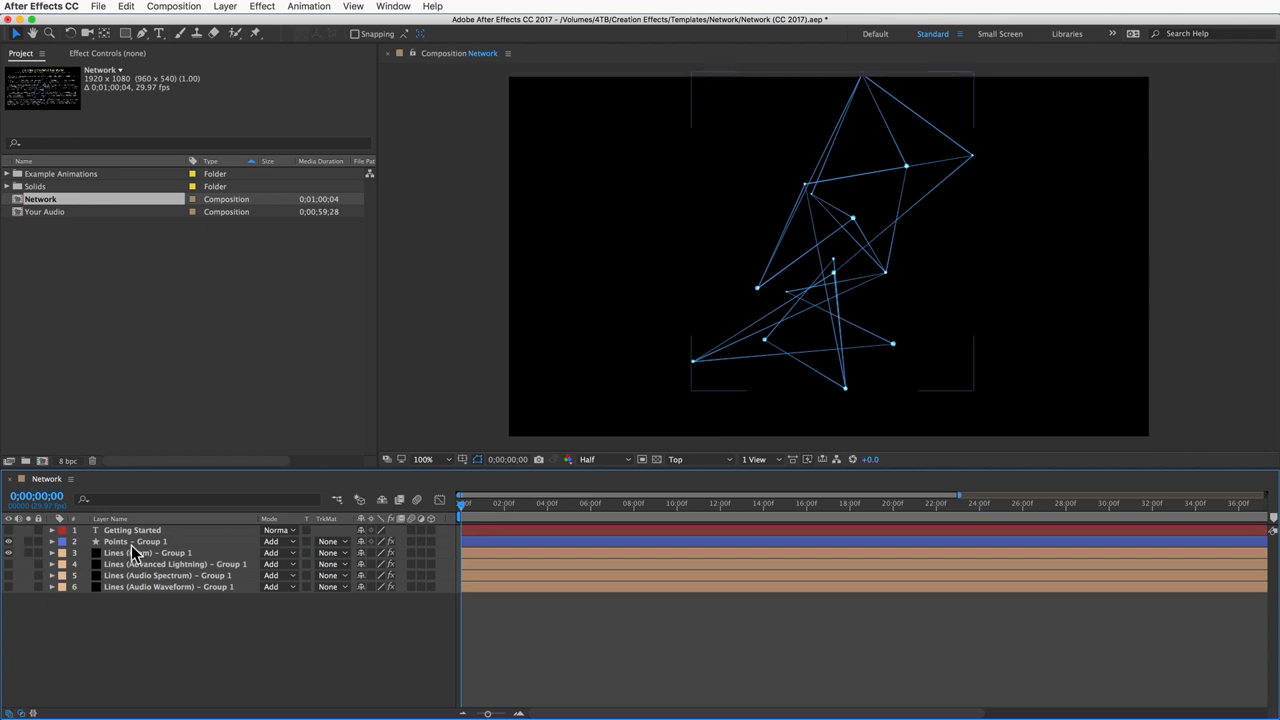
pyautogui.click(128, 540)
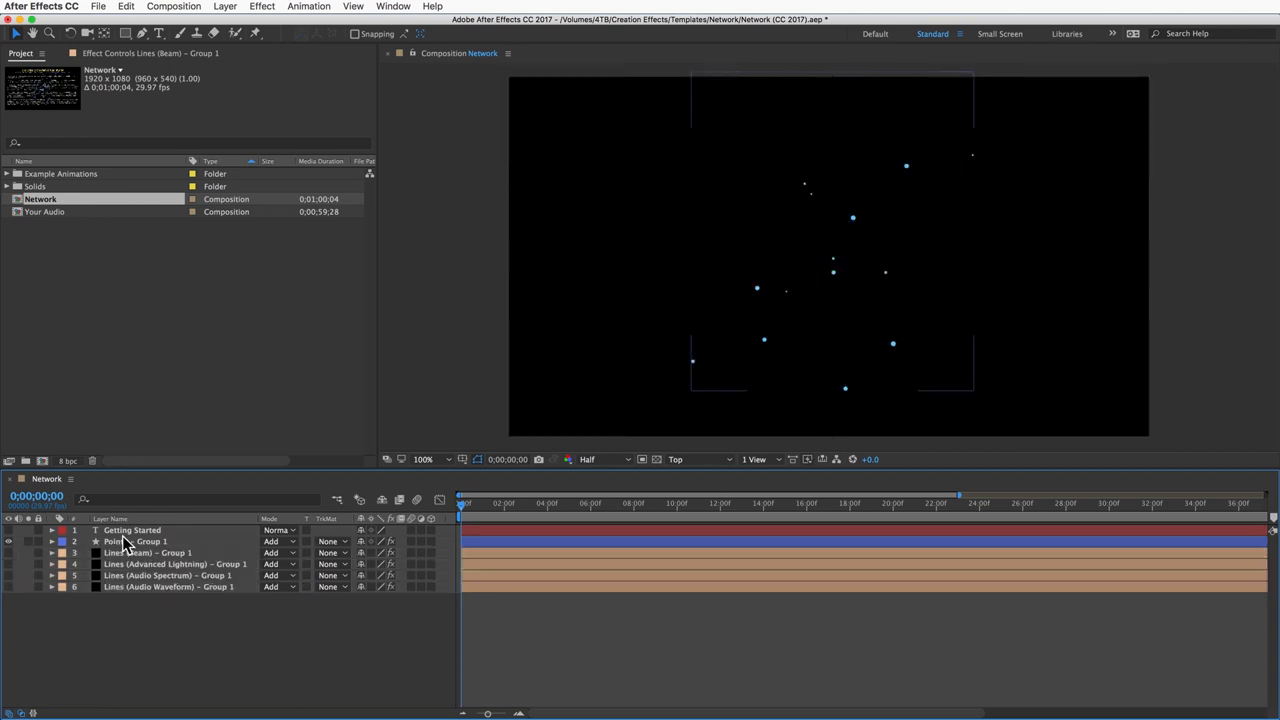
pyautogui.click(122, 542)
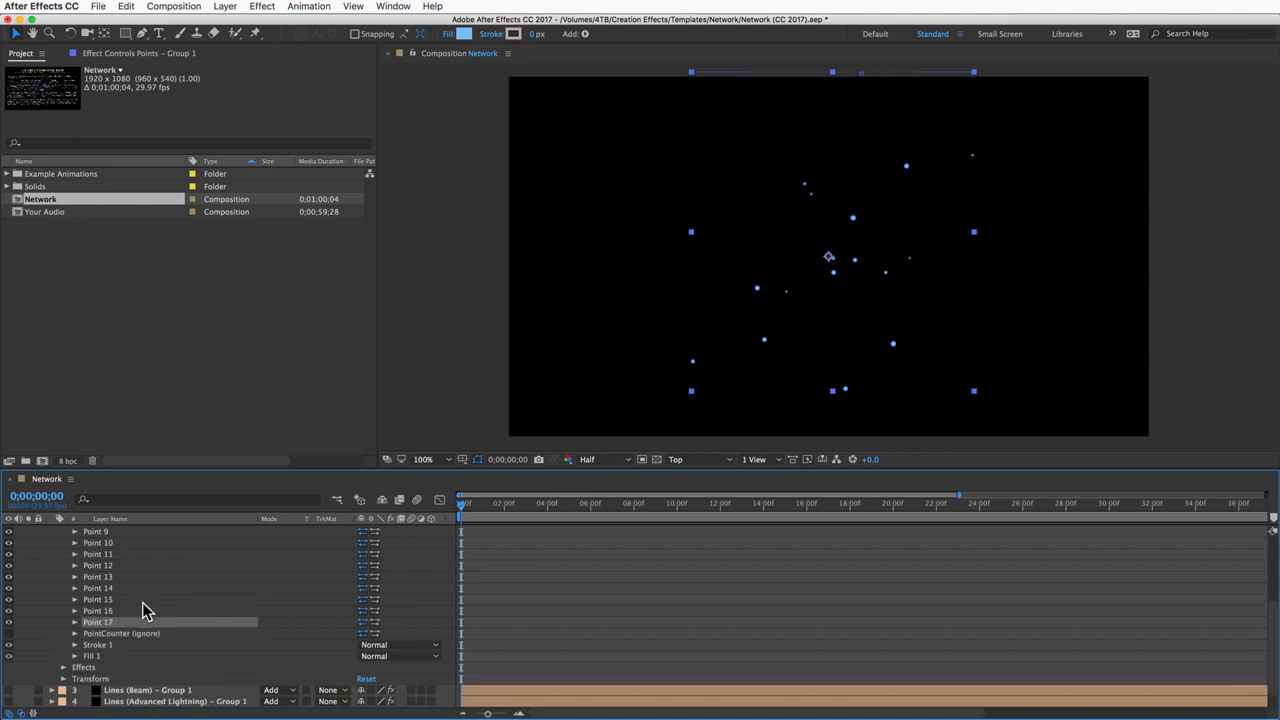
pyautogui.scroll(-3)
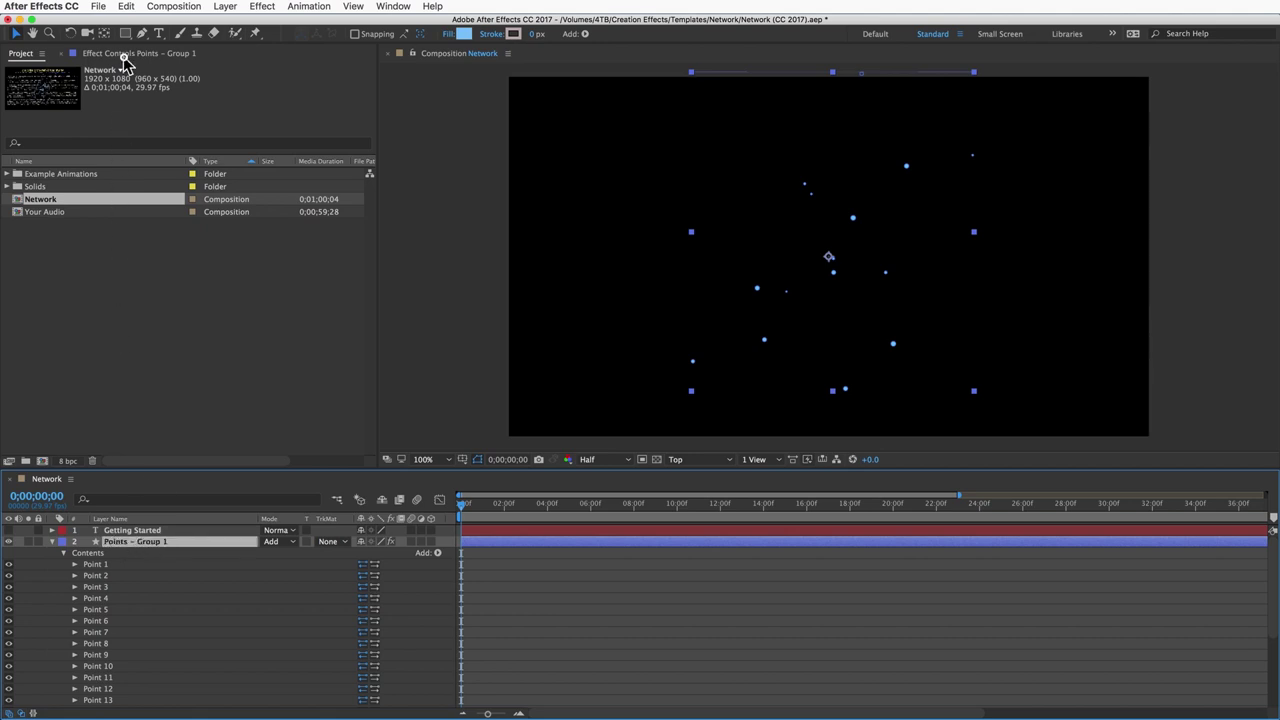
# - Raise Points - Group 1's Size and Spread in Effect Controls, then collapse the layer
pyautogui.click(132, 52)
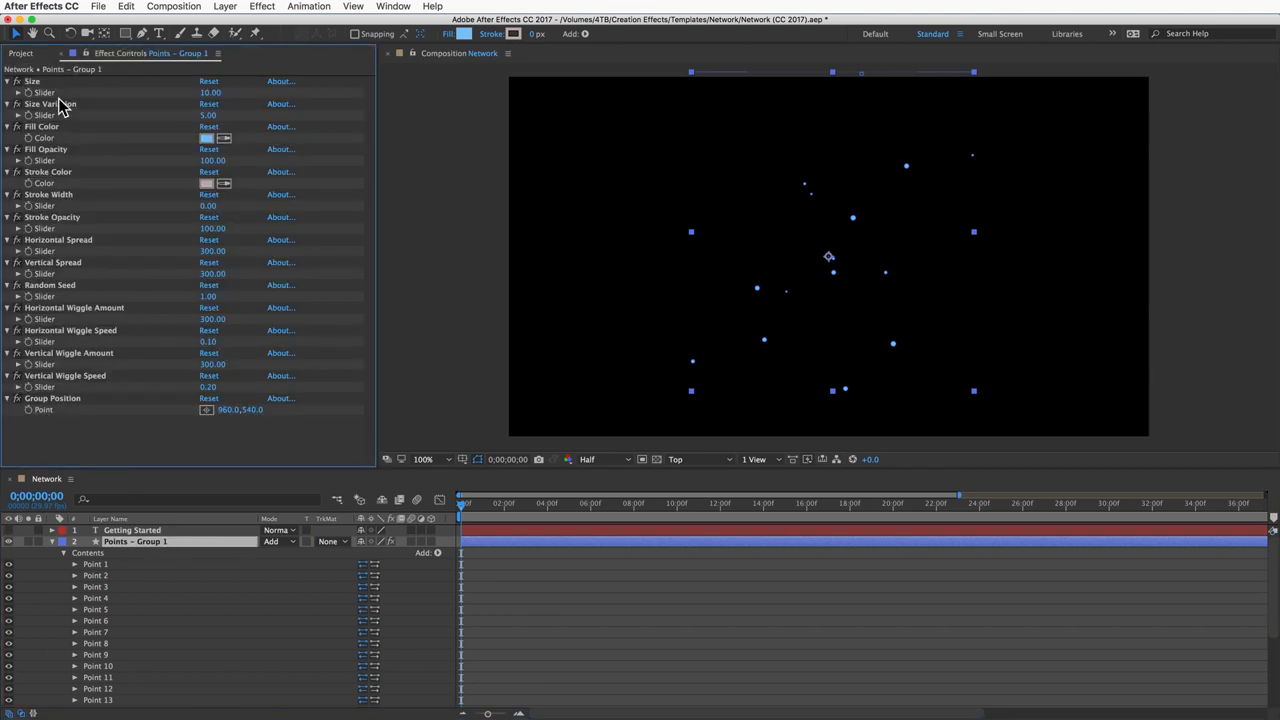
pyautogui.moveTo(146, 300)
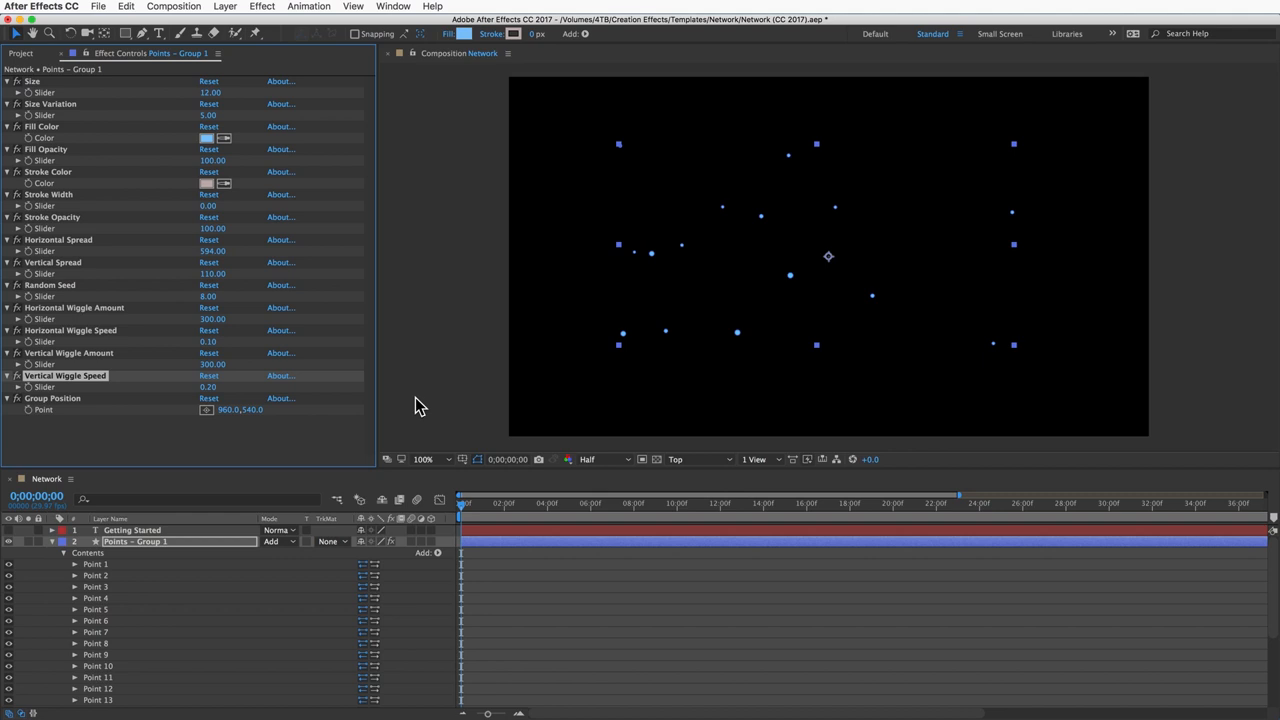
pyautogui.click(436, 552)
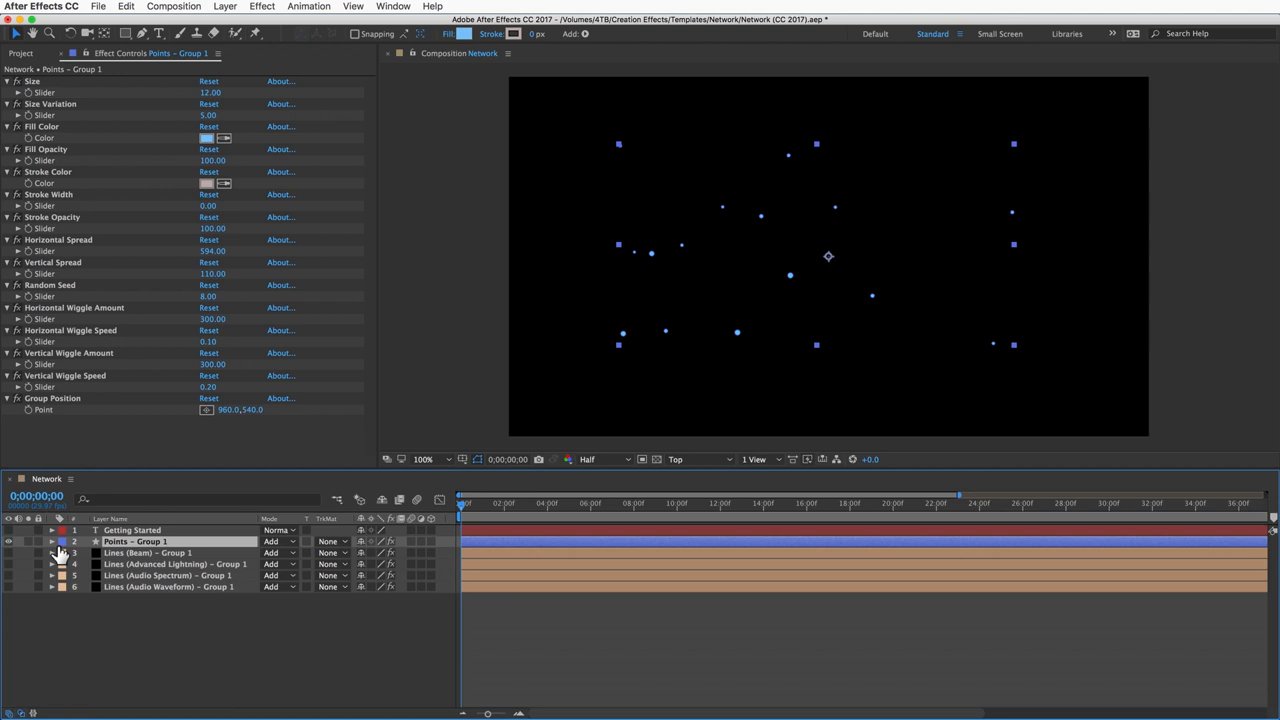
pyautogui.click(148, 552)
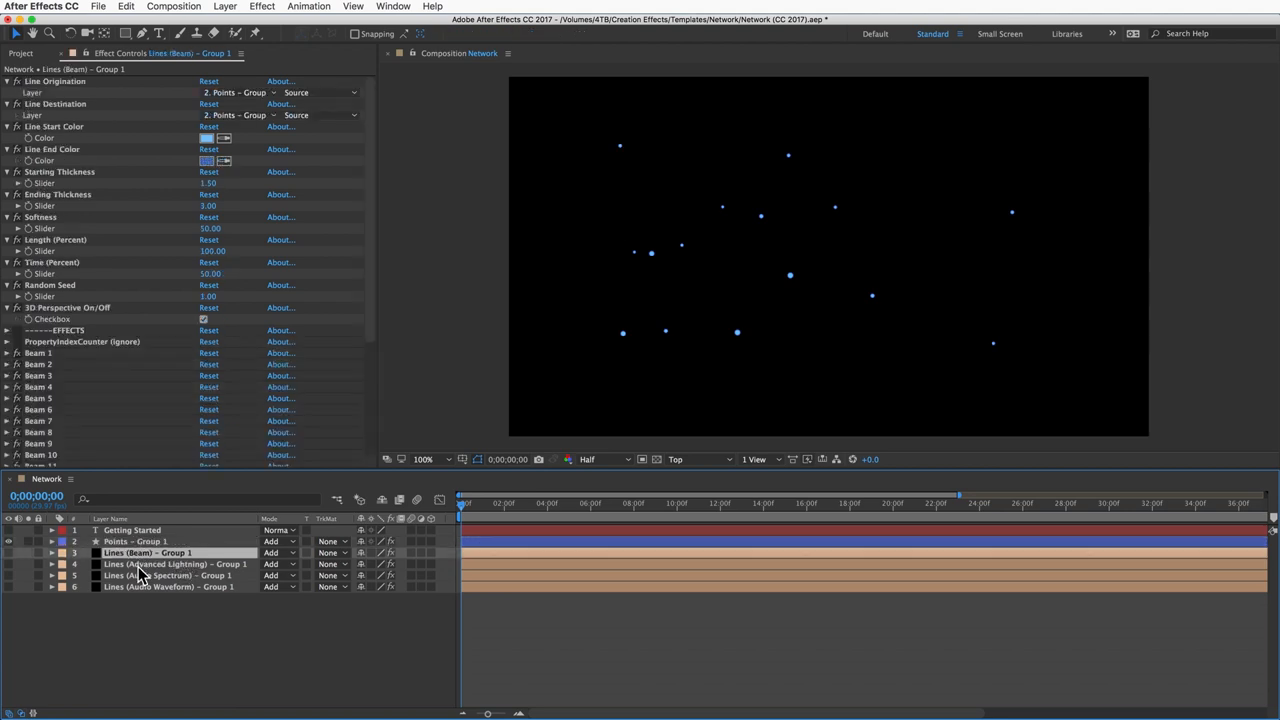
pyautogui.click(170, 588)
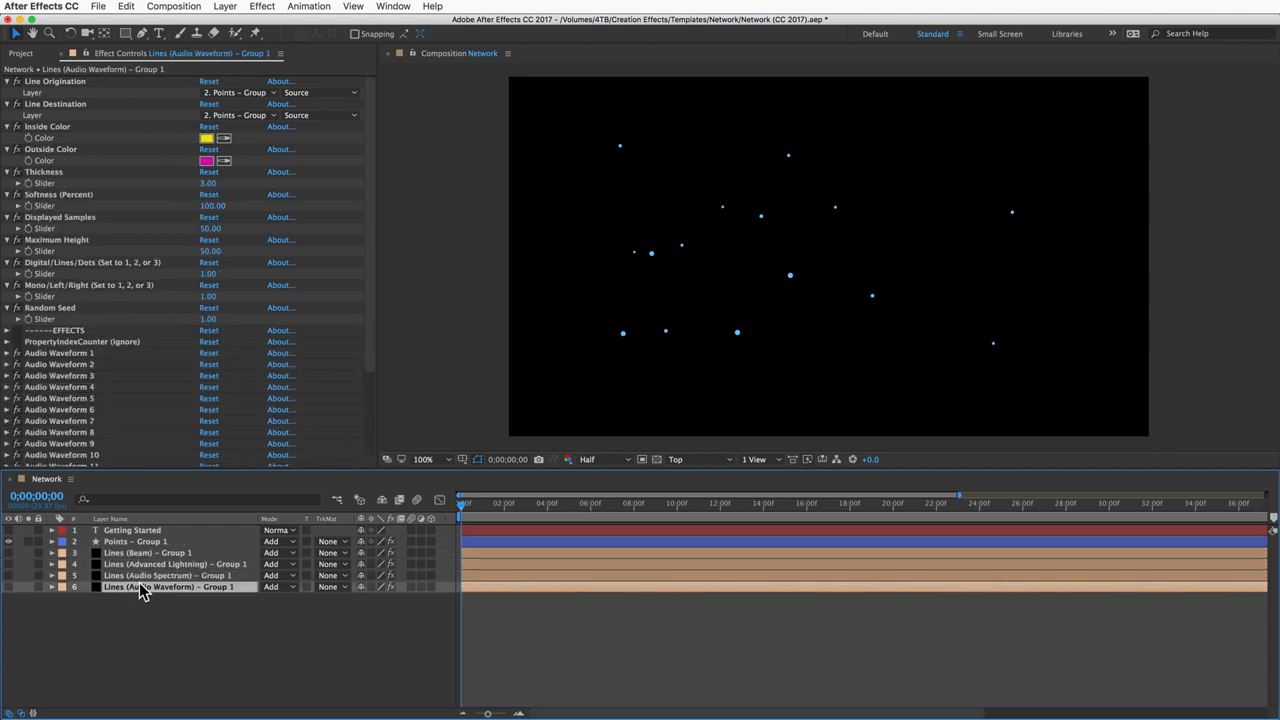
pyautogui.click(148, 552)
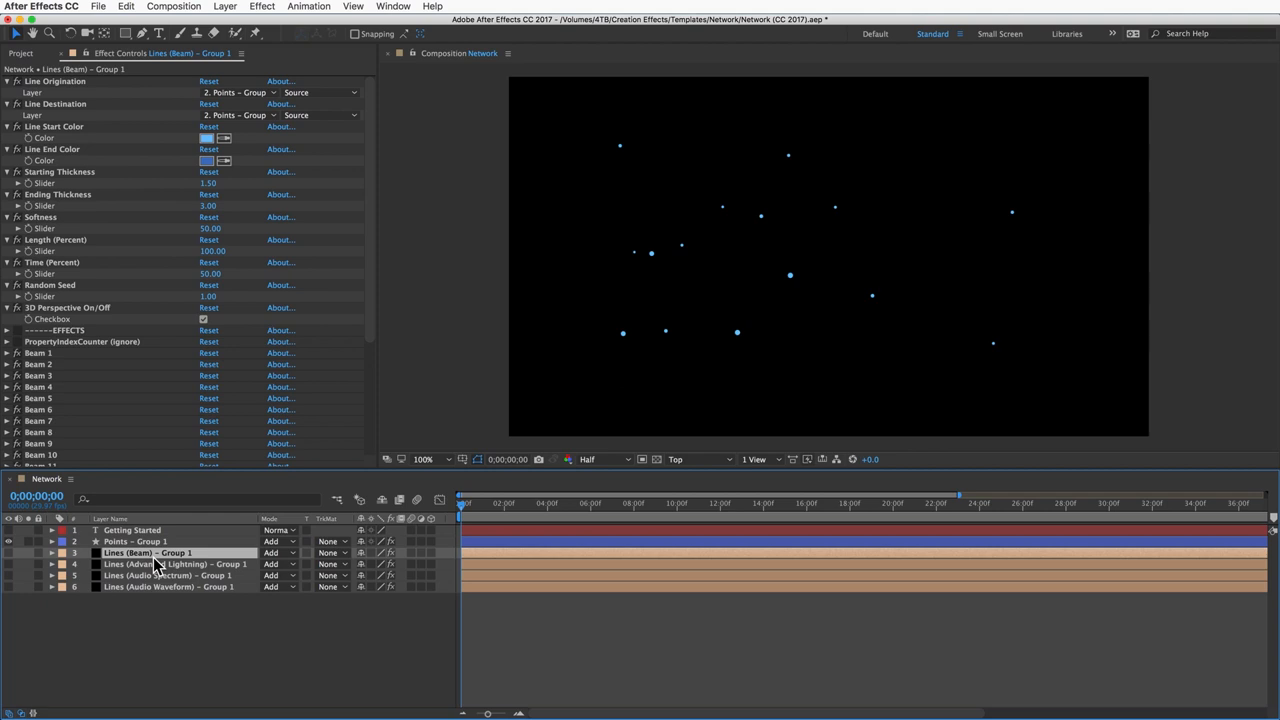
pyautogui.click(150, 552)
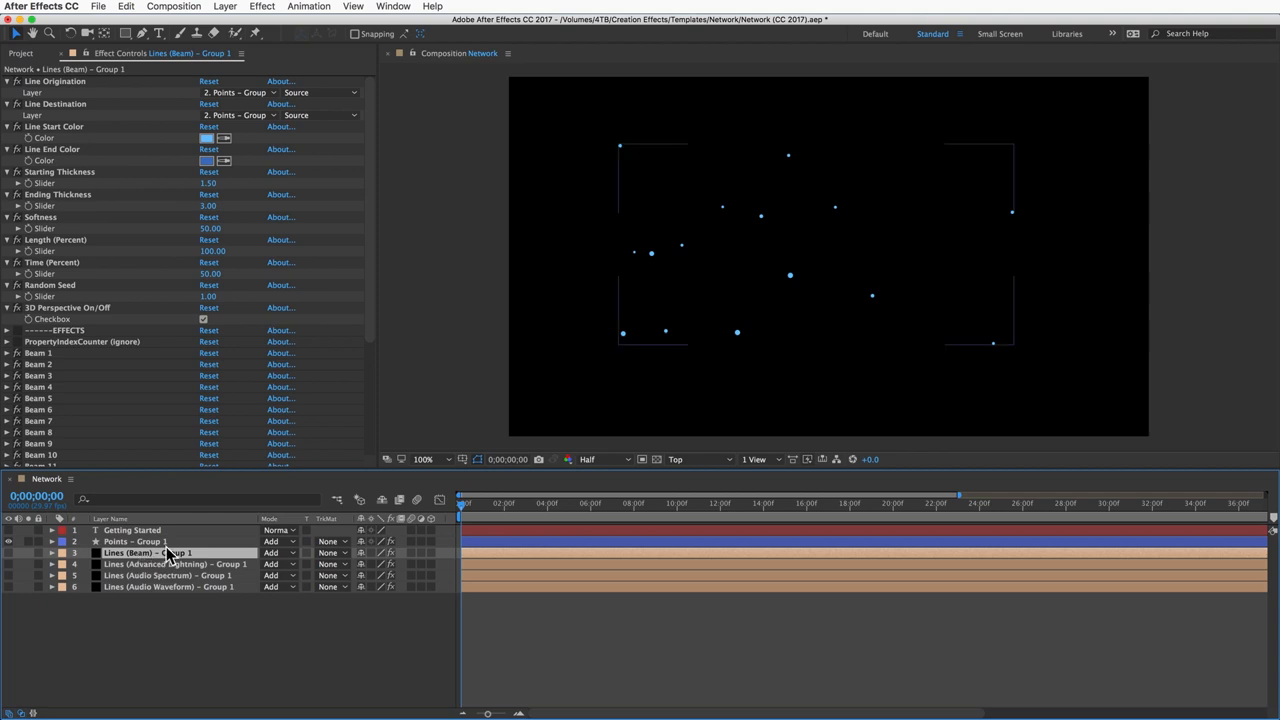
pyautogui.click(12, 570)
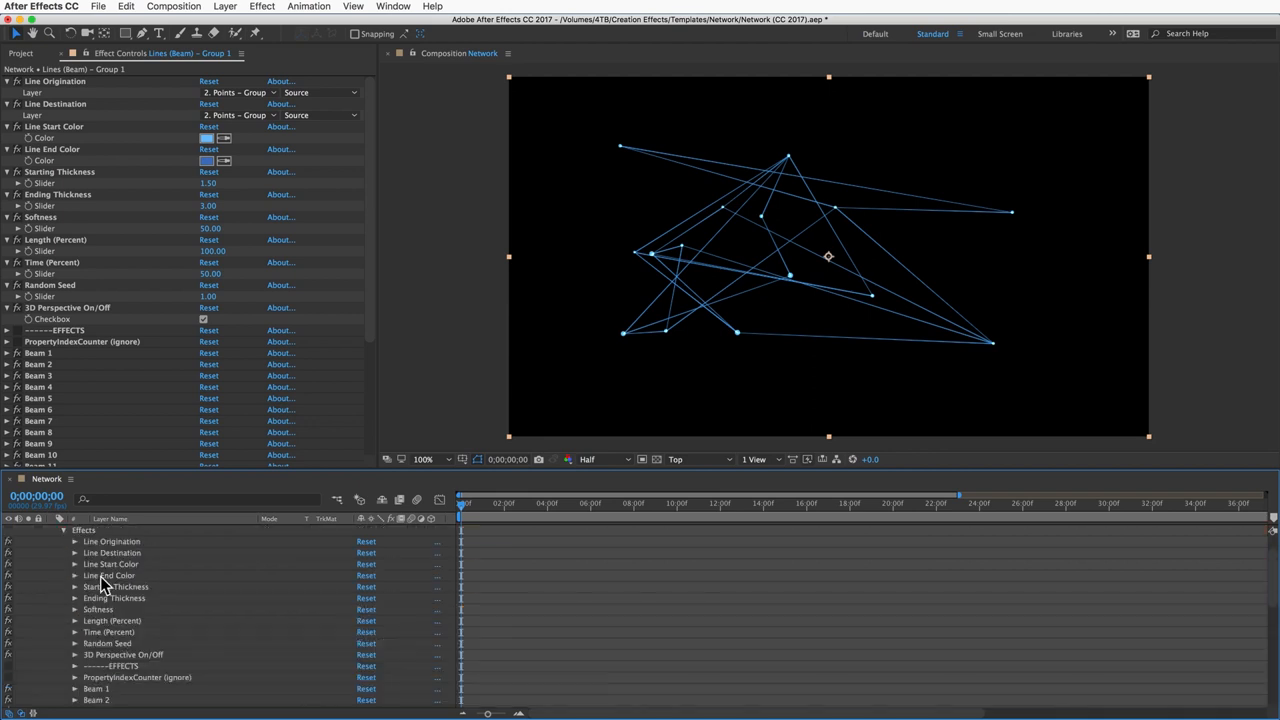
pyautogui.scroll(-3)
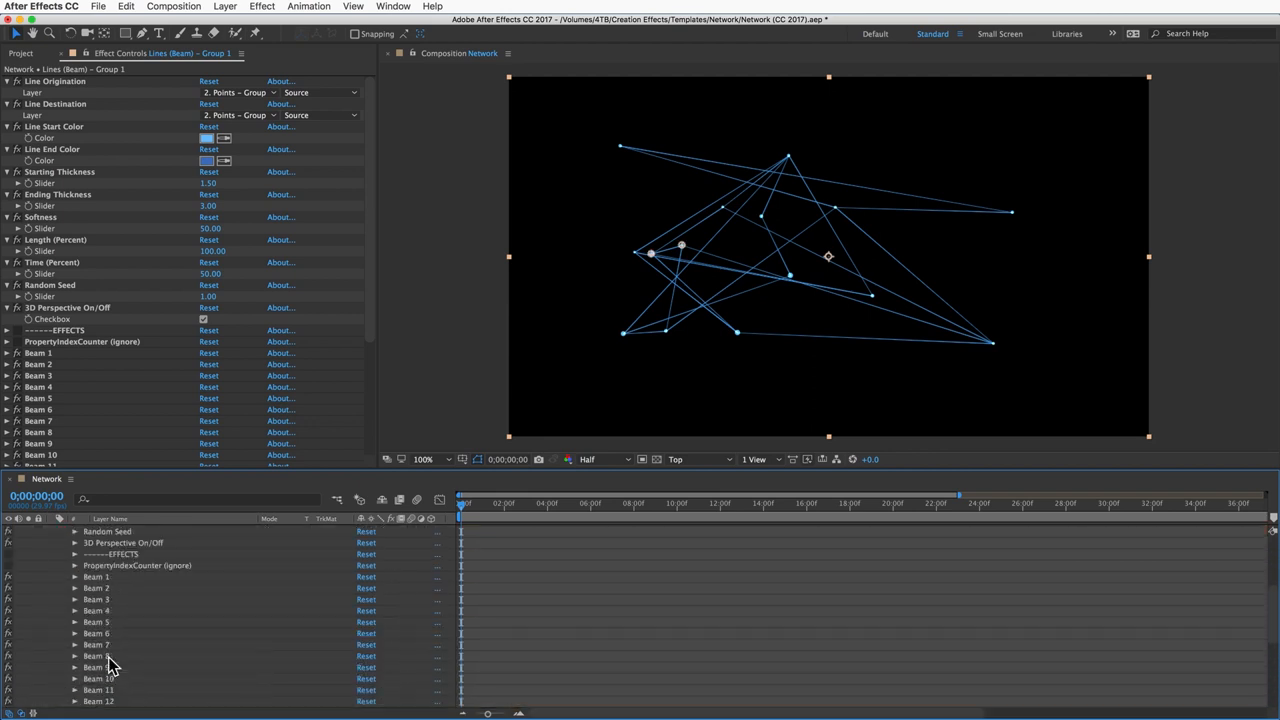
pyautogui.click(136, 540)
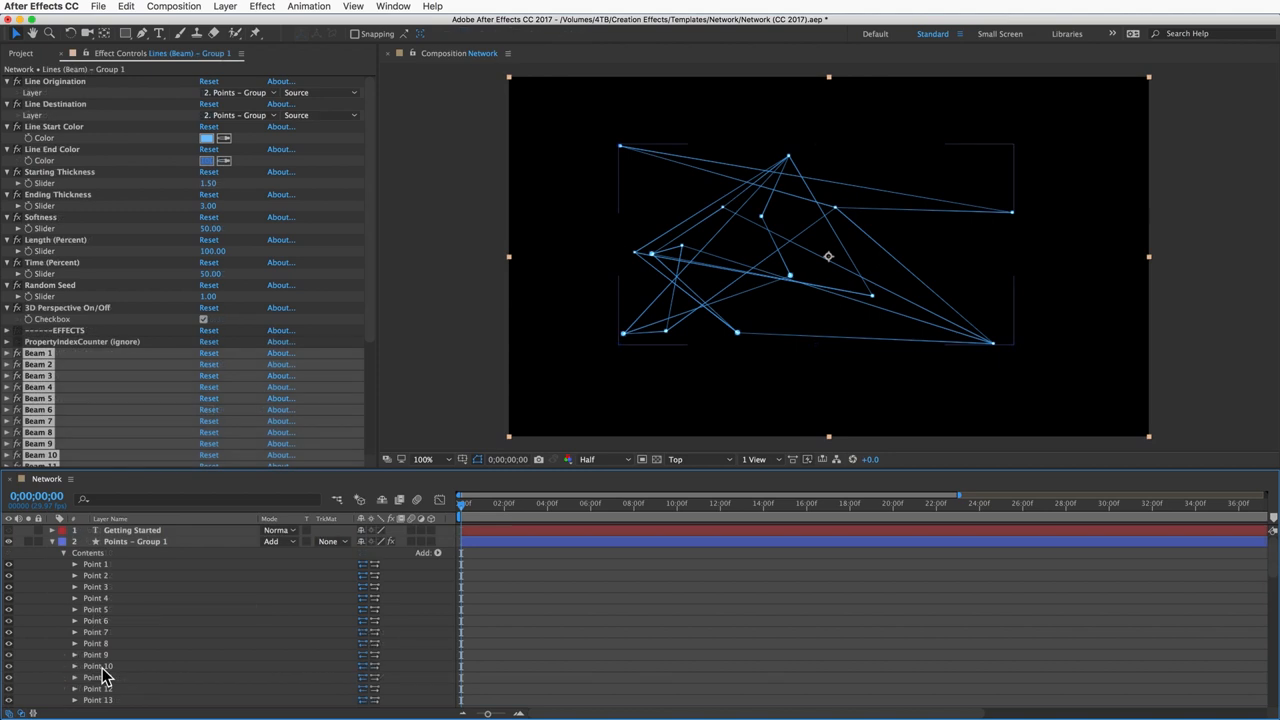
pyautogui.moveTo(848, 228)
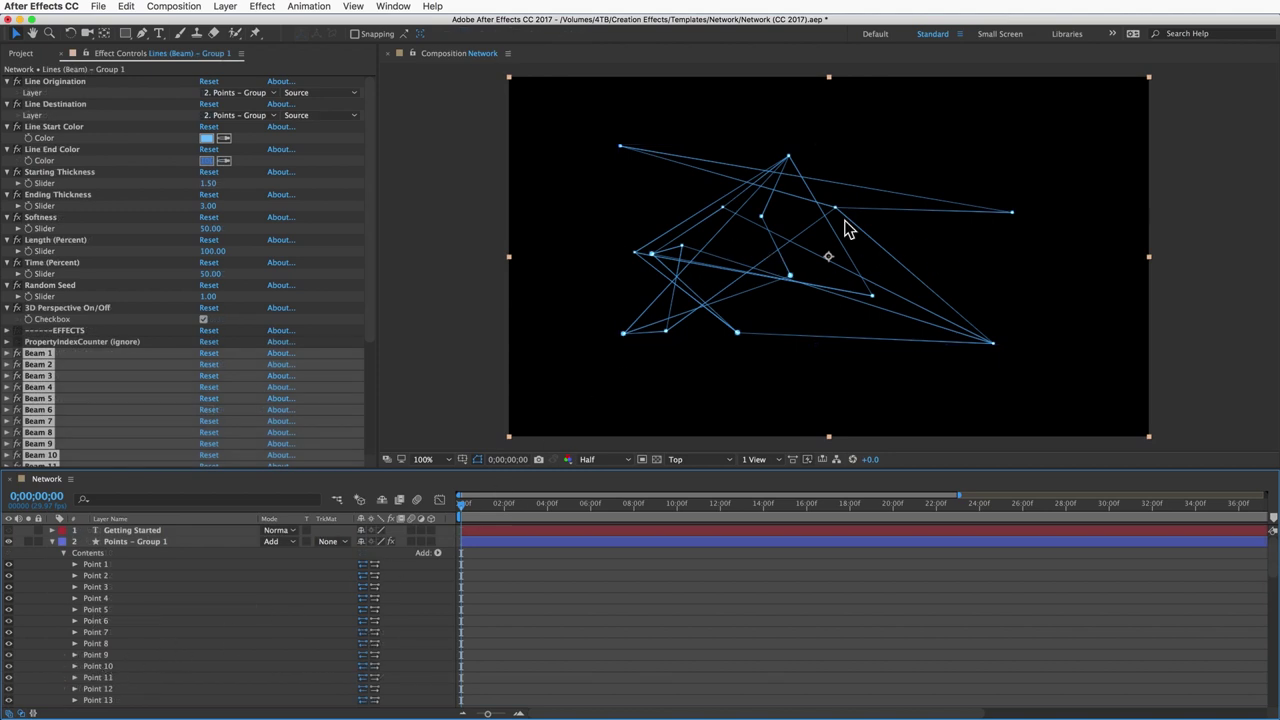
pyautogui.moveTo(828, 320)
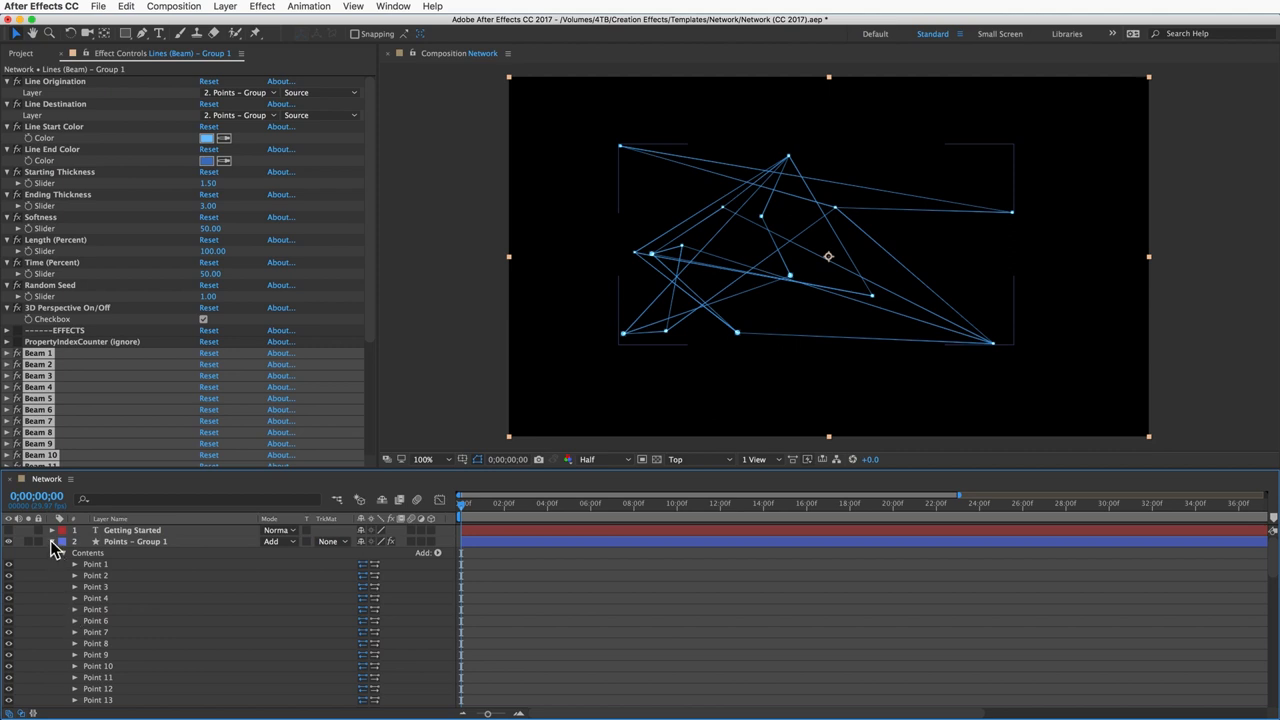
pyautogui.scroll(-3)
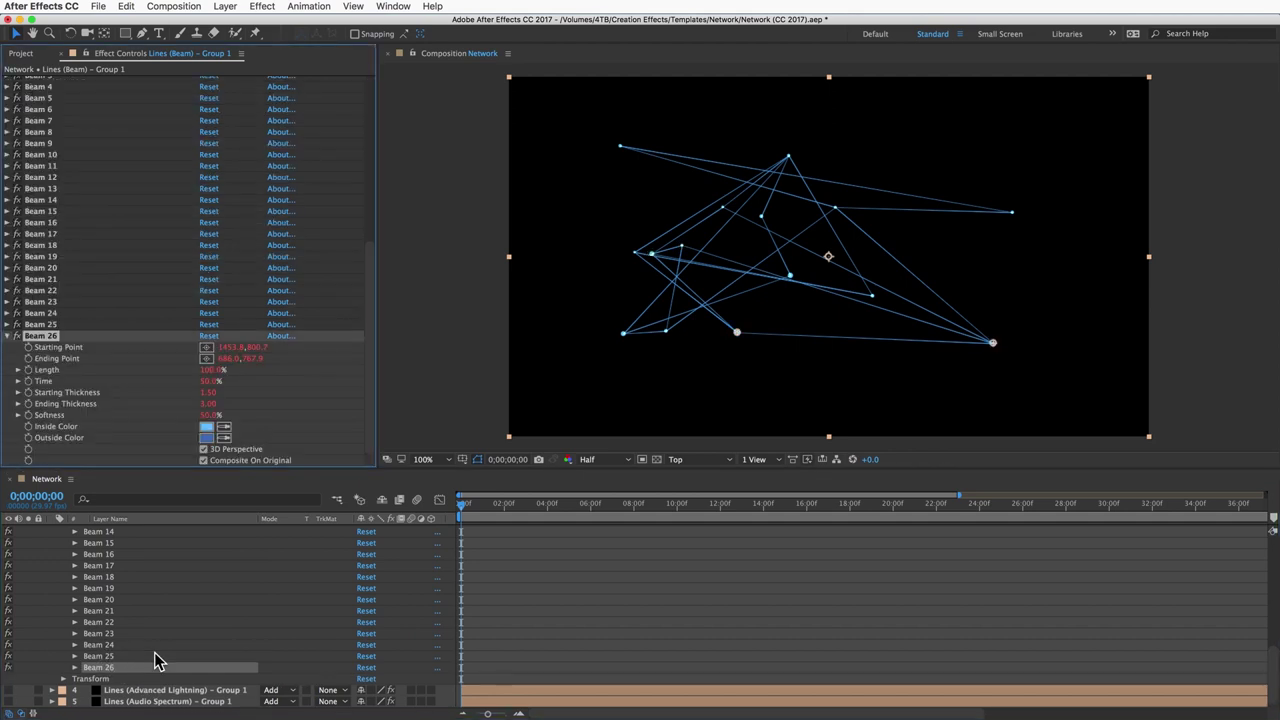
pyautogui.scroll(-3)
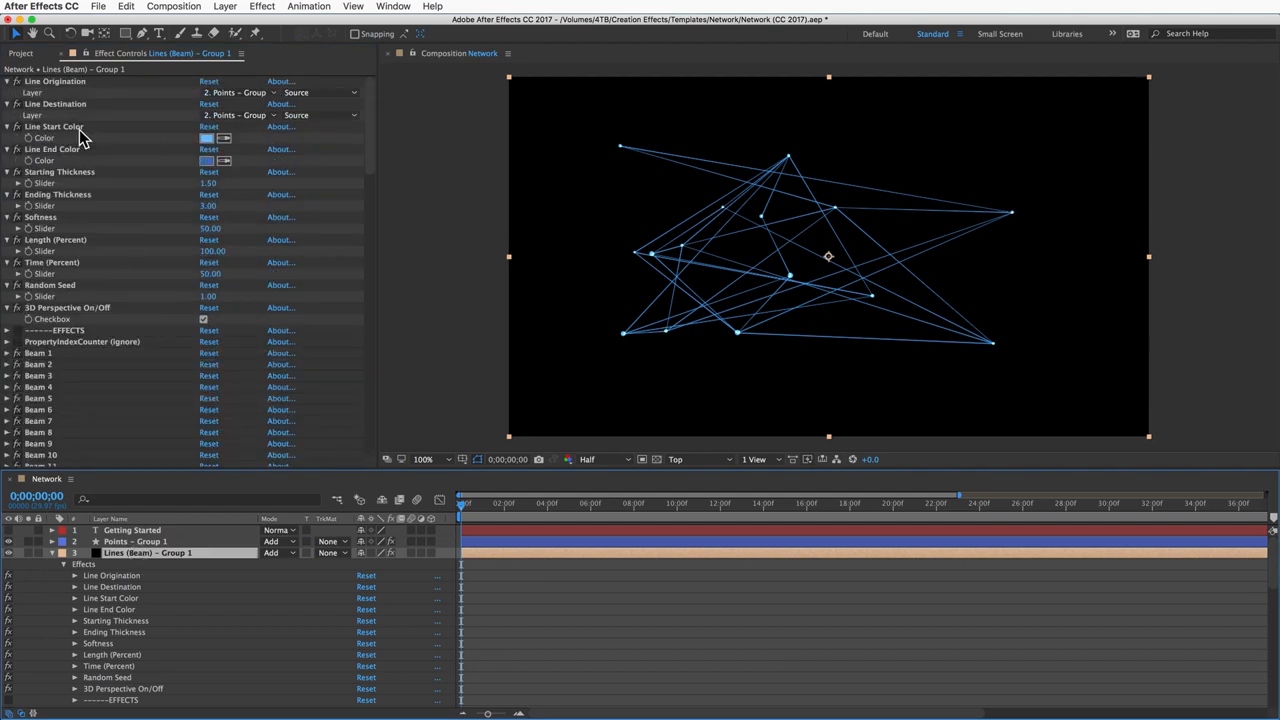
pyautogui.moveTo(82, 280)
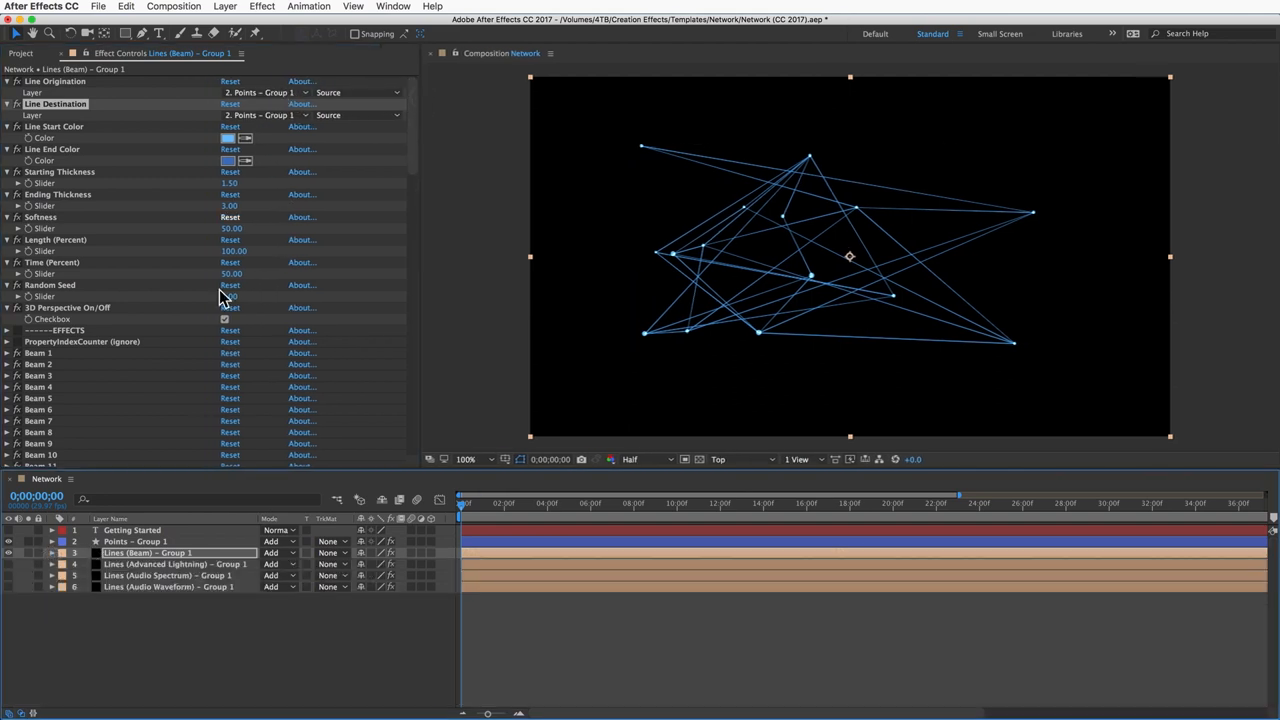
# - Duplicate the Points layer twice and the Lines (Beam) layer once, offsetting each new group's position
pyautogui.click(140, 542)
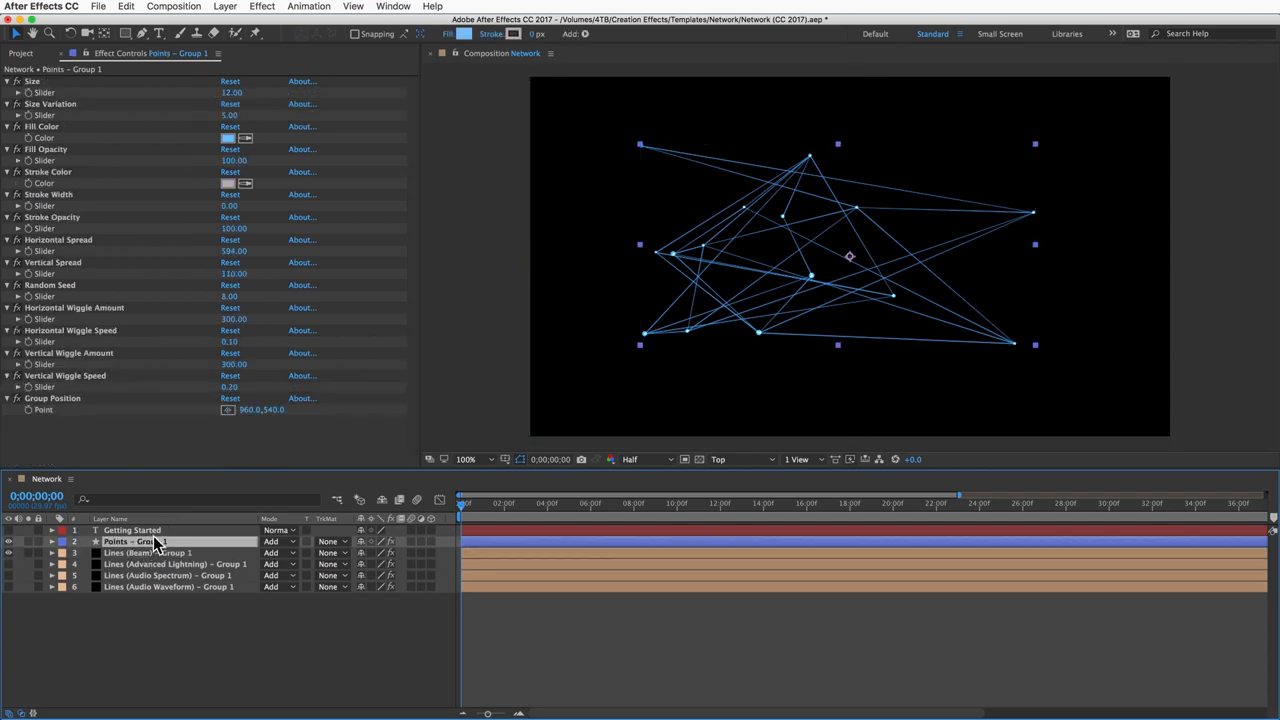
pyautogui.click(148, 552)
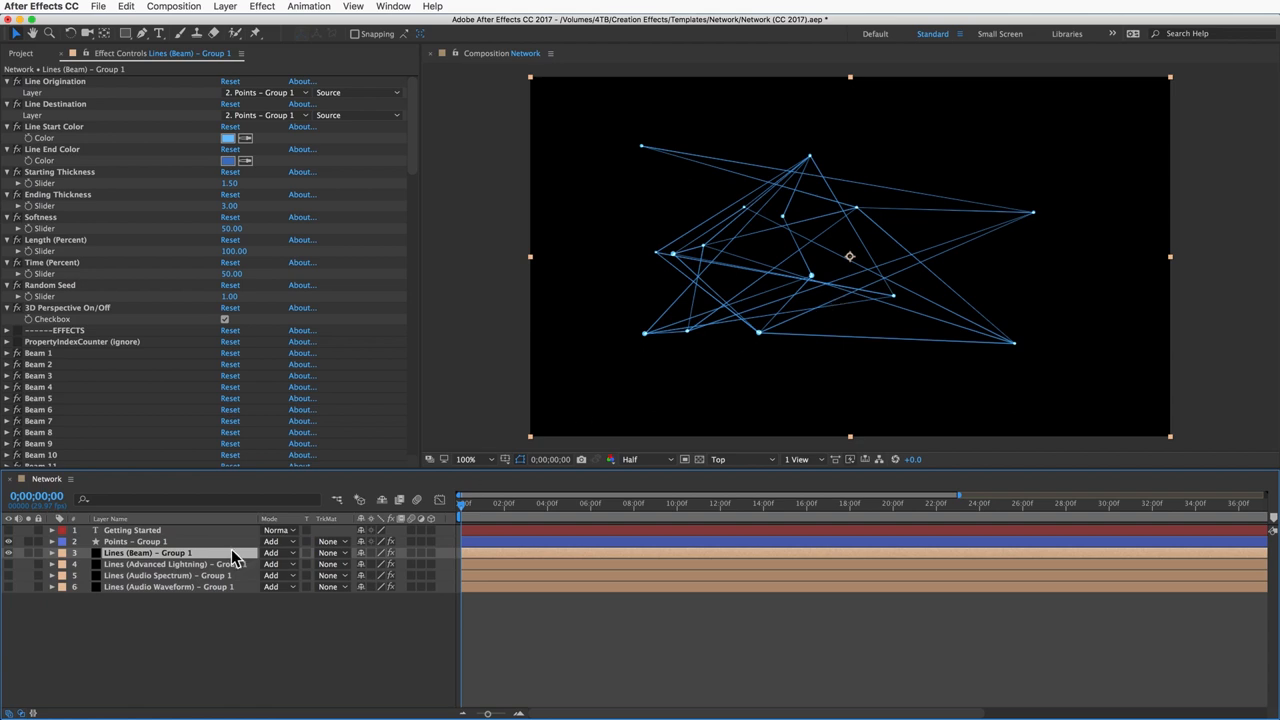
pyautogui.click(136, 540)
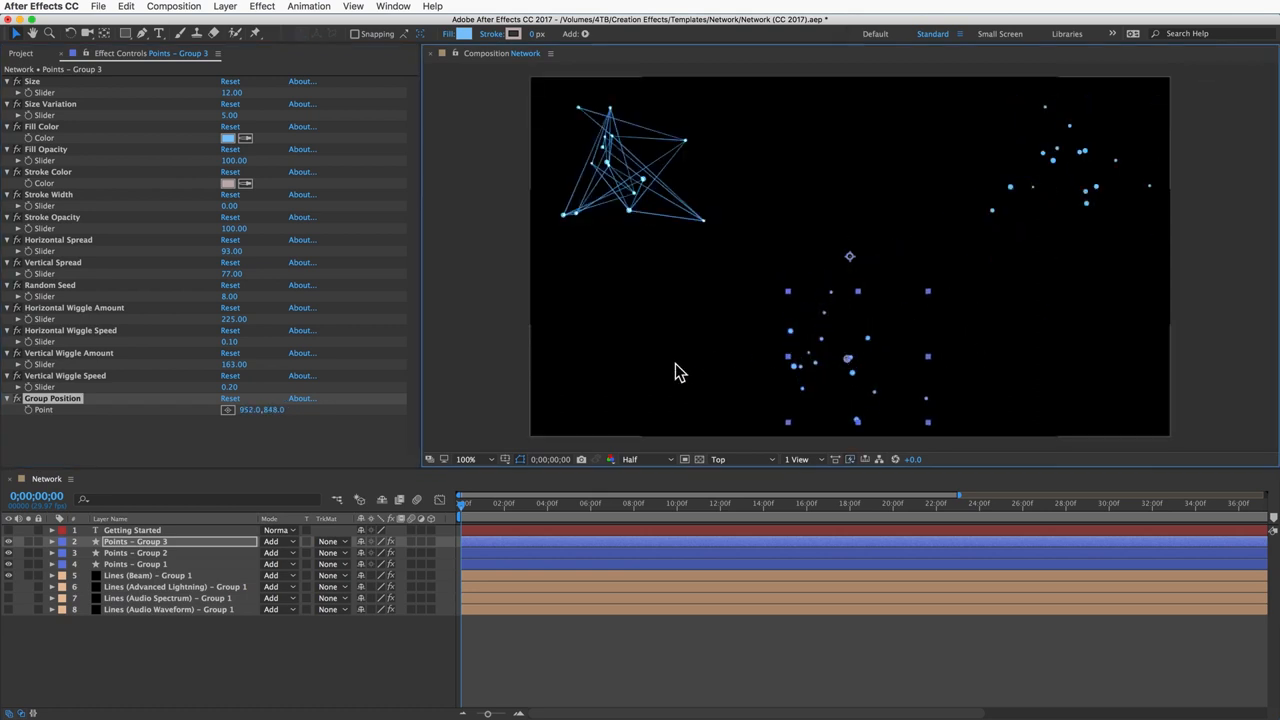
pyautogui.moveTo(680, 156)
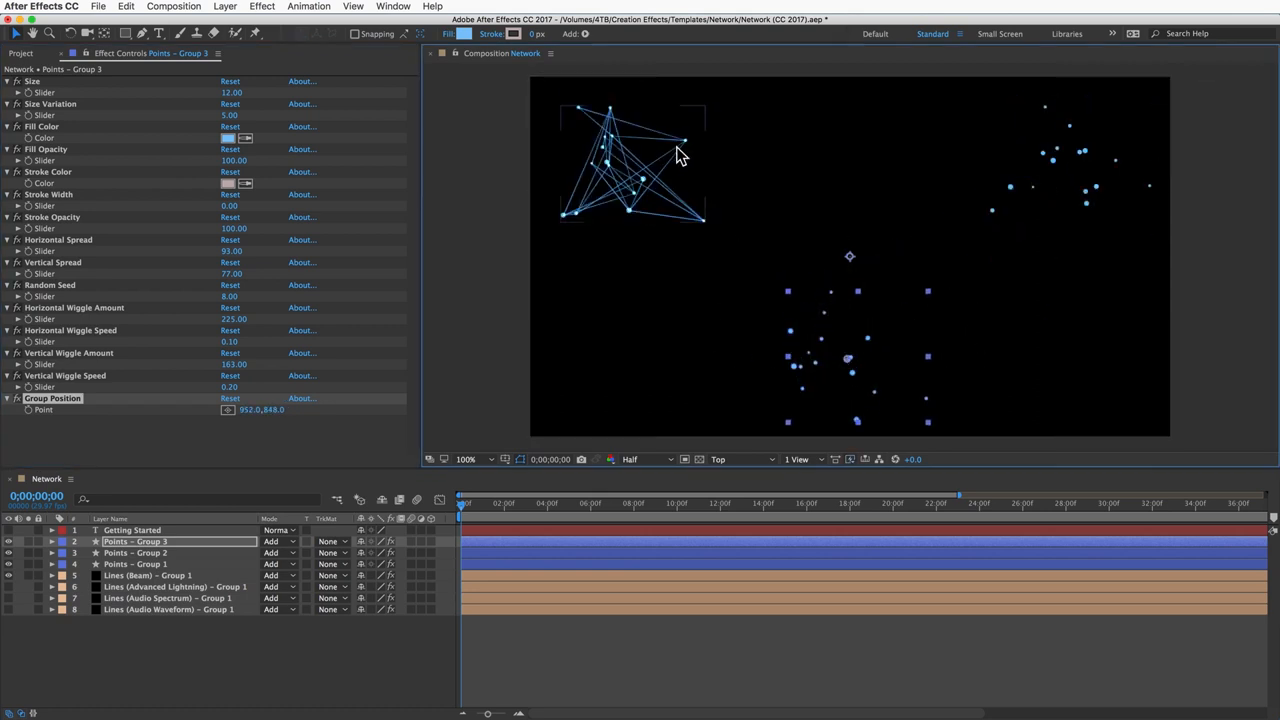
pyautogui.moveTo(218, 540)
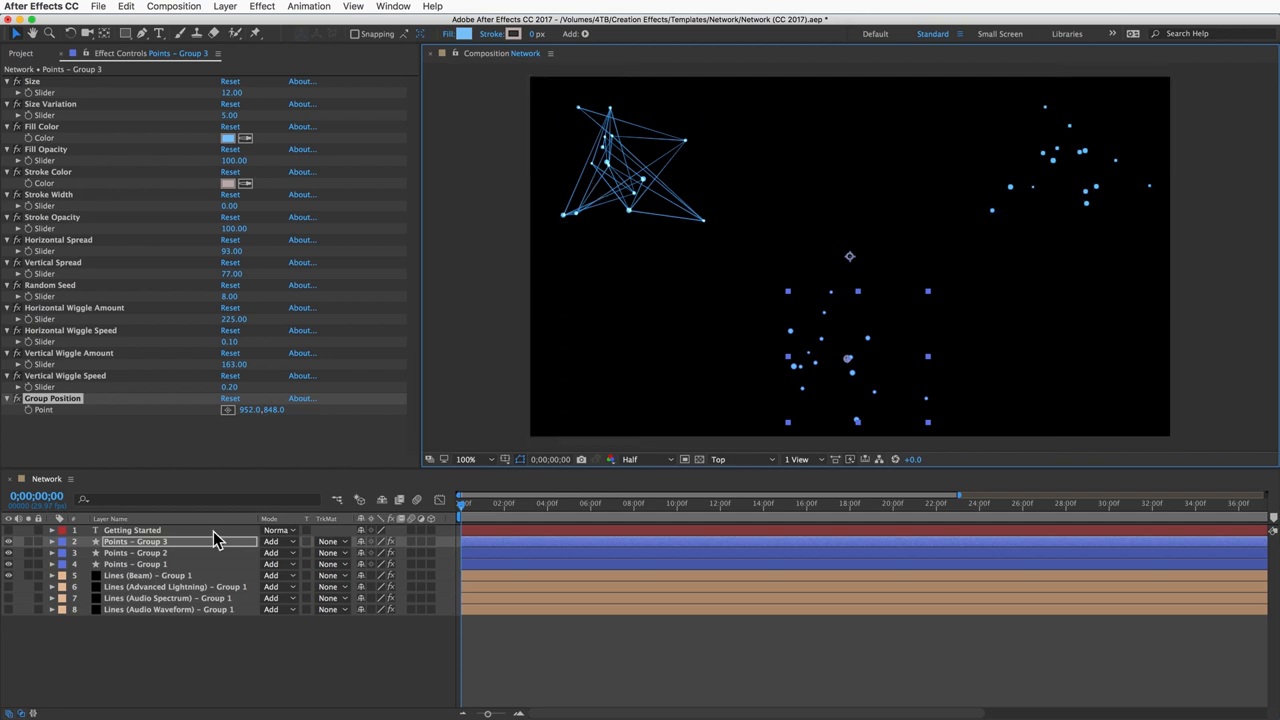
# - Point Lines (Beam) Group 2's Line Destination at Points - Group 2
pyautogui.click(140, 576)
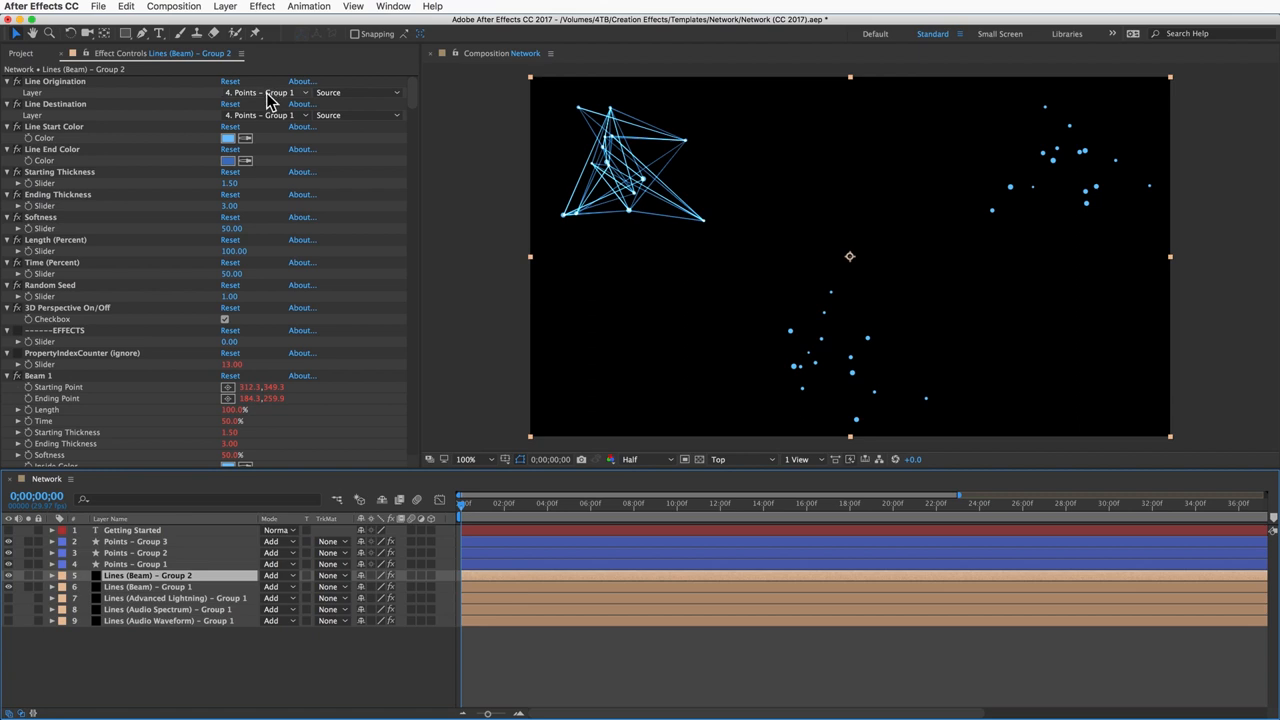
pyautogui.moveTo(256, 124)
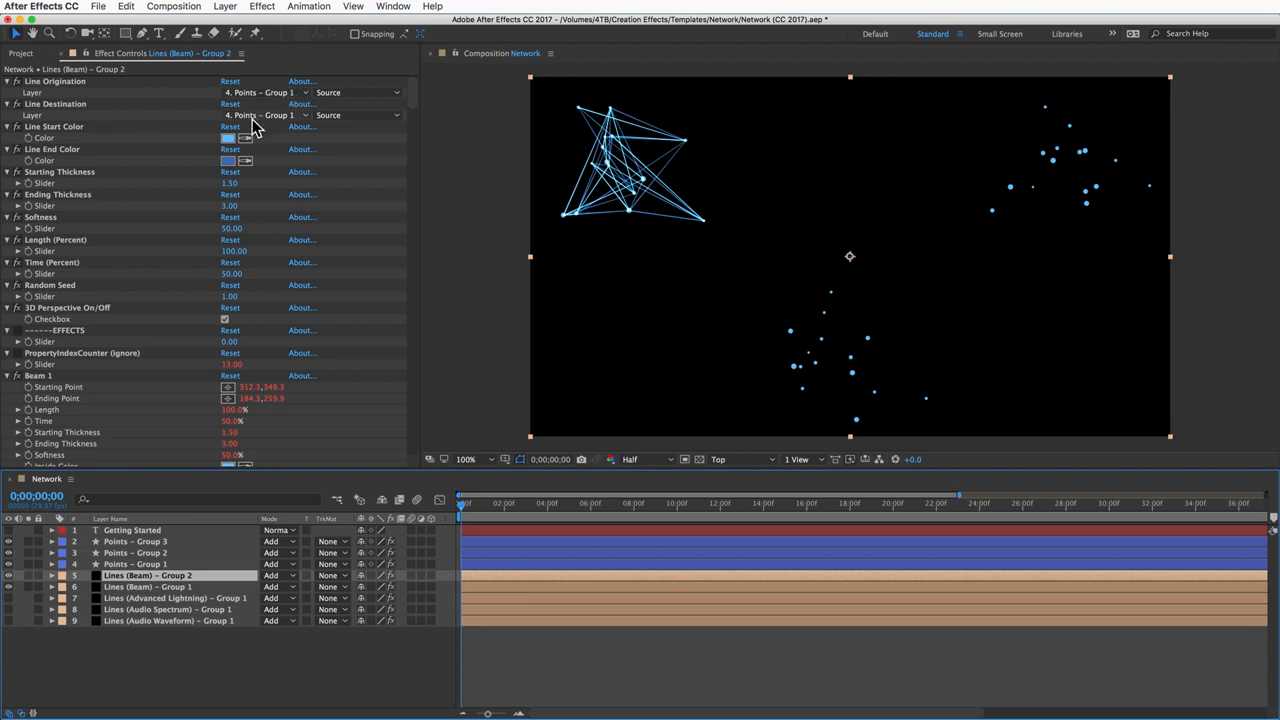
pyautogui.click(264, 114)
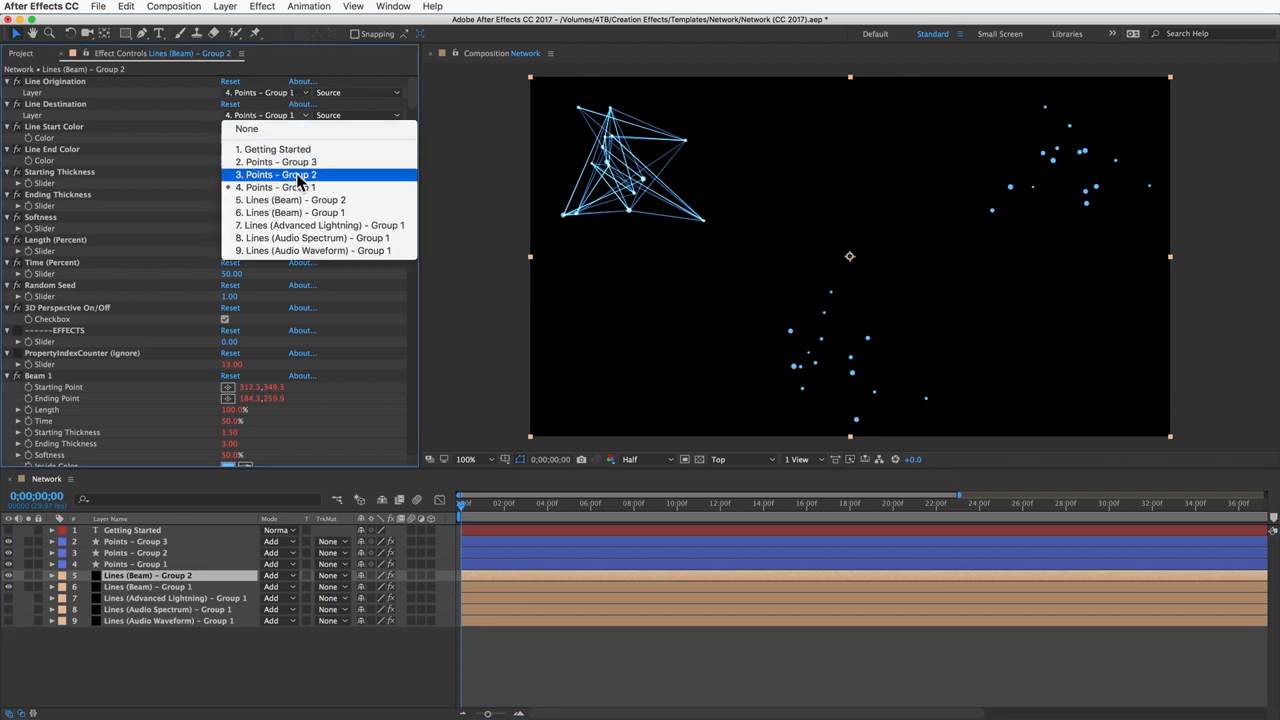
pyautogui.click(278, 174)
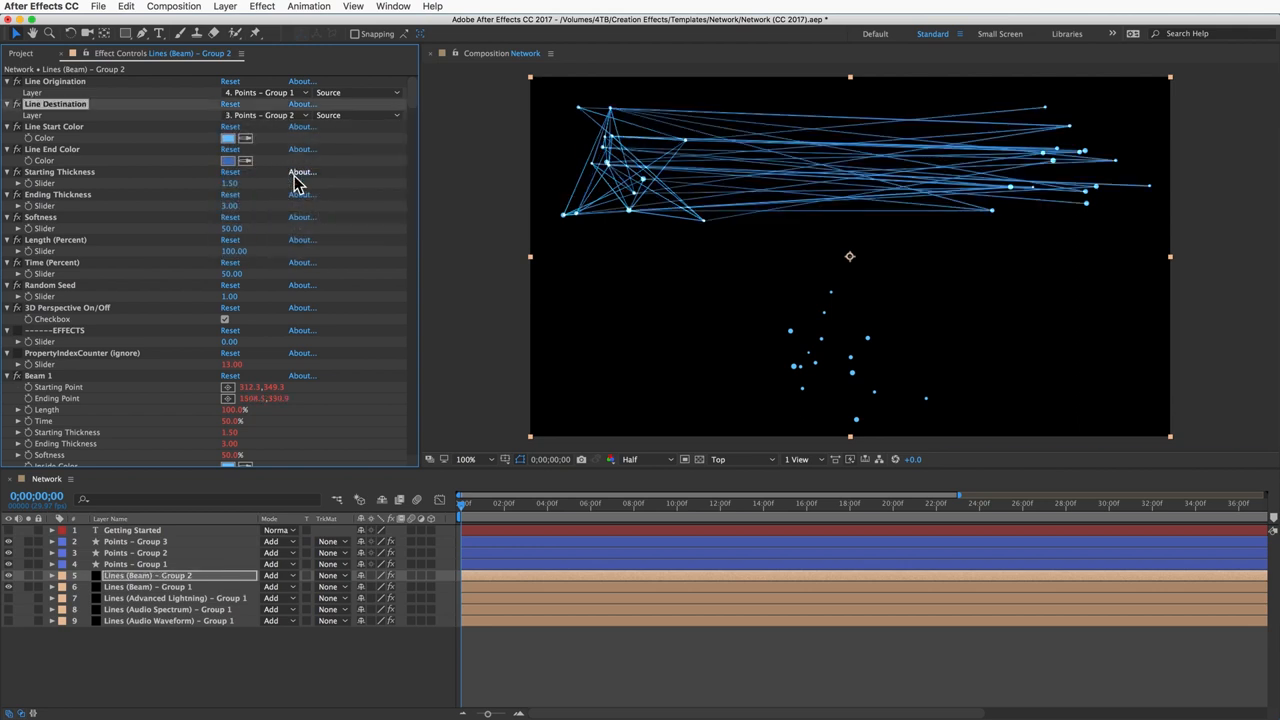
# - Set the Advanced Lightning lines to start from a new point group and end at Points - Group 2
pyautogui.click(176, 596)
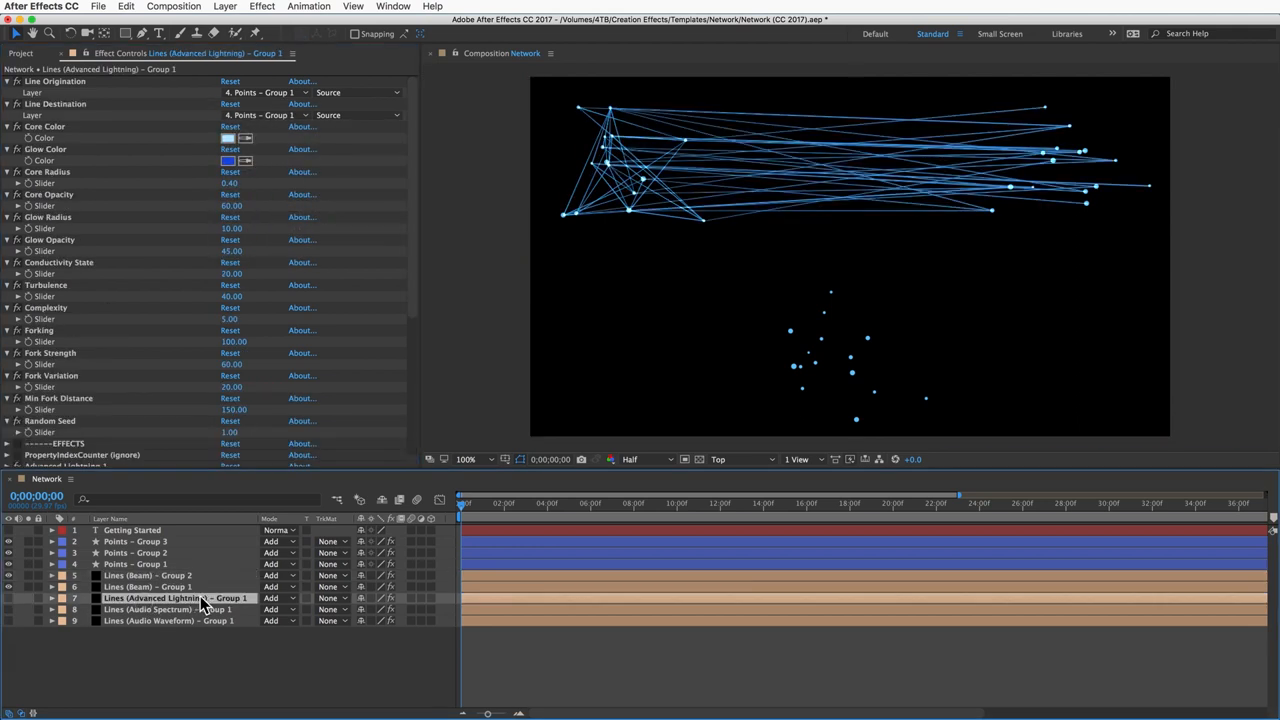
pyautogui.click(150, 598)
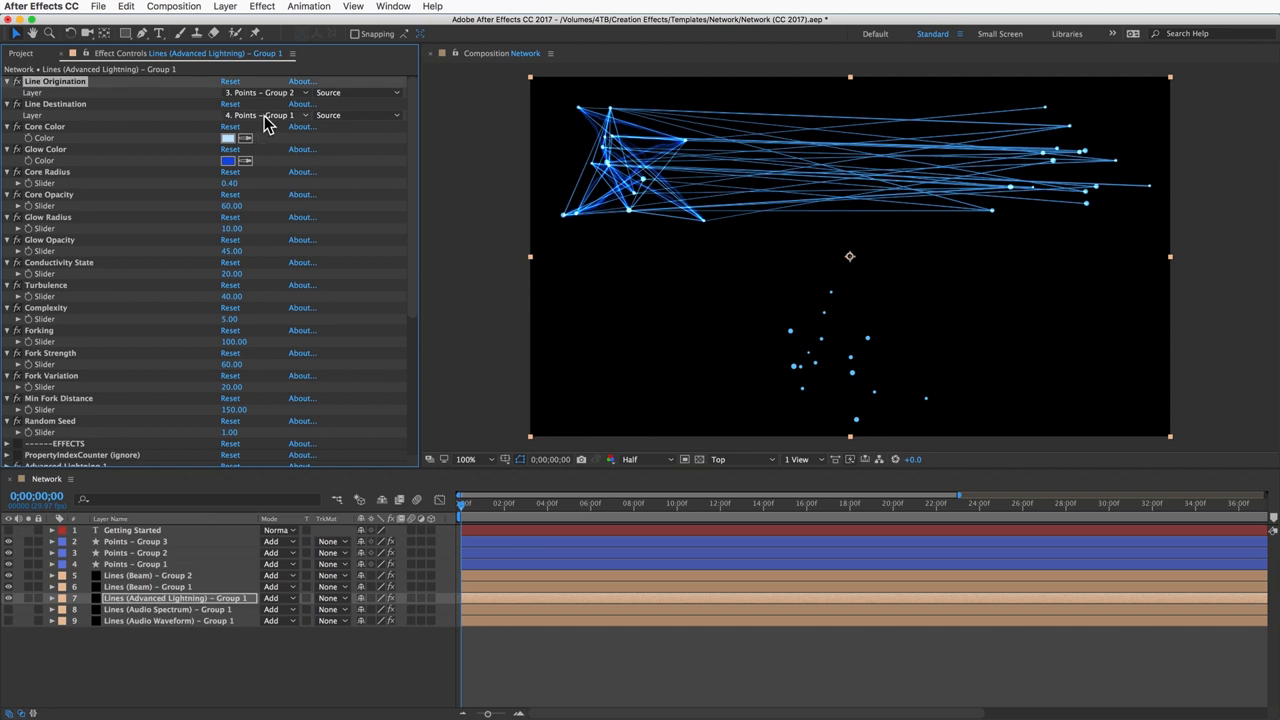
pyautogui.click(264, 114)
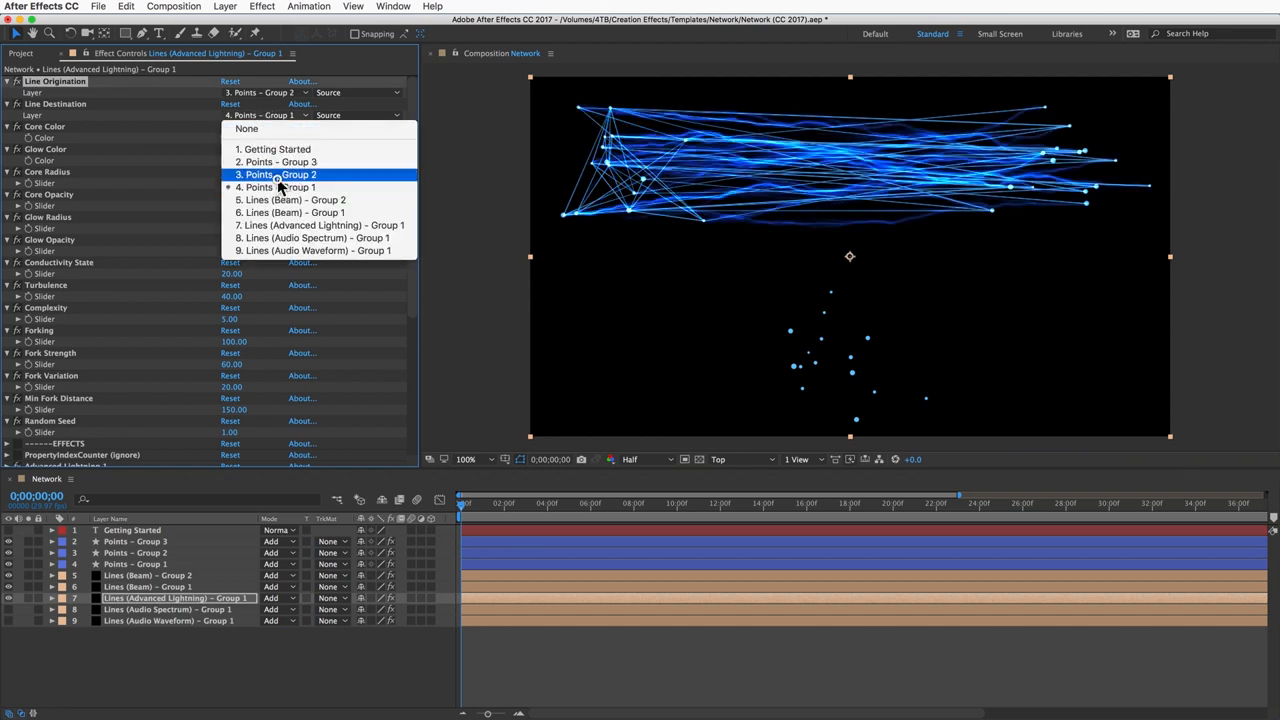
pyautogui.click(280, 174)
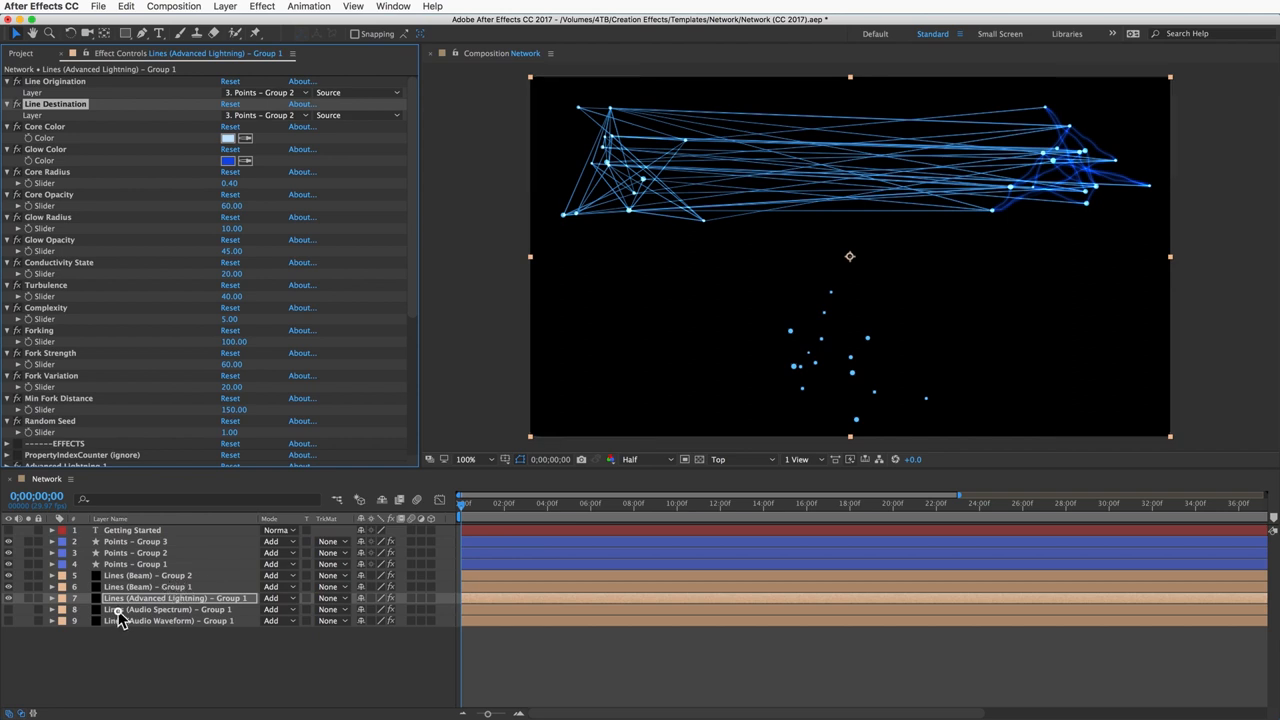
# - Set the Audio Spectrum lines' origination and destination to the new point groups
pyautogui.click(160, 612)
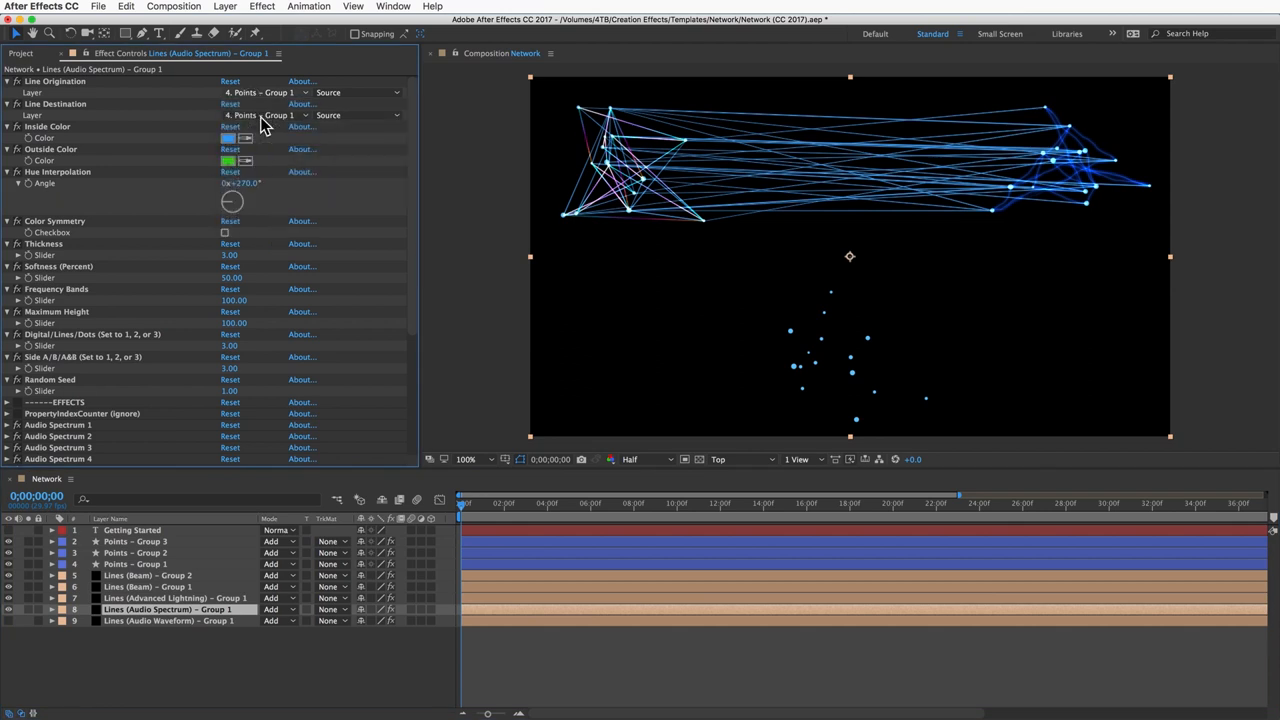
pyautogui.click(262, 92)
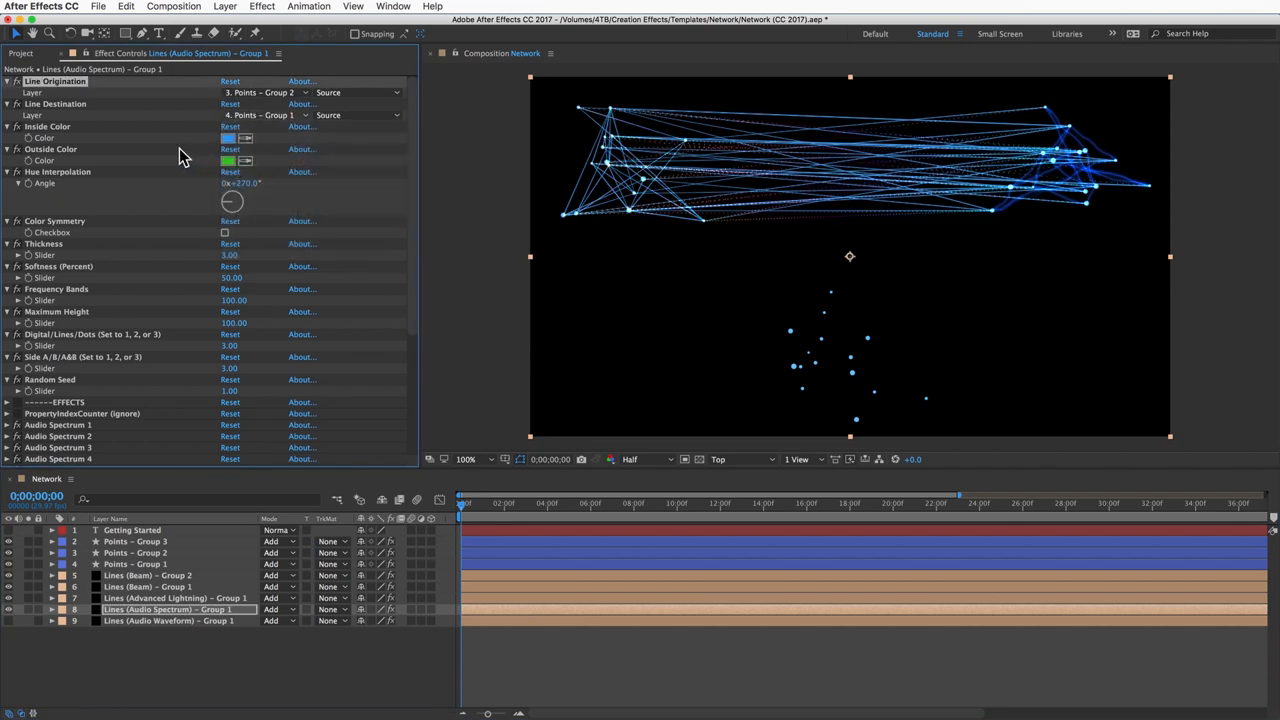
pyautogui.click(270, 114)
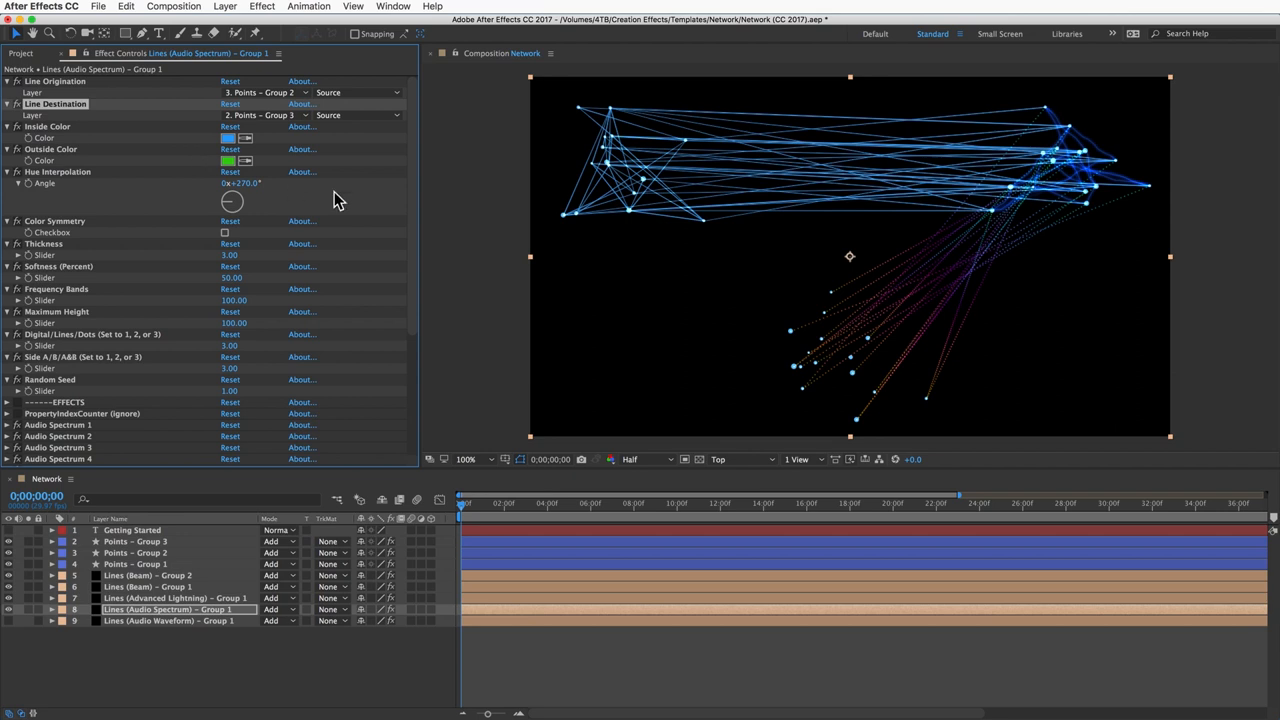
pyautogui.moveTo(648, 192)
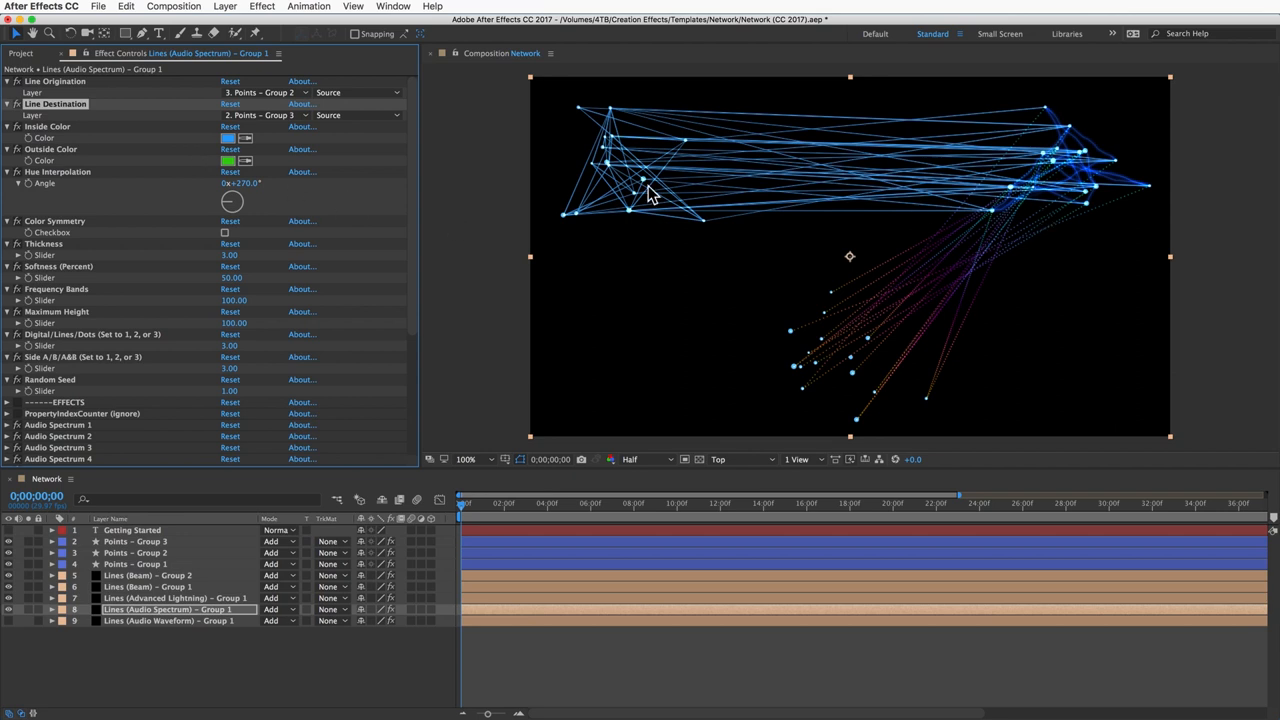
pyautogui.moveTo(622, 248)
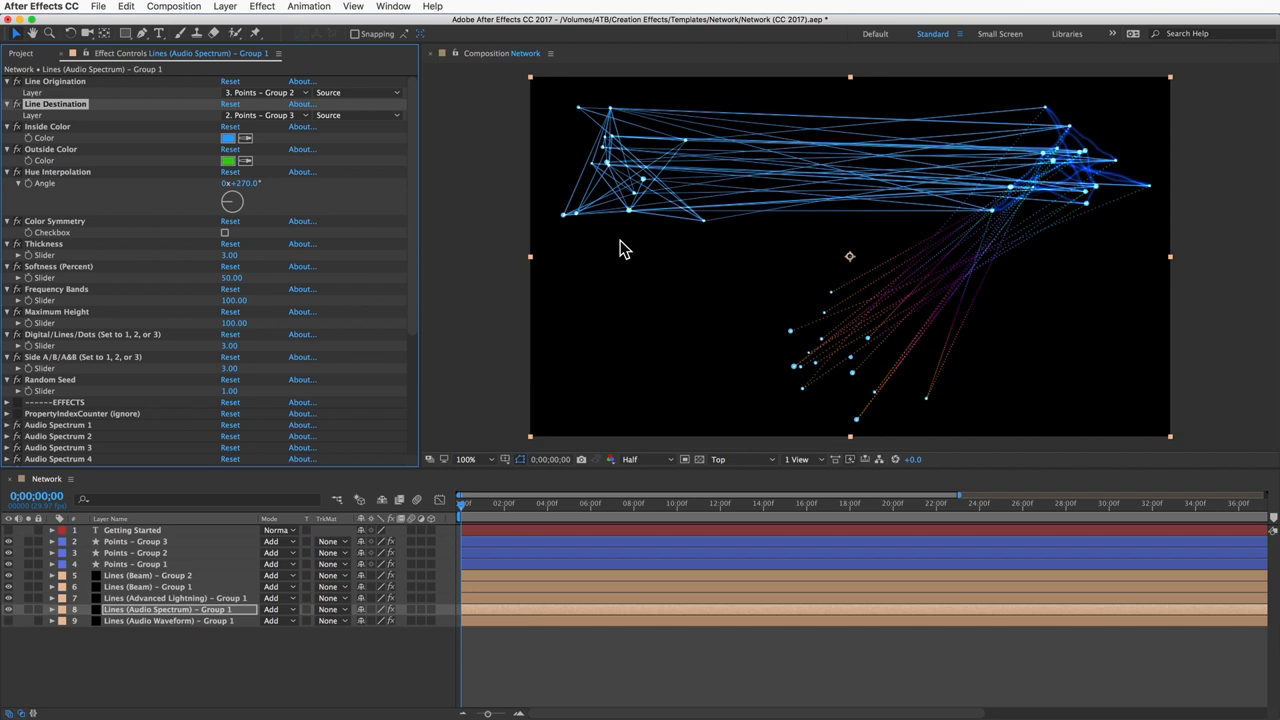
pyautogui.moveTo(766, 310)
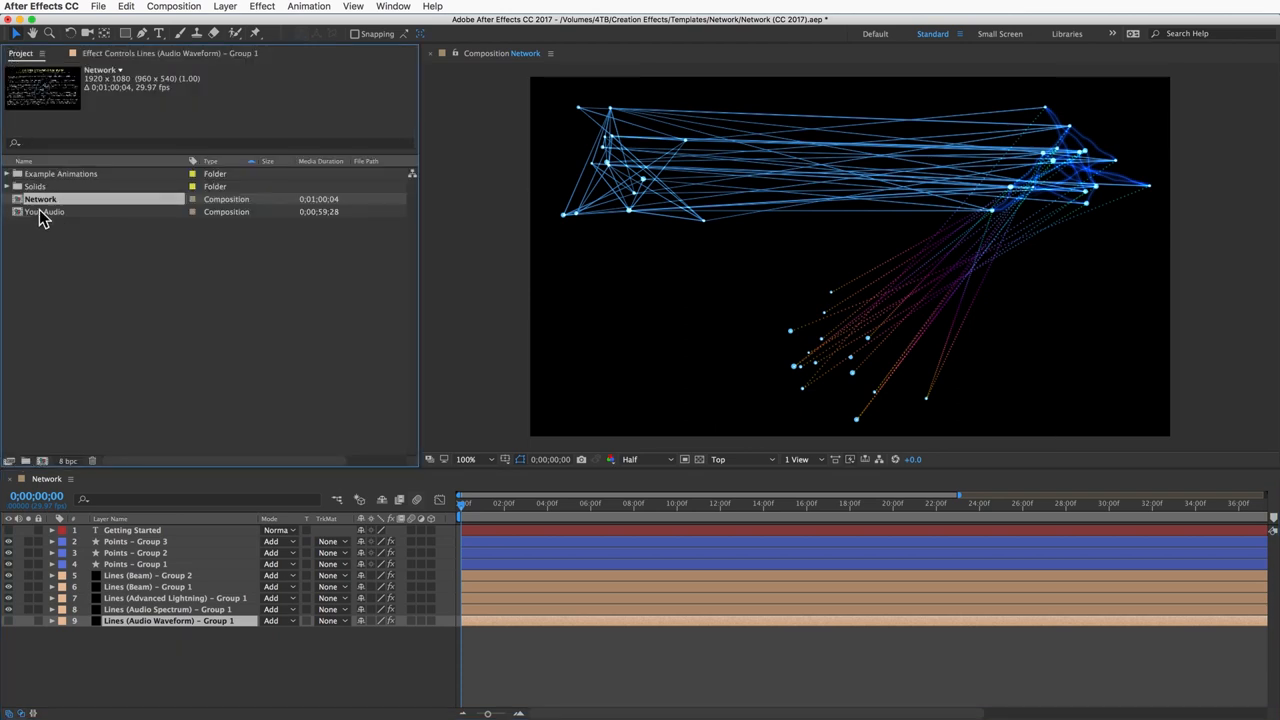
# - Drag the Your Audio composition from the Project panel to the bottom of the Network timeline
pyautogui.click(48, 212)
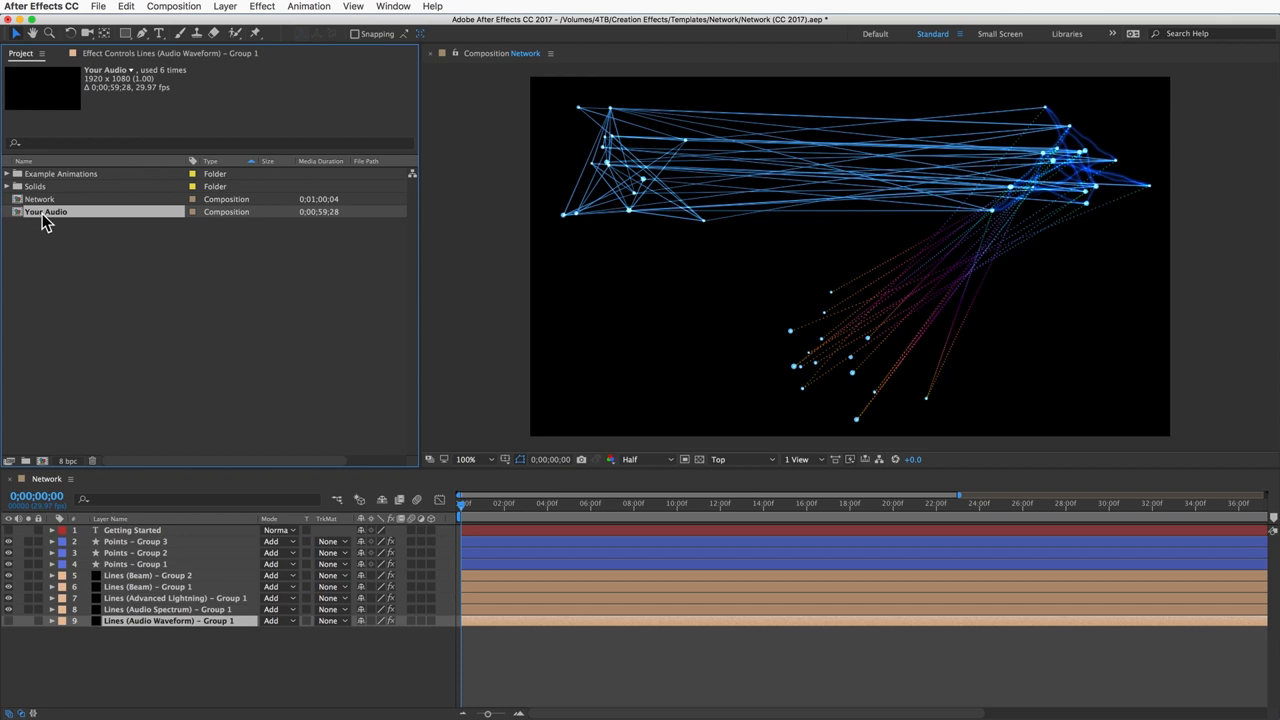
pyautogui.click(62, 172)
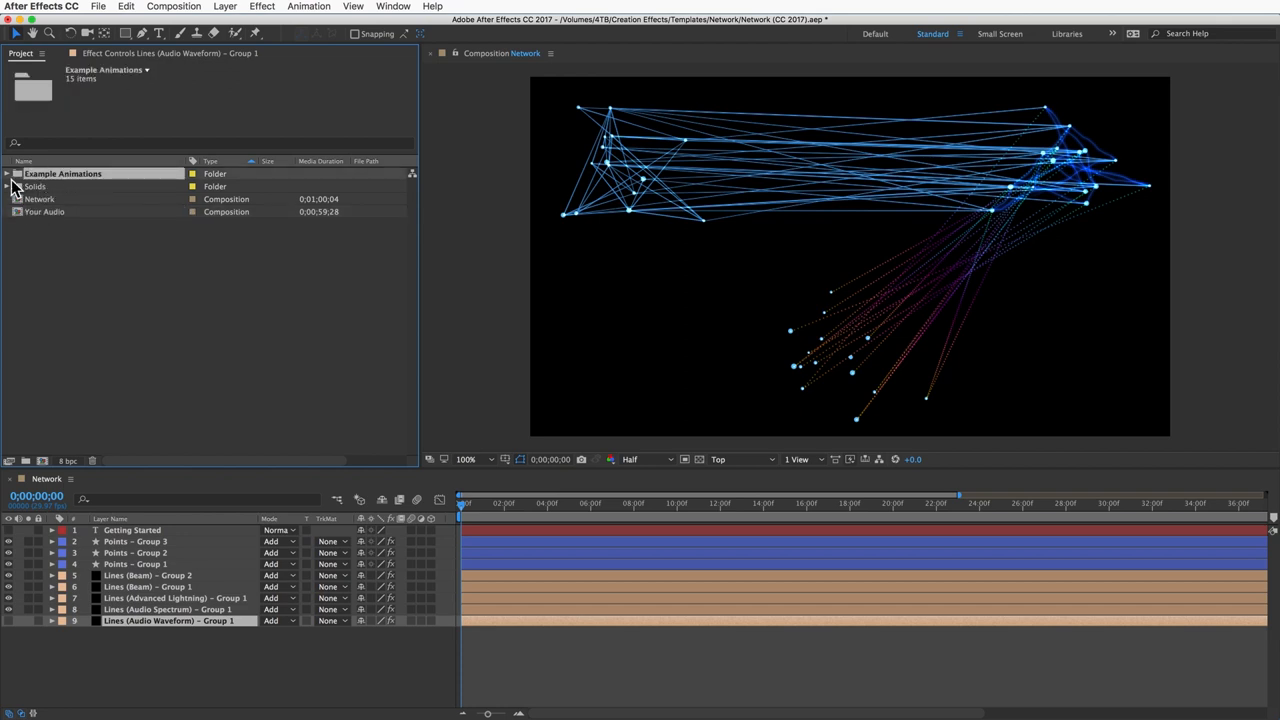
pyautogui.click(8, 172)
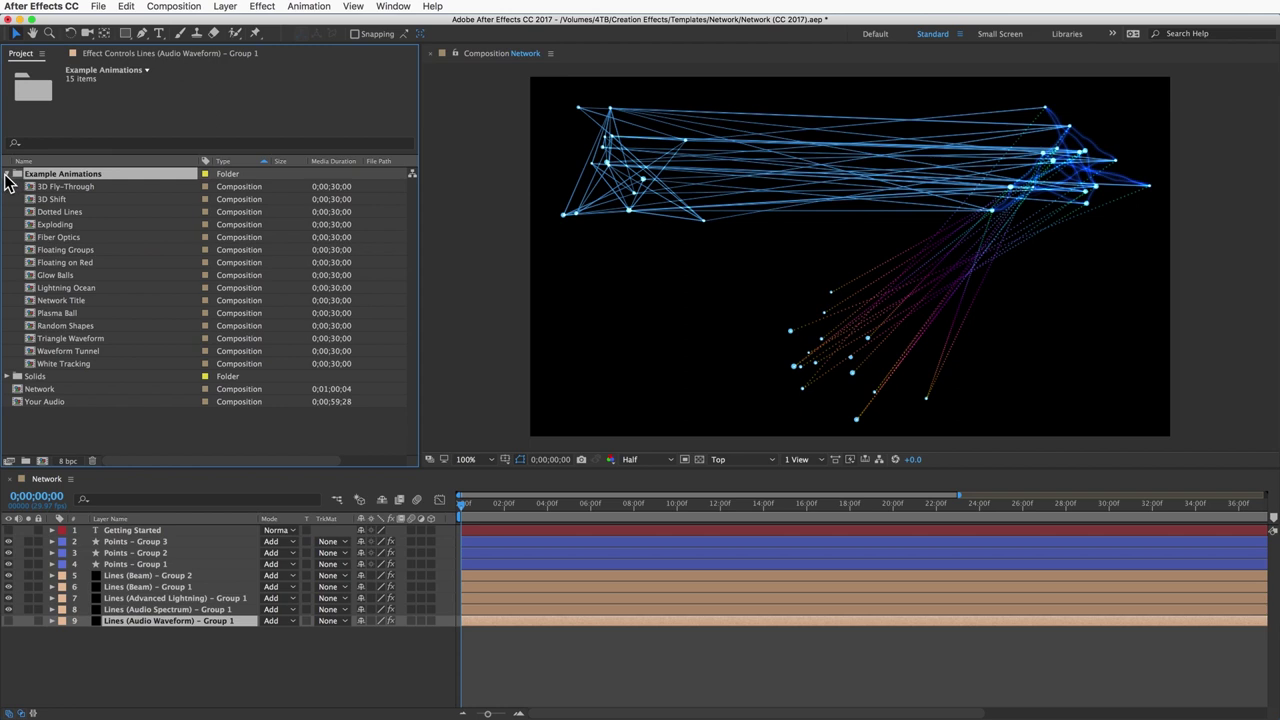
pyautogui.click(10, 172)
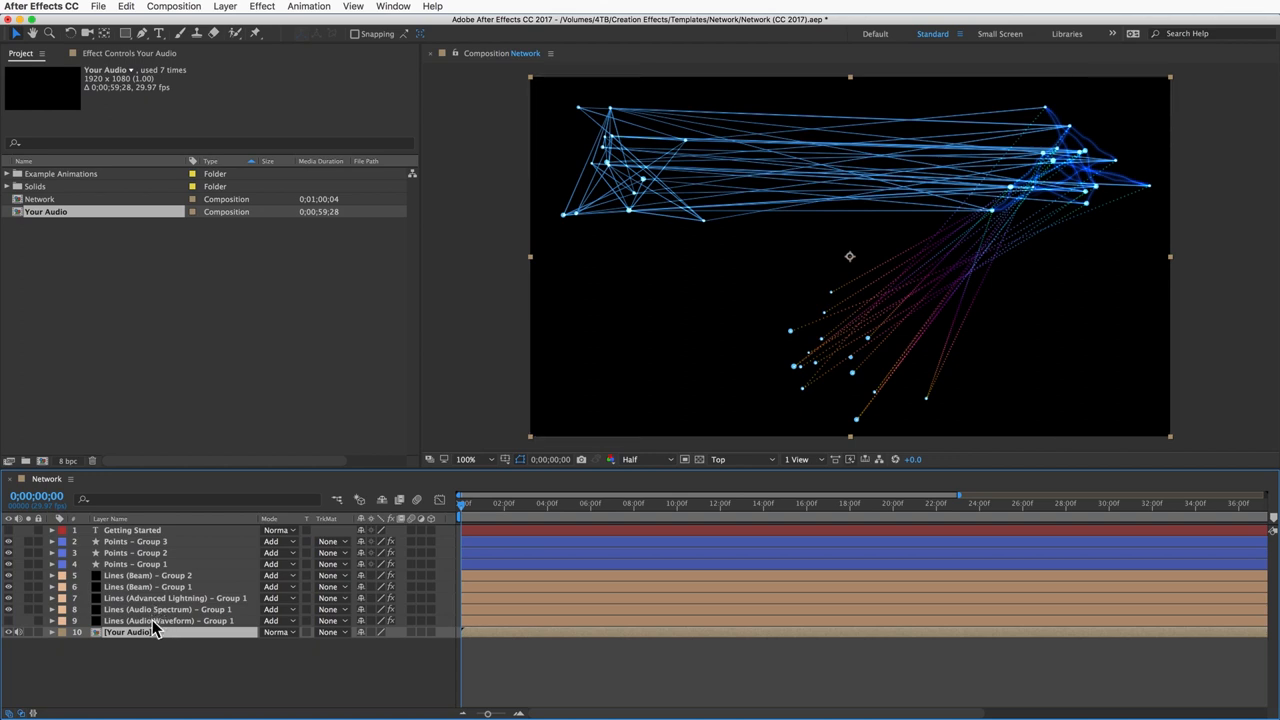
# - Set Audio Spectrum 1's Audio Layer to 10. Your Audio, then reach Edit > Undo for the duplicated effect
pyautogui.click(164, 598)
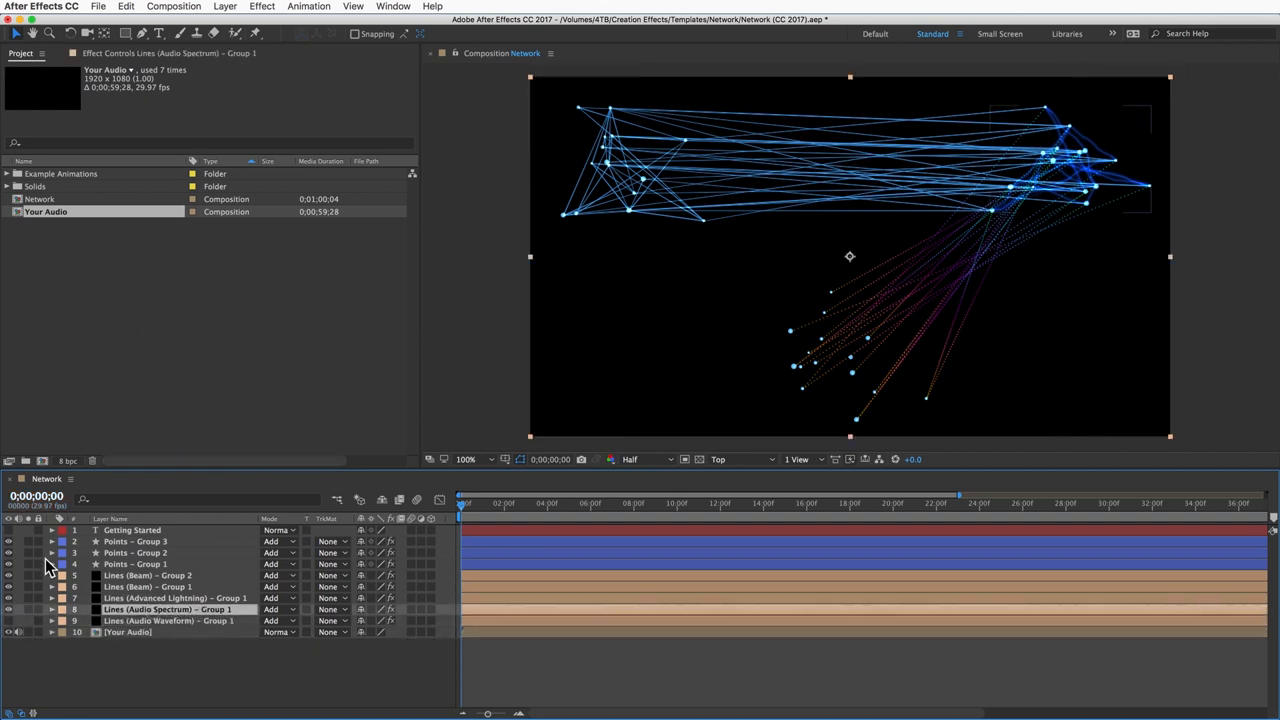
pyautogui.click(56, 608)
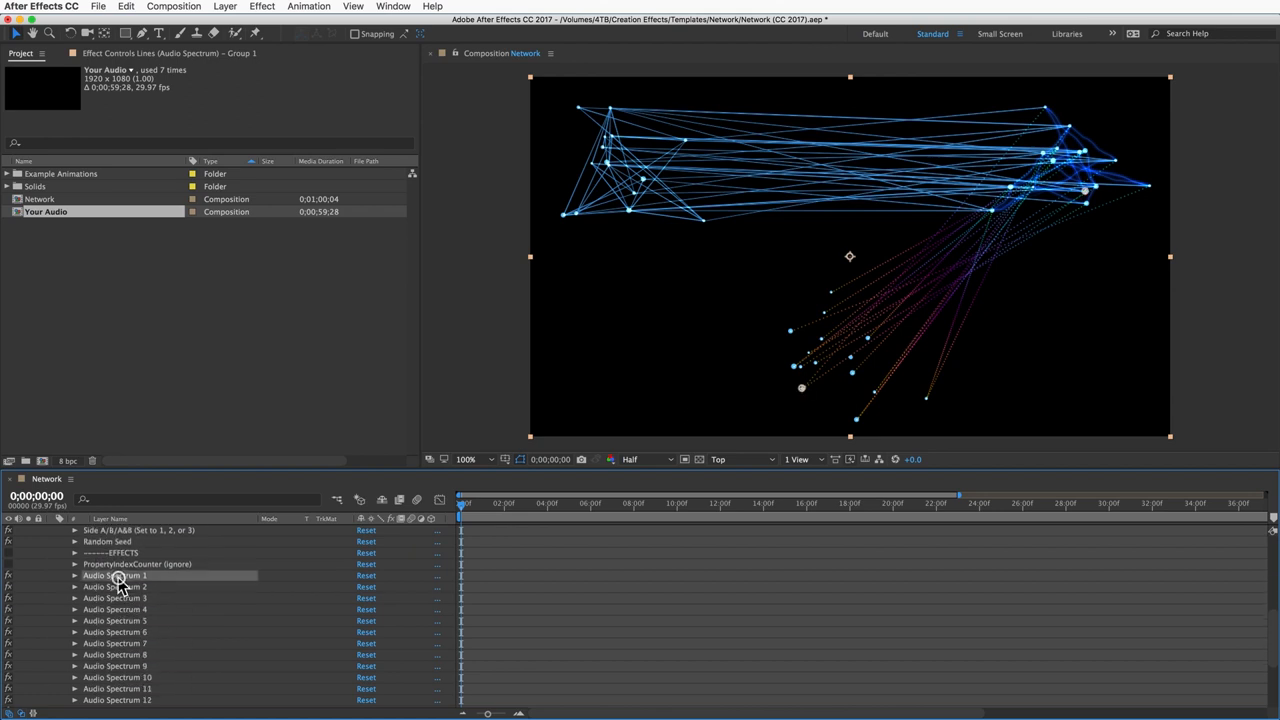
pyautogui.click(72, 576)
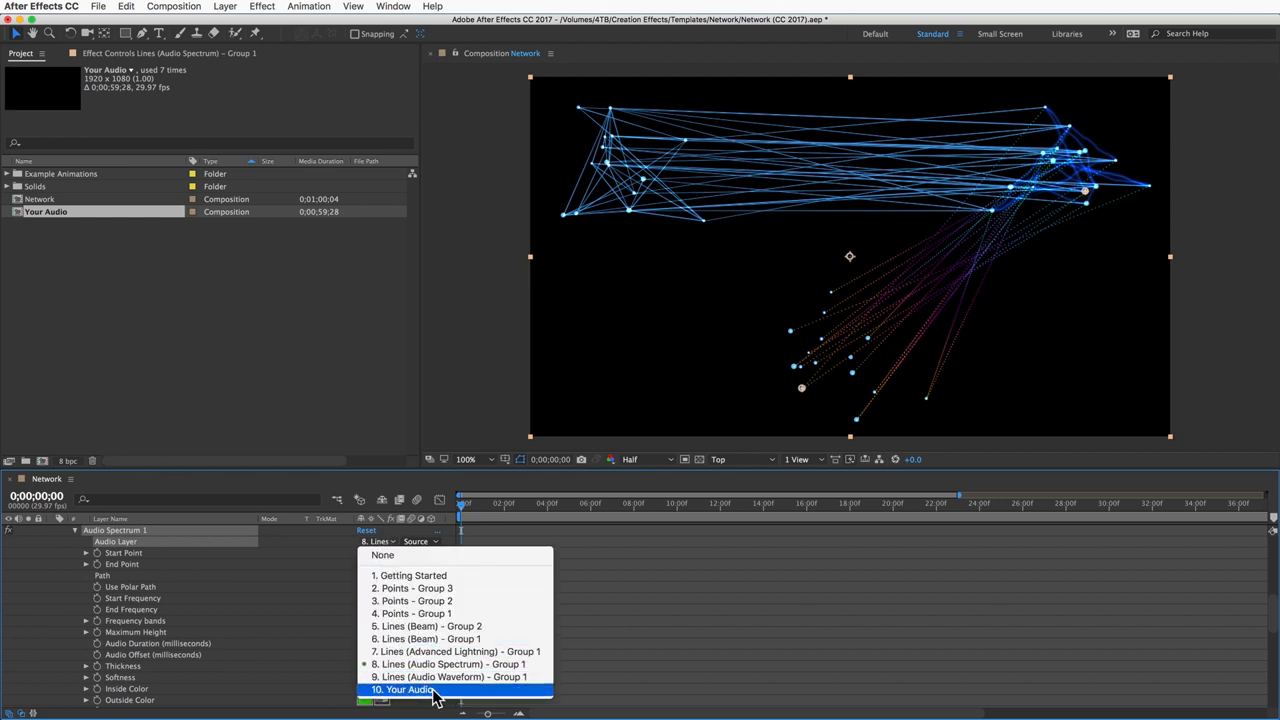
pyautogui.click(404, 708)
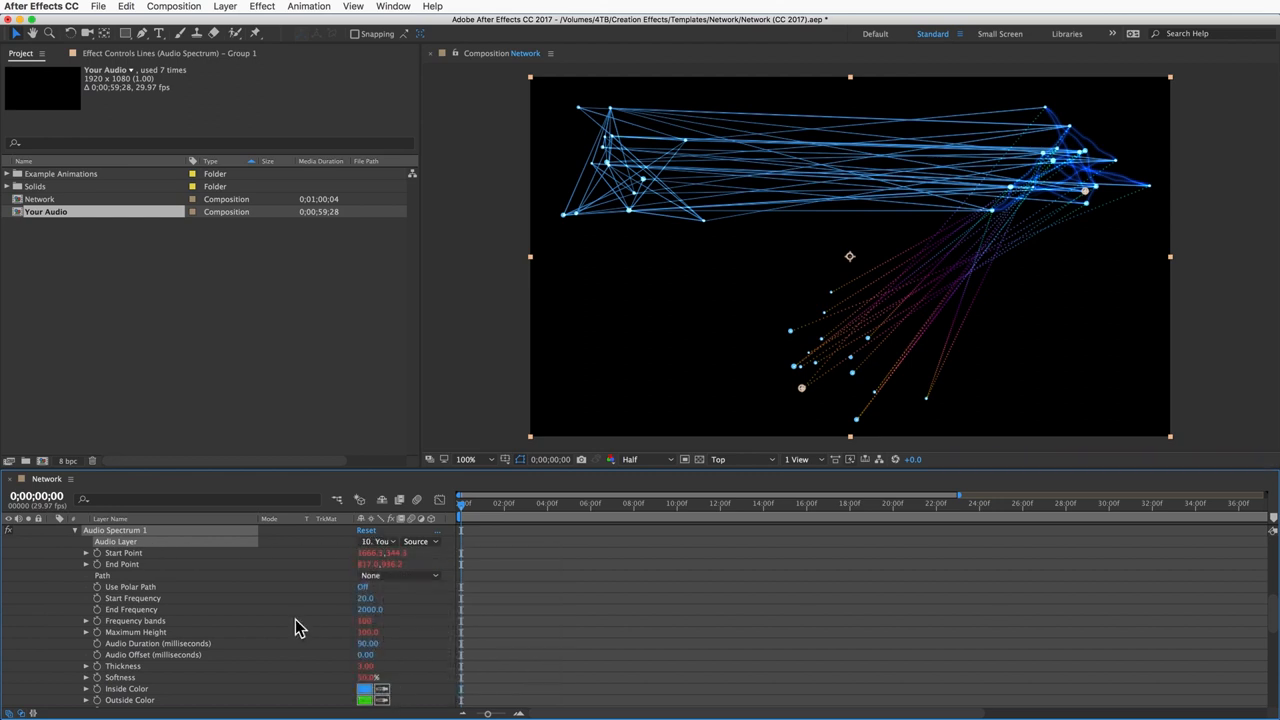
pyautogui.click(76, 530)
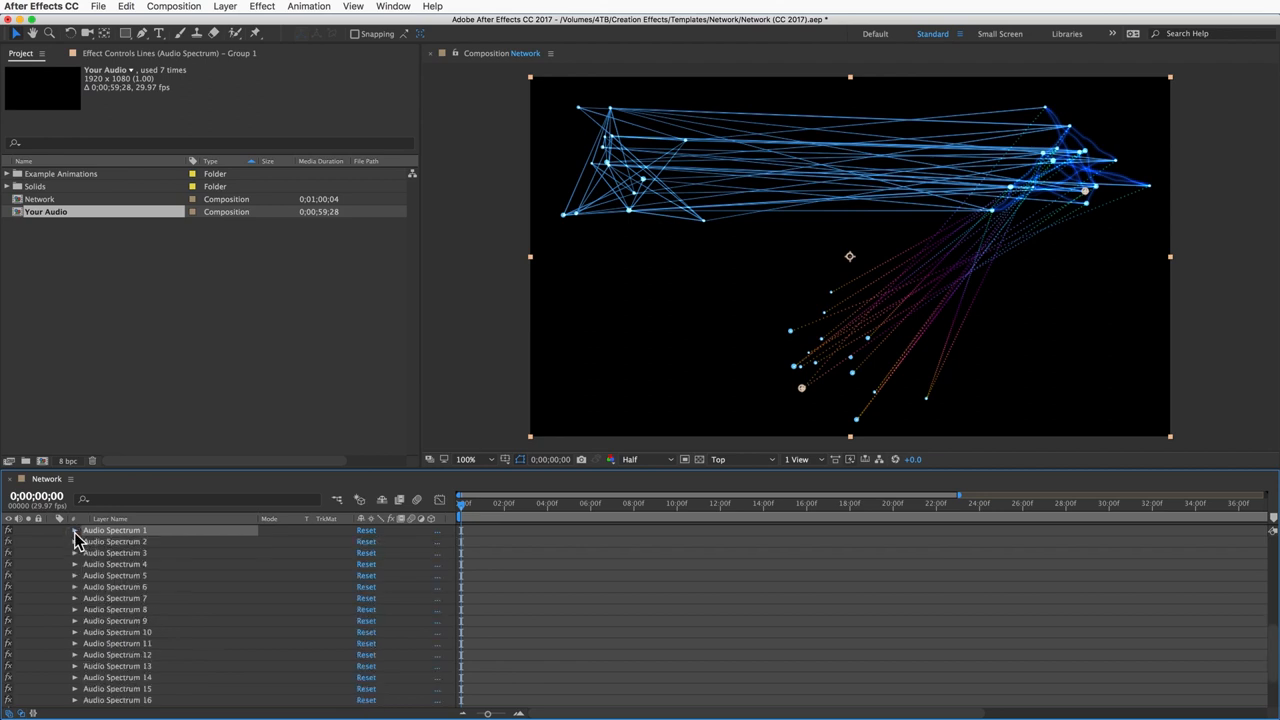
pyautogui.moveTo(128, 586)
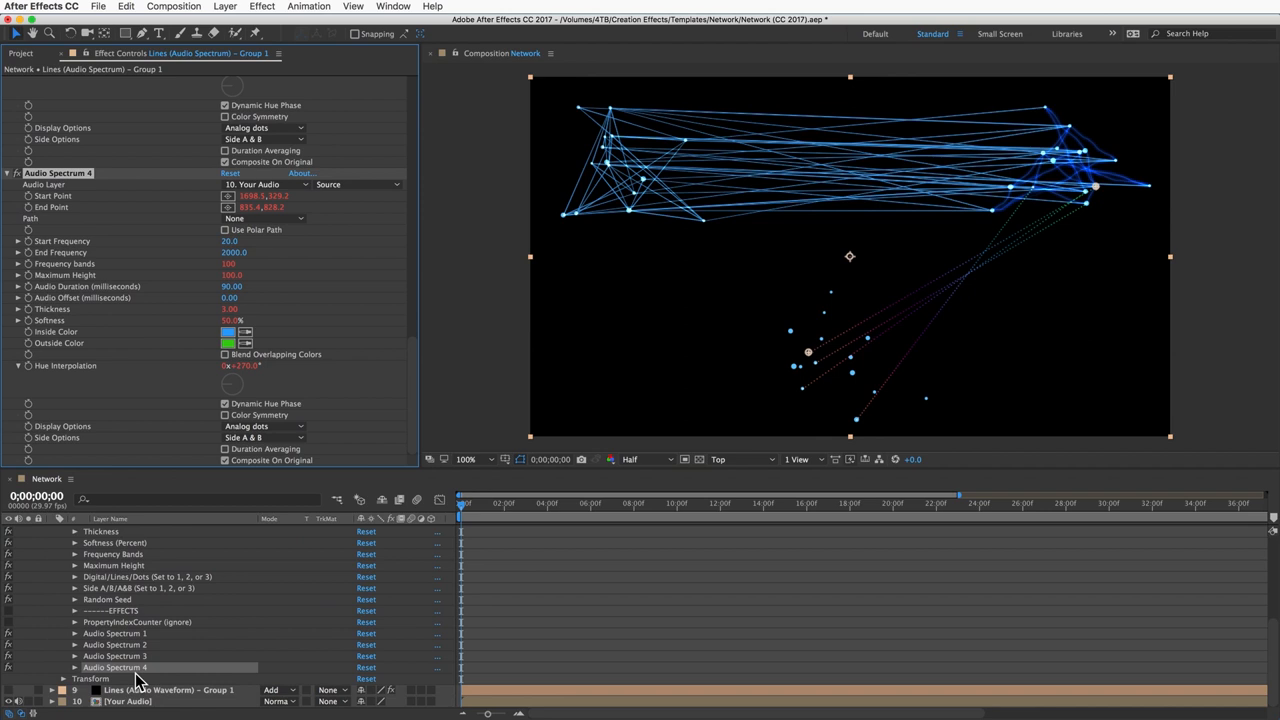
pyautogui.moveTo(148, 12)
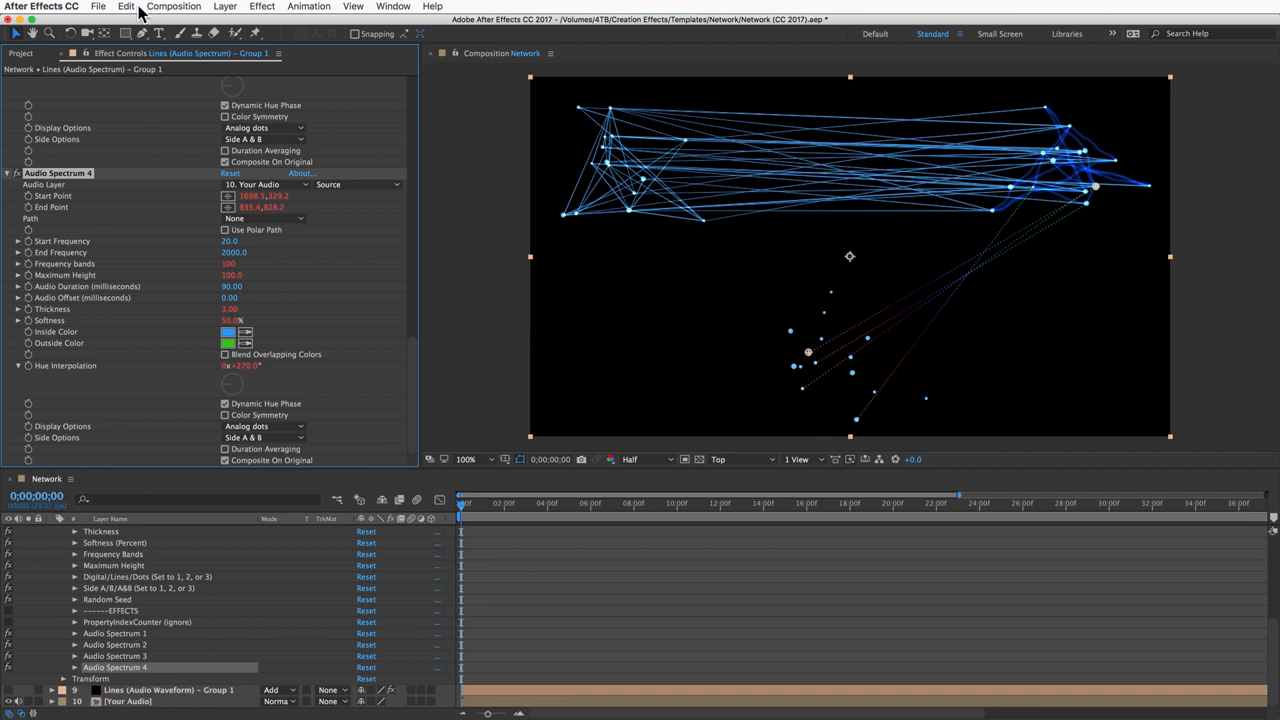
pyautogui.click(124, 10)
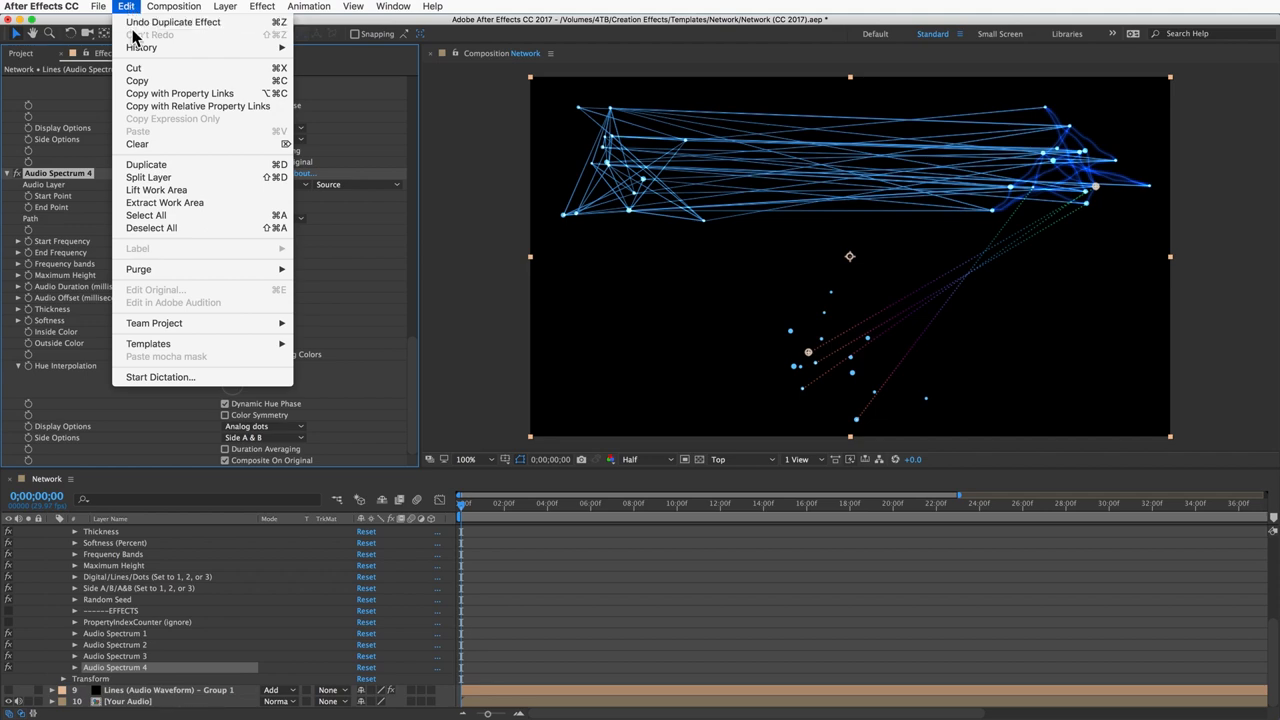
pyautogui.moveTo(146, 164)
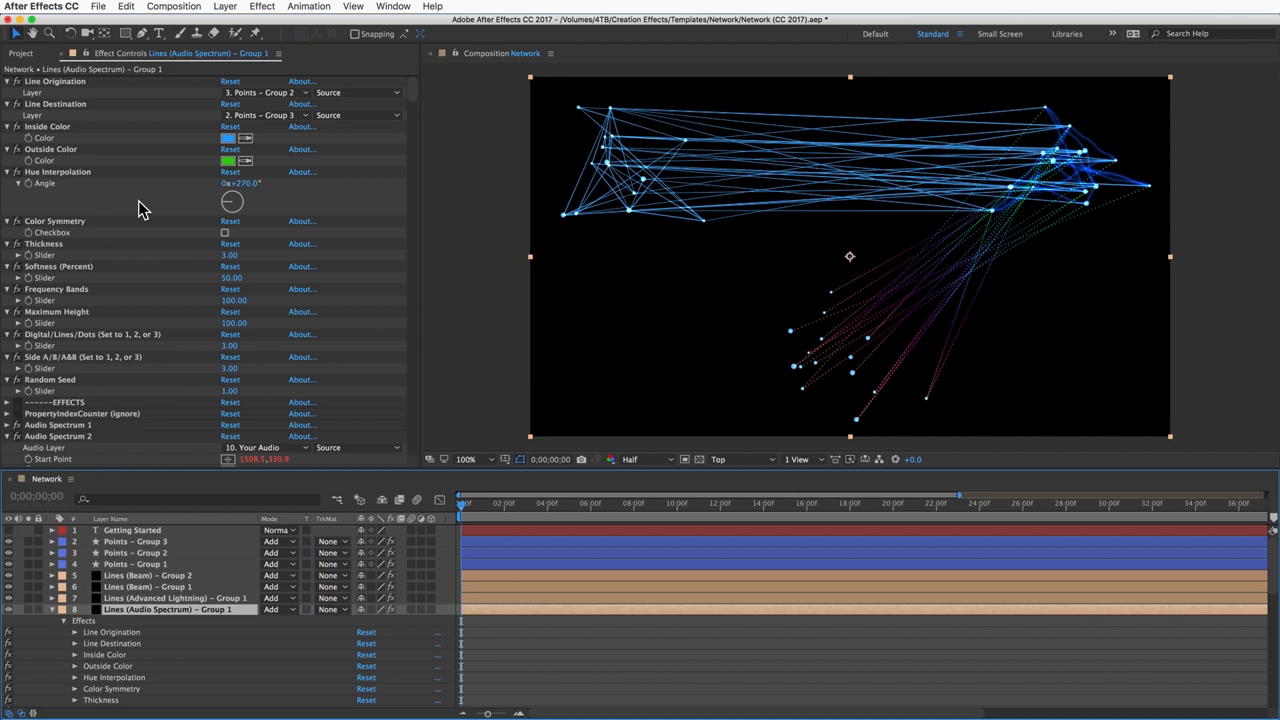
pyautogui.moveTo(56, 318)
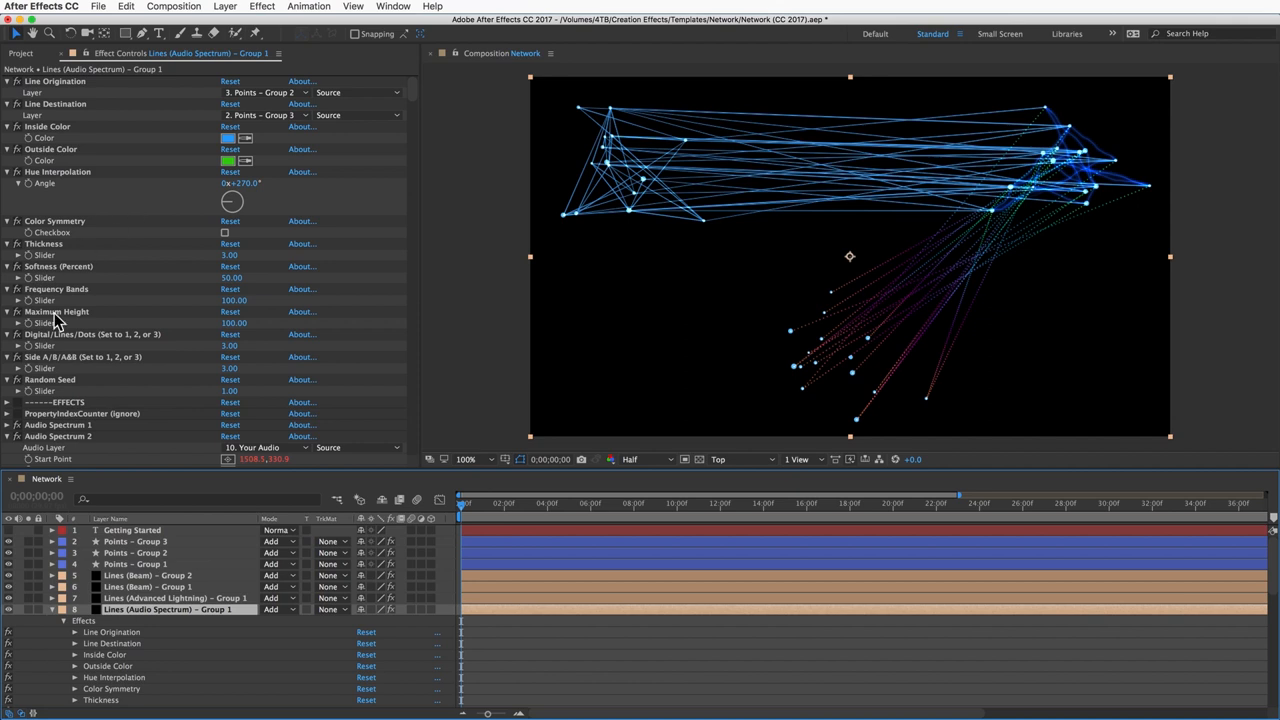
# - Adjust Thickness and the Digital Lines/Dots style, then preview around 13 seconds
pyautogui.click(90, 334)
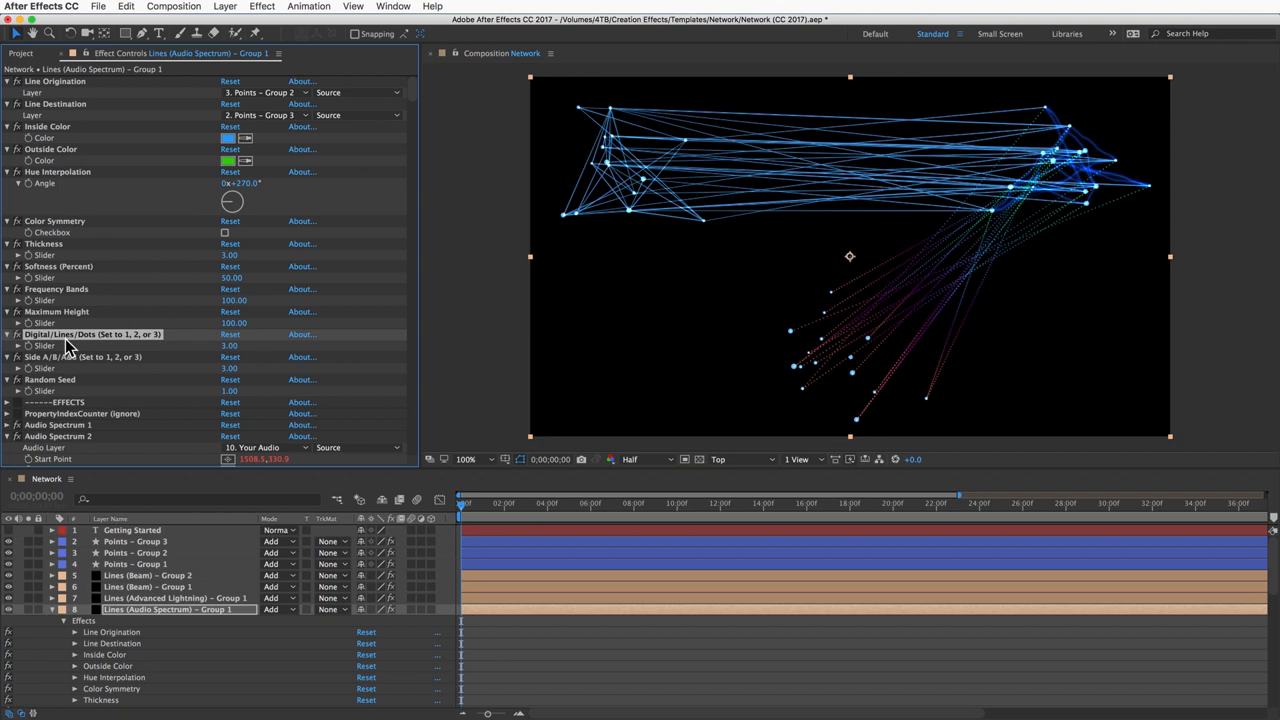
pyautogui.click(704, 504)
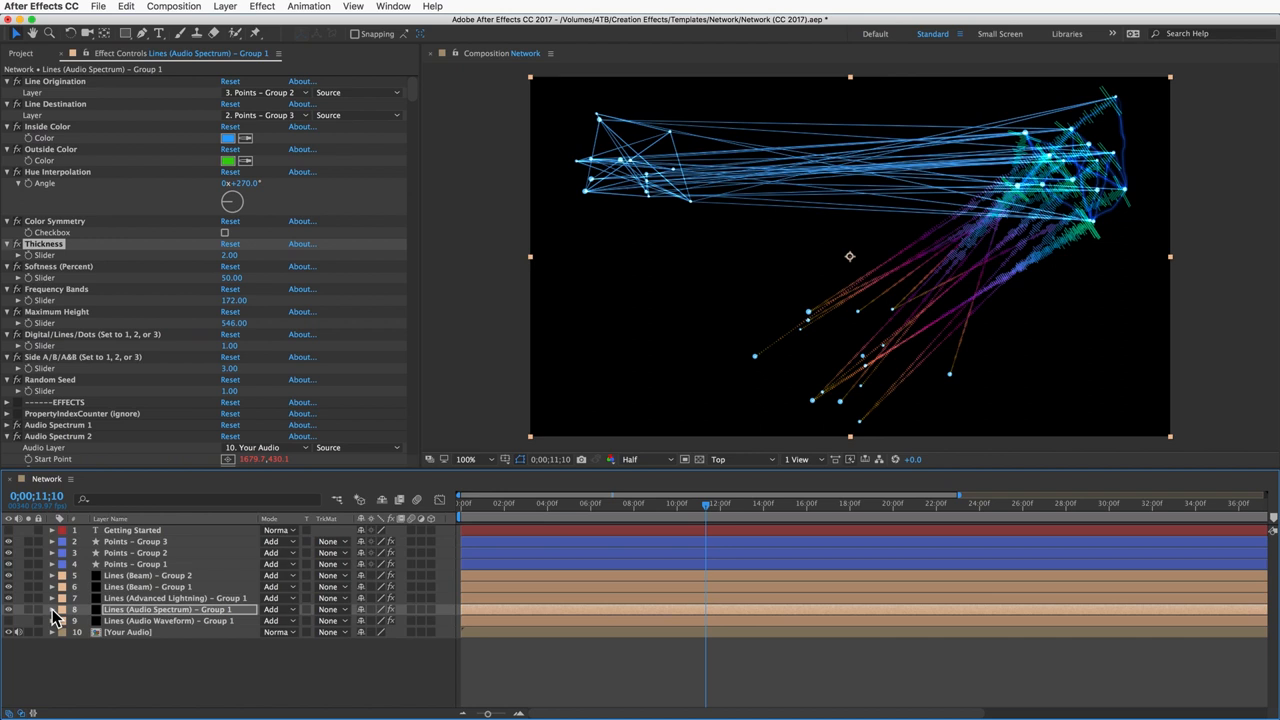
# - Copy Points - Group 1 and create a new composition via Composition > New Composition
pyautogui.click(136, 564)
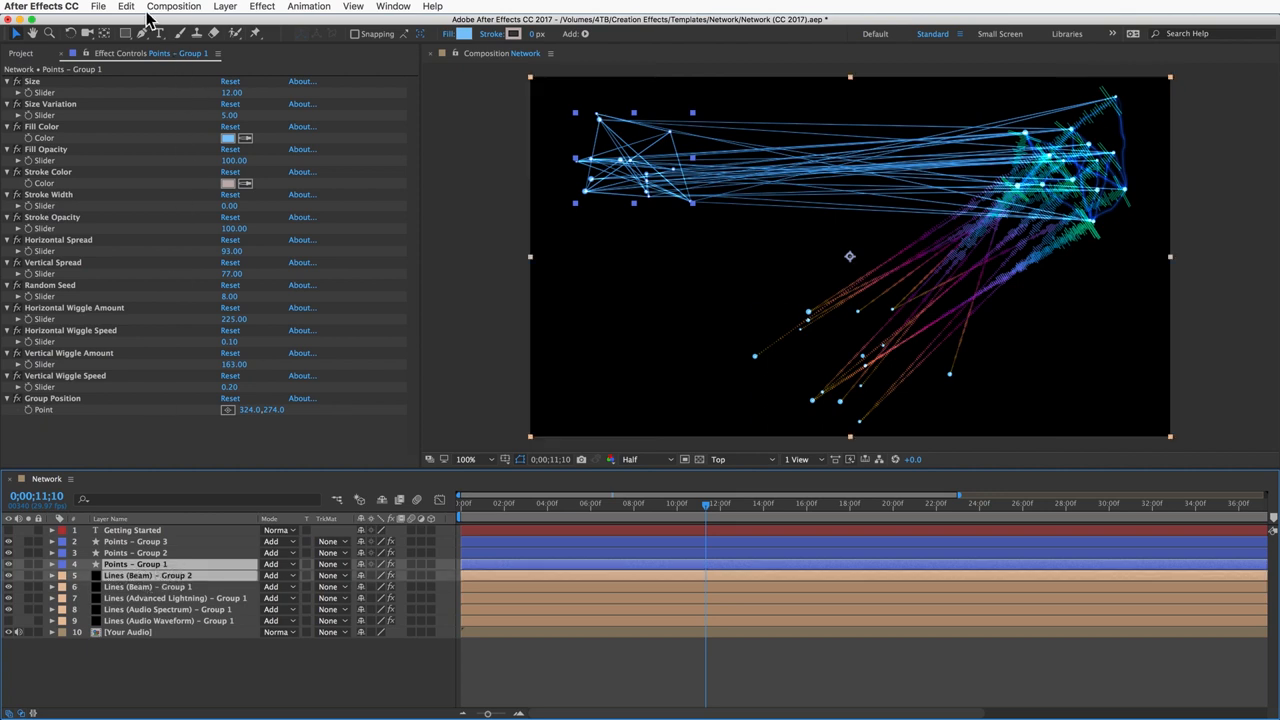
pyautogui.click(124, 12)
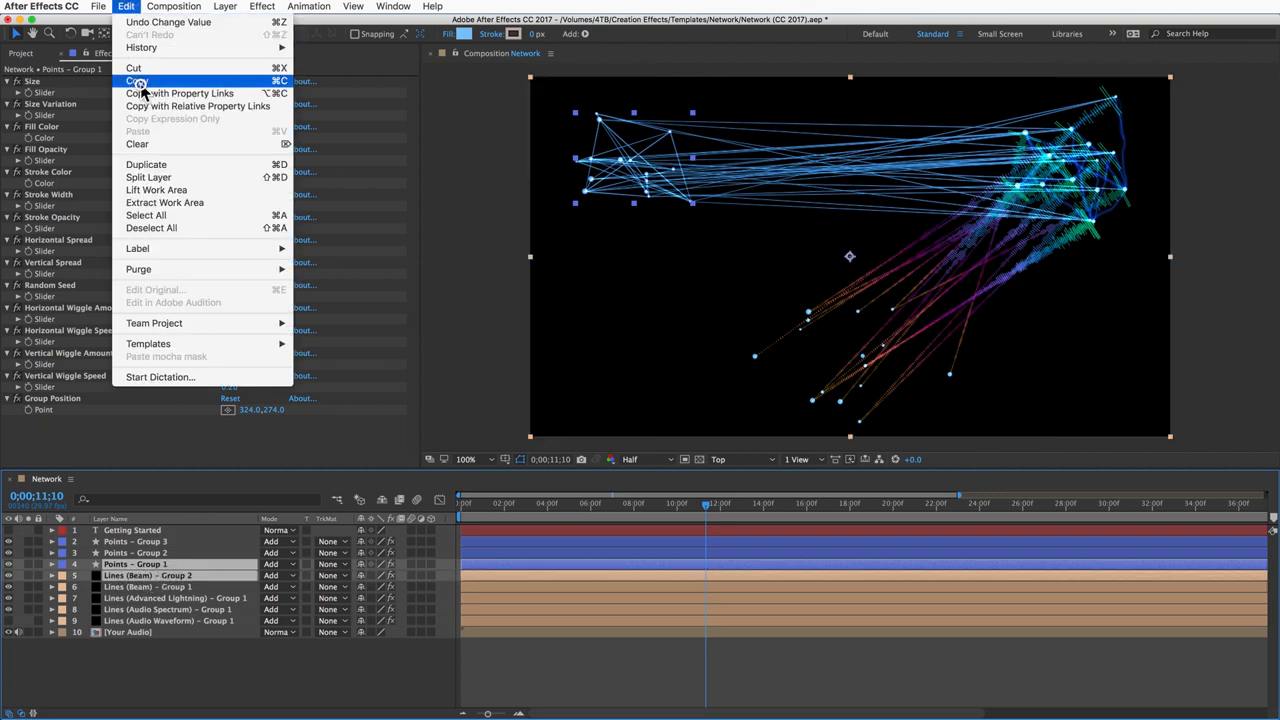
pyautogui.click(172, 10)
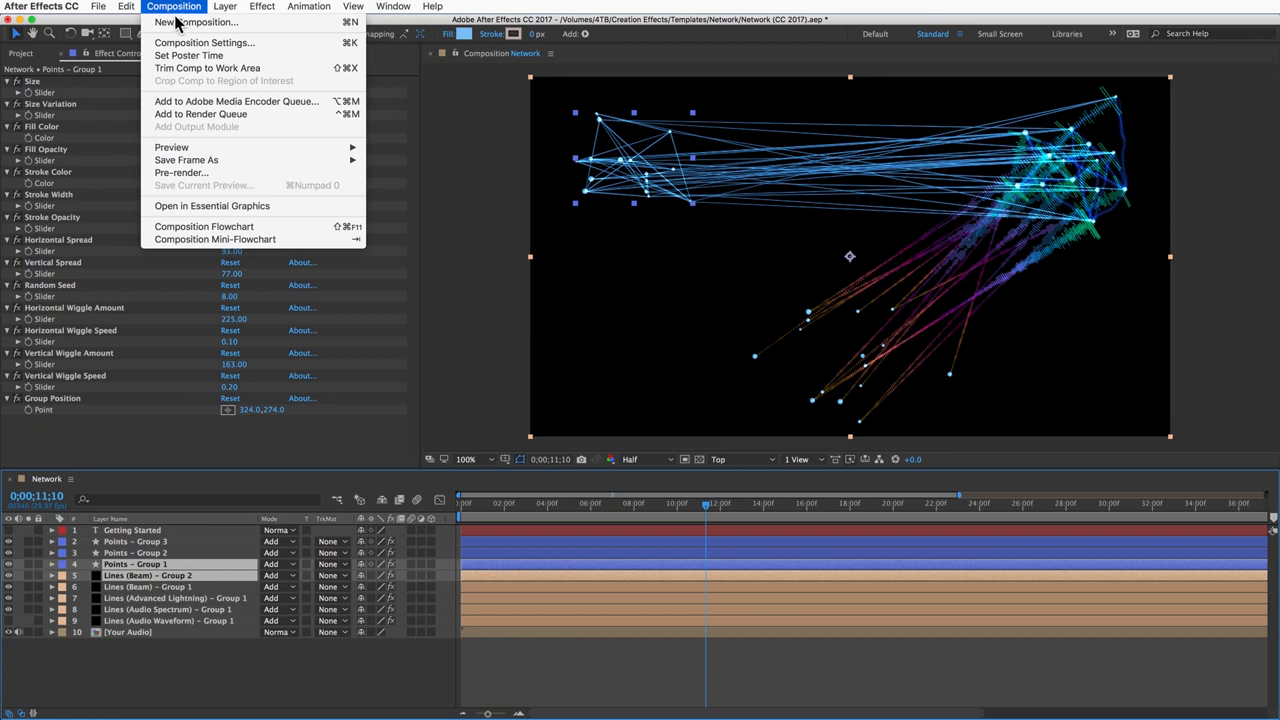
pyautogui.click(216, 40)
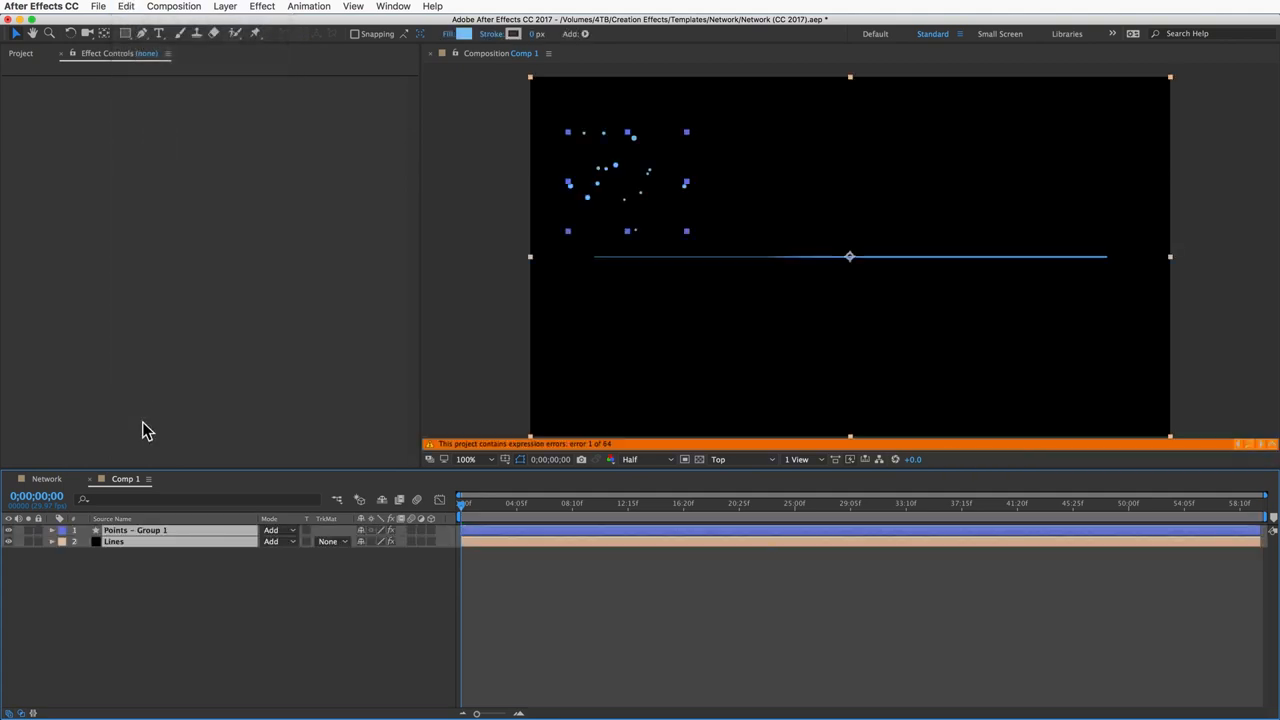
pyautogui.moveTo(590, 448)
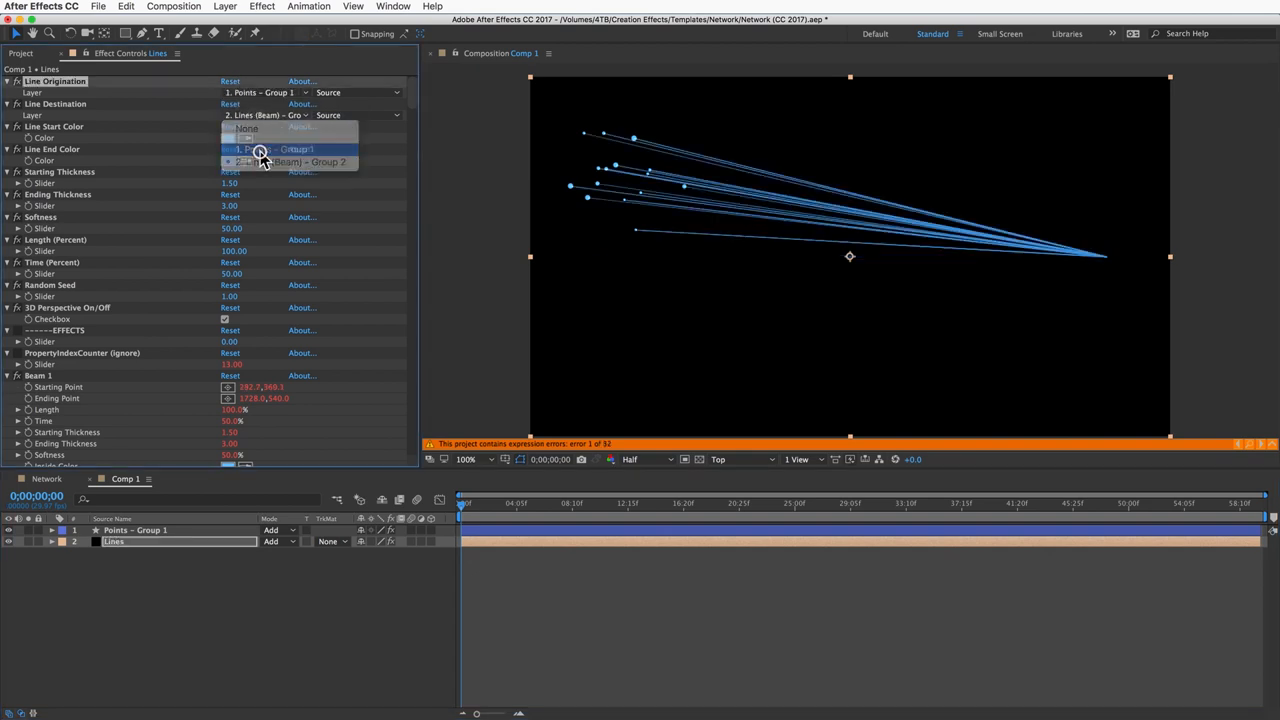
# - Paste the points, add a Lines layer and set its Line Destination to Points - Group 1
pyautogui.click(262, 150)
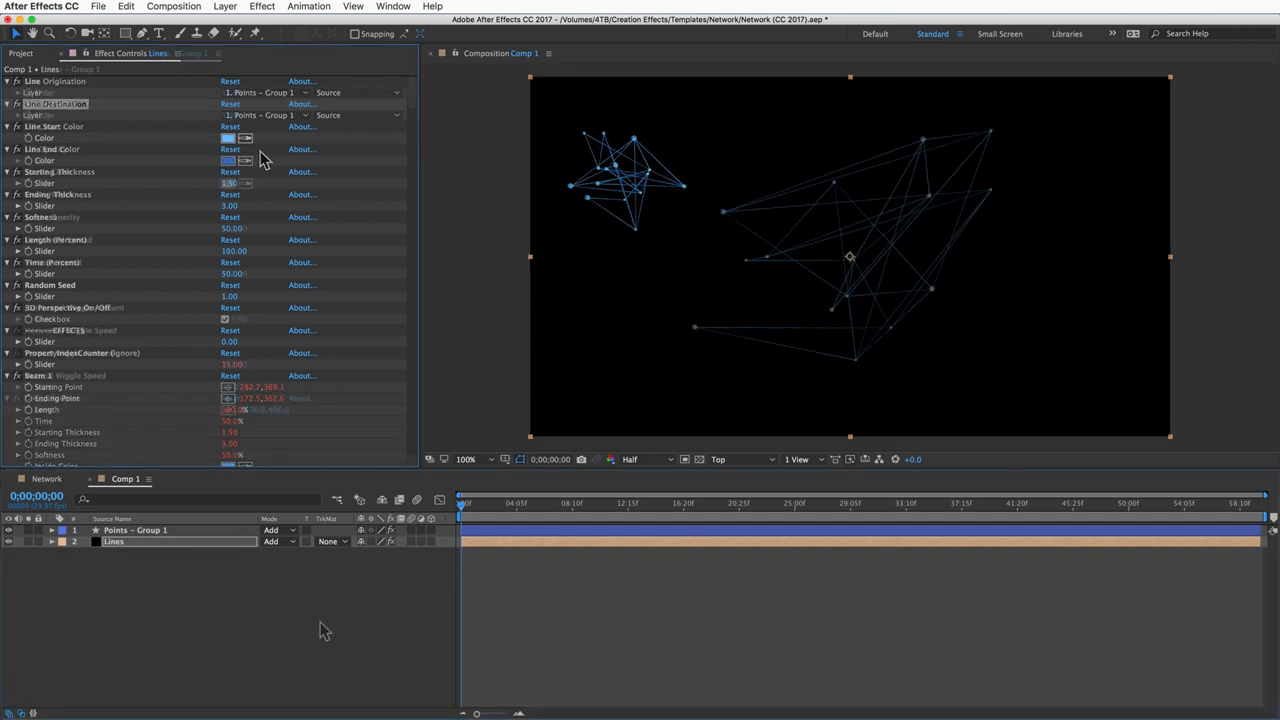
pyautogui.click(138, 528)
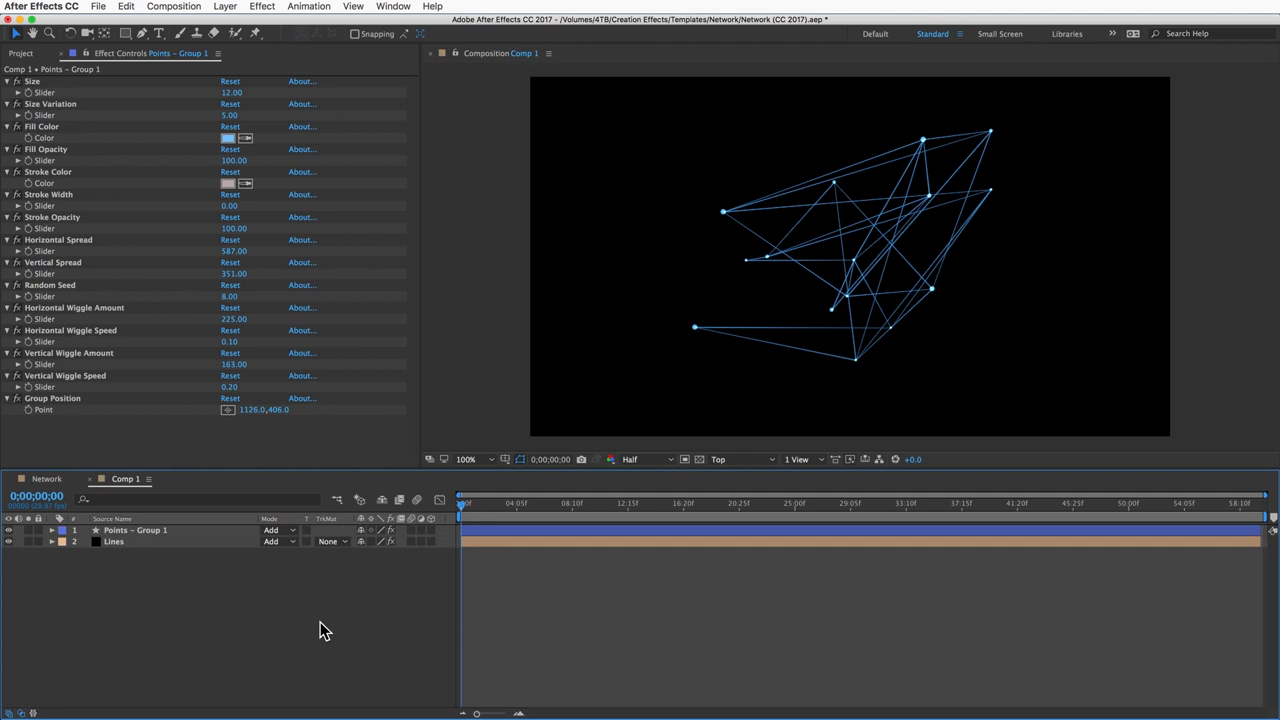
pyautogui.moveTo(160, 12)
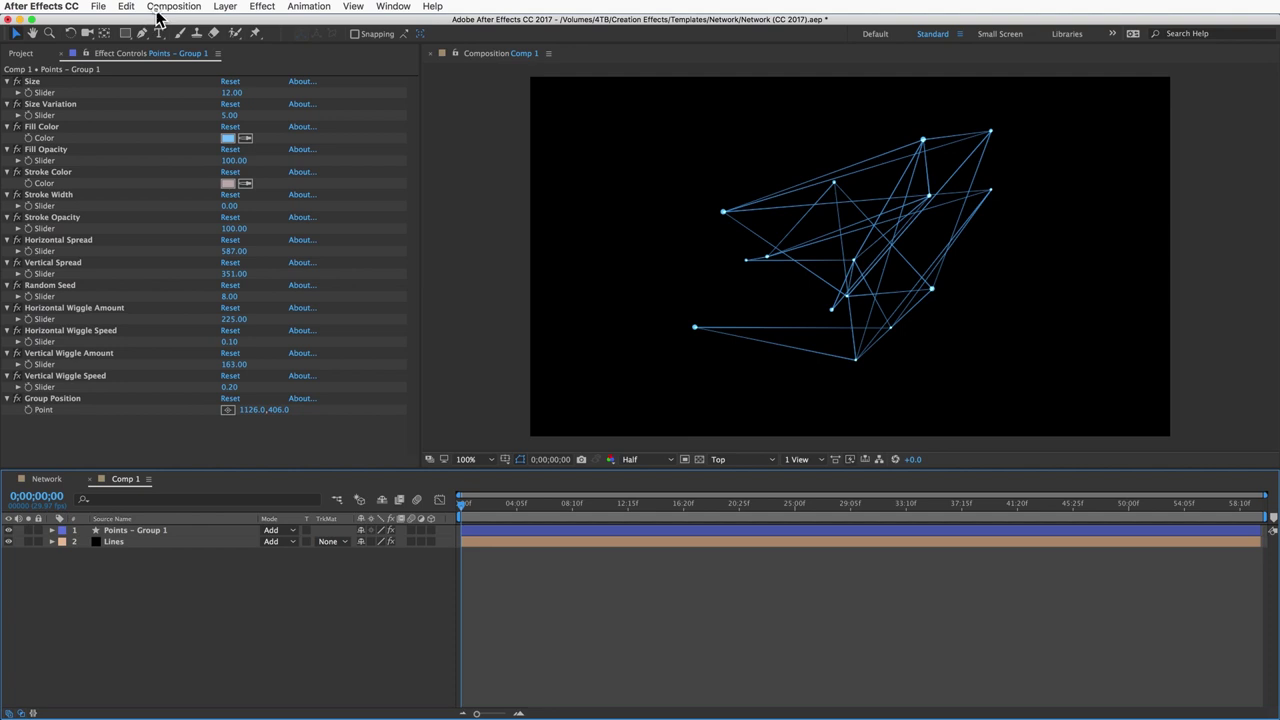
# - Switch the composition settings to a 4K film frame size and apply them
pyautogui.click(172, 12)
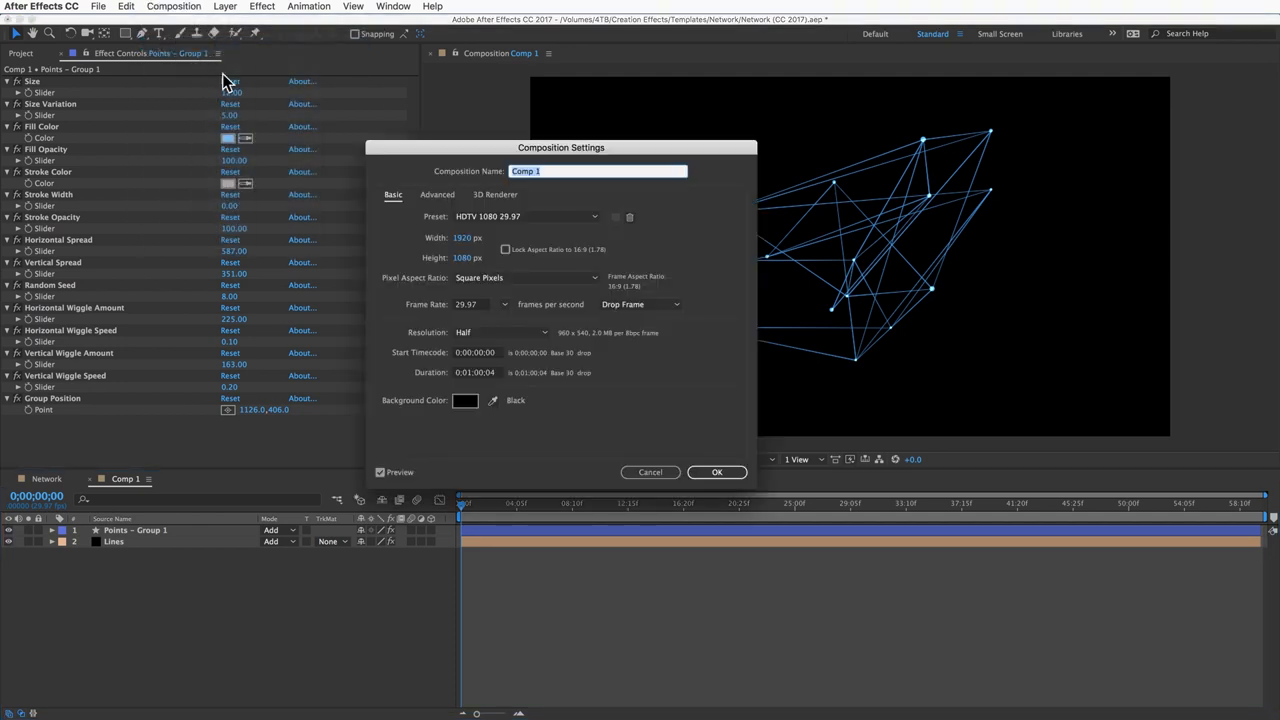
pyautogui.click(528, 216)
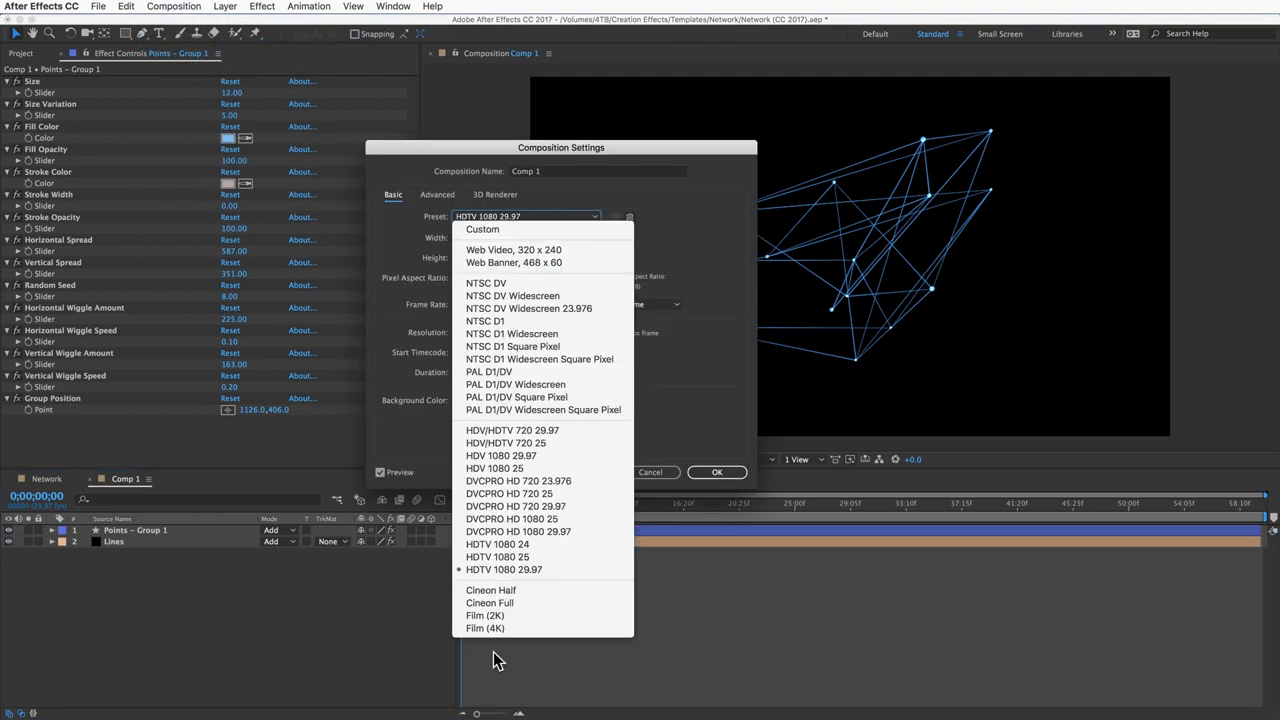
pyautogui.click(482, 632)
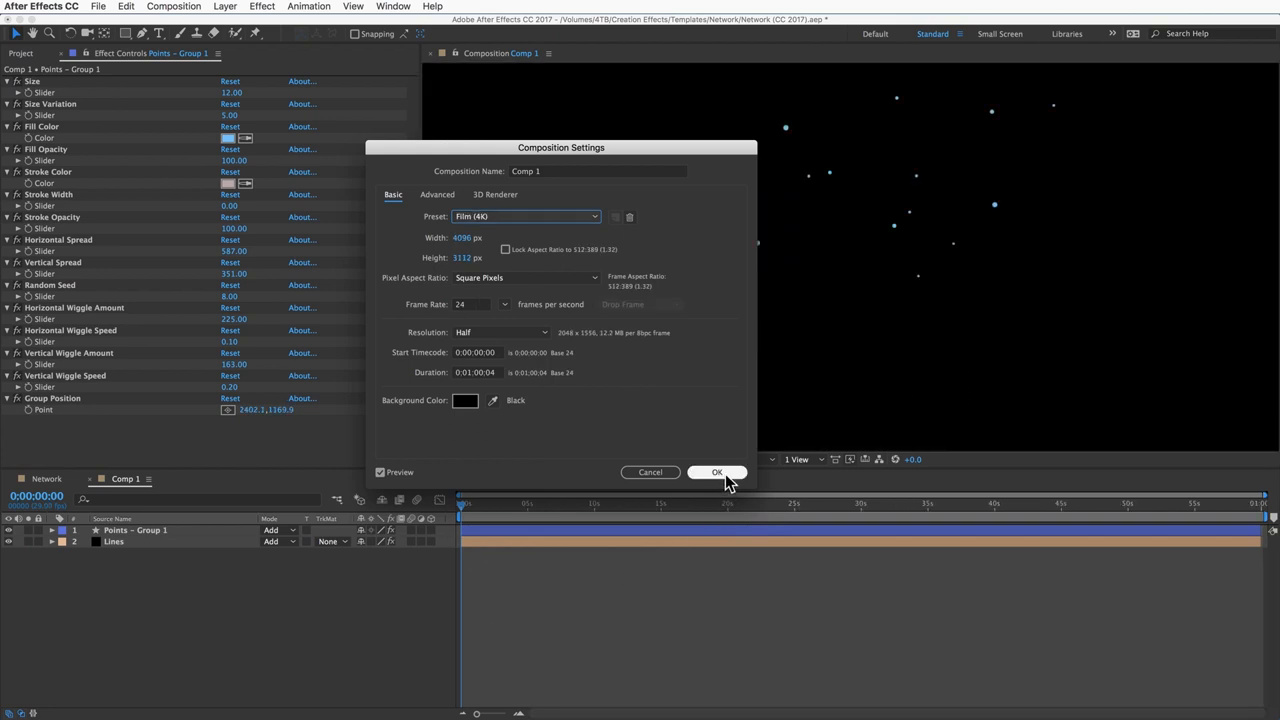
pyautogui.click(716, 472)
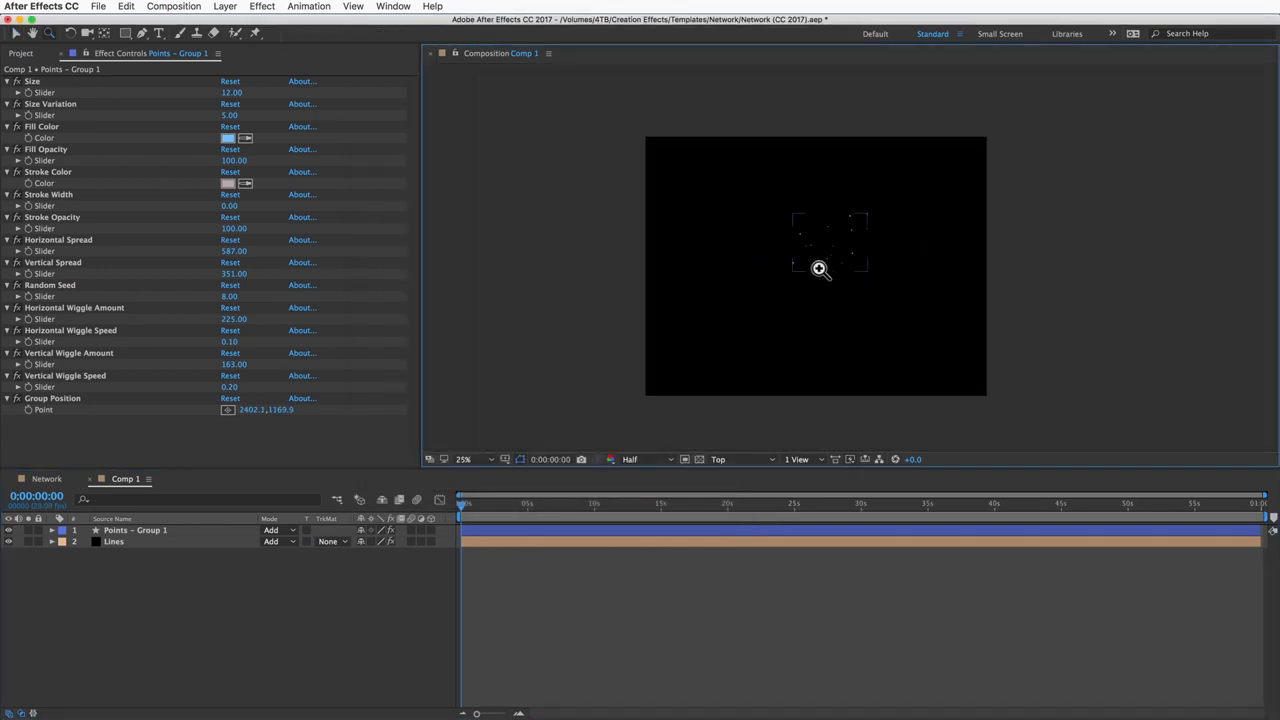
pyautogui.click(464, 458)
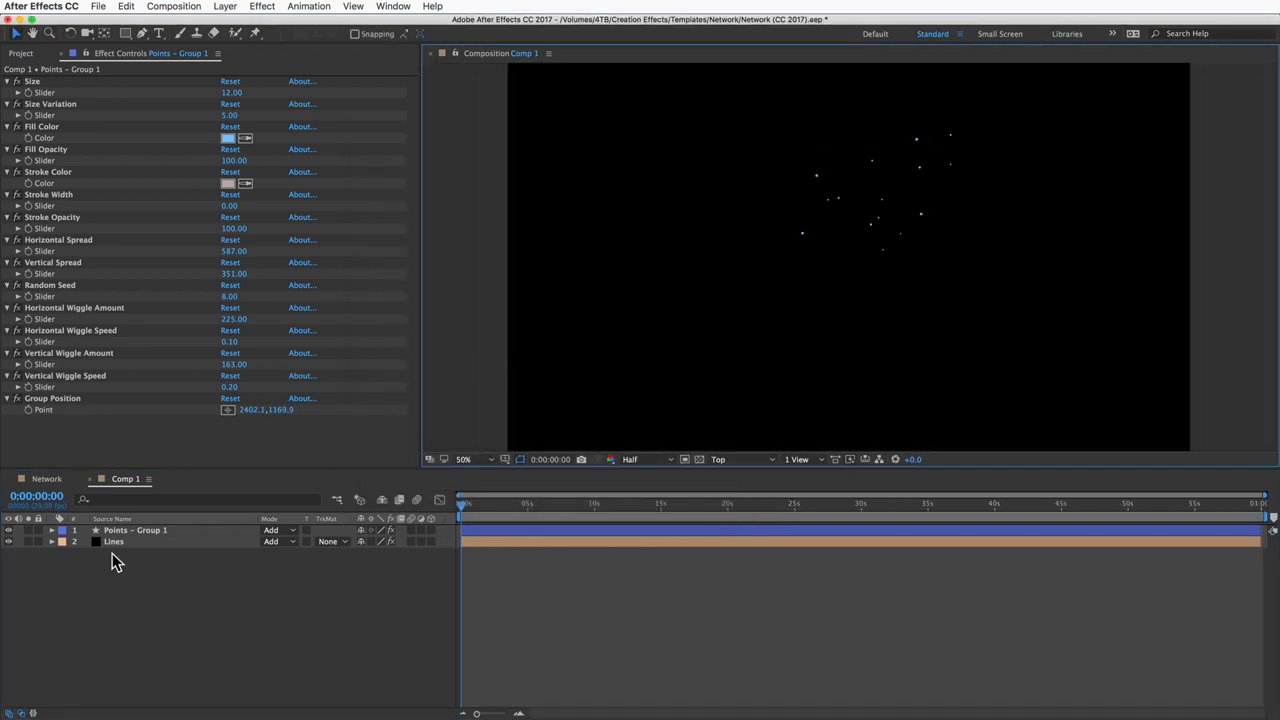
# - Create a new comp-sized black solid named Lines 2 above the lines layer
pyautogui.click(114, 542)
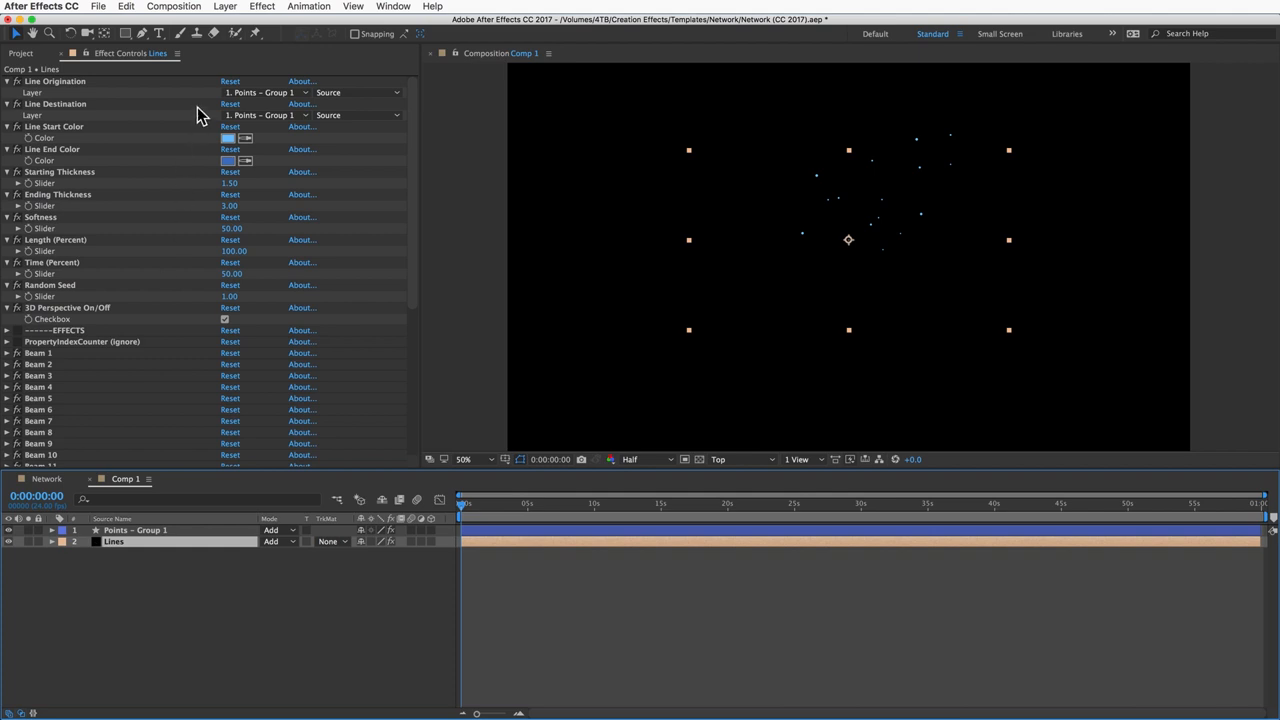
pyautogui.click(228, 8)
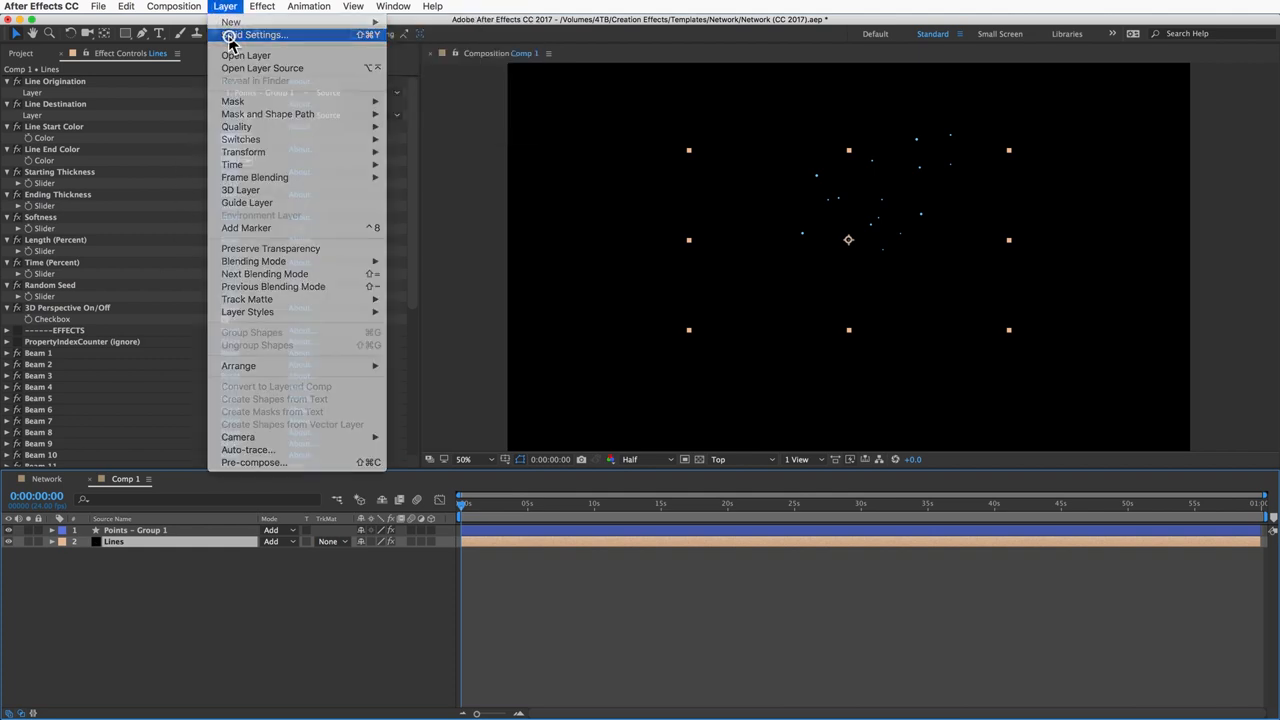
pyautogui.click(256, 36)
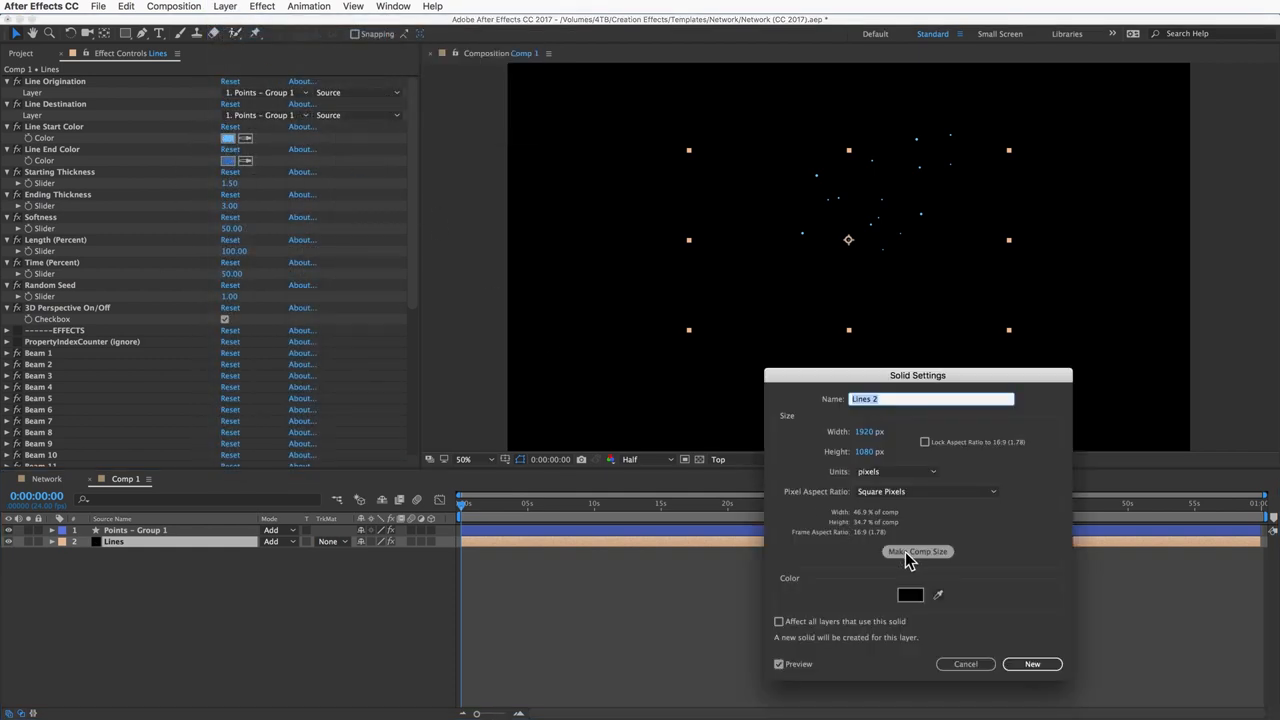
pyautogui.click(916, 552)
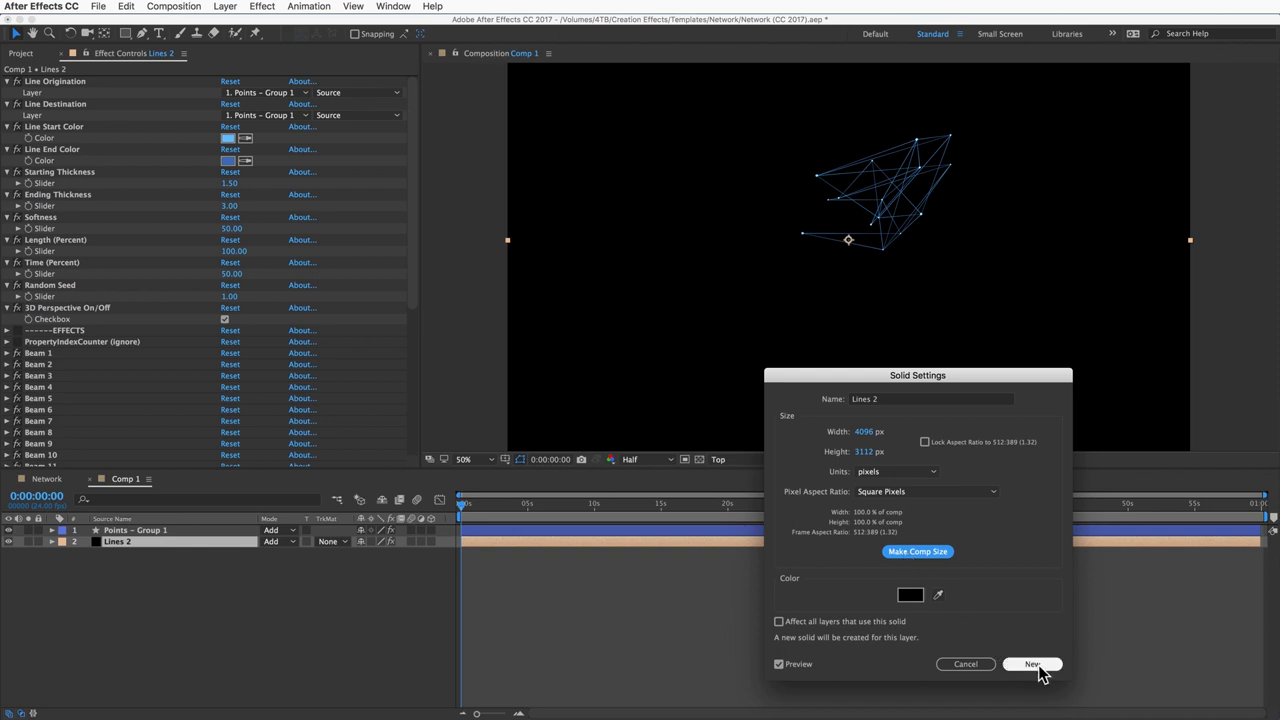
pyautogui.click(1032, 664)
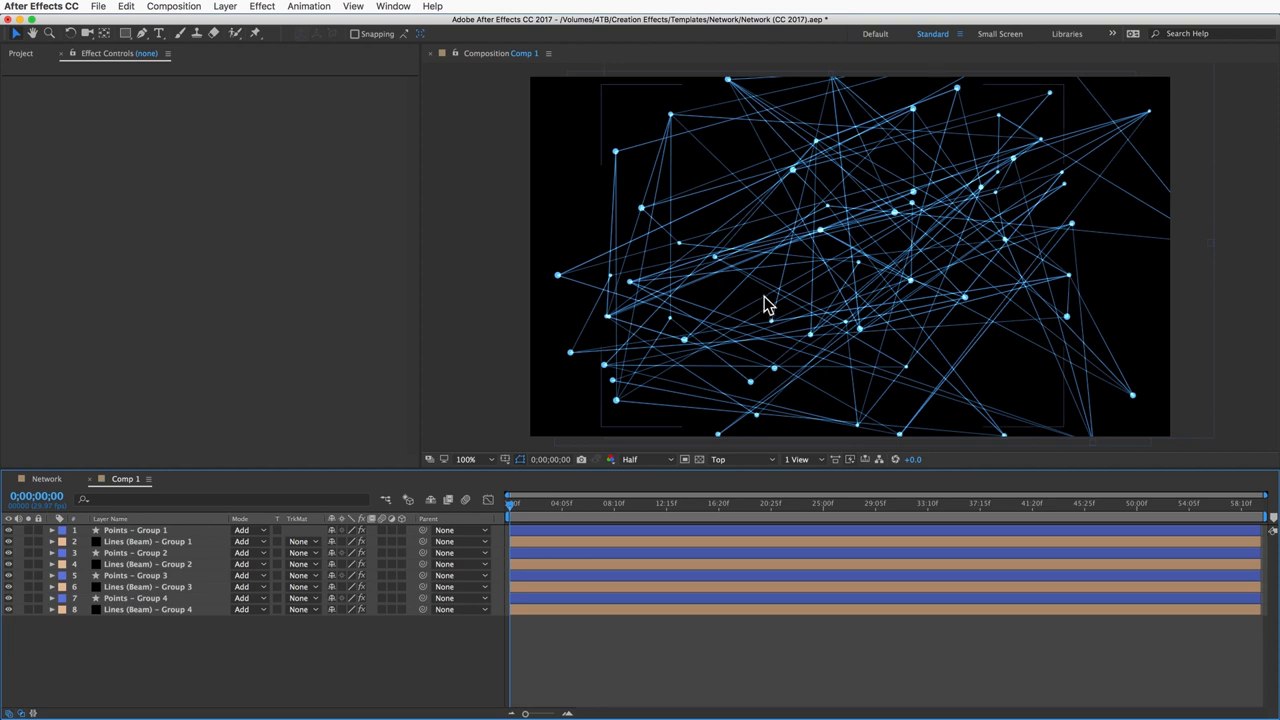
pyautogui.moveTo(564, 404)
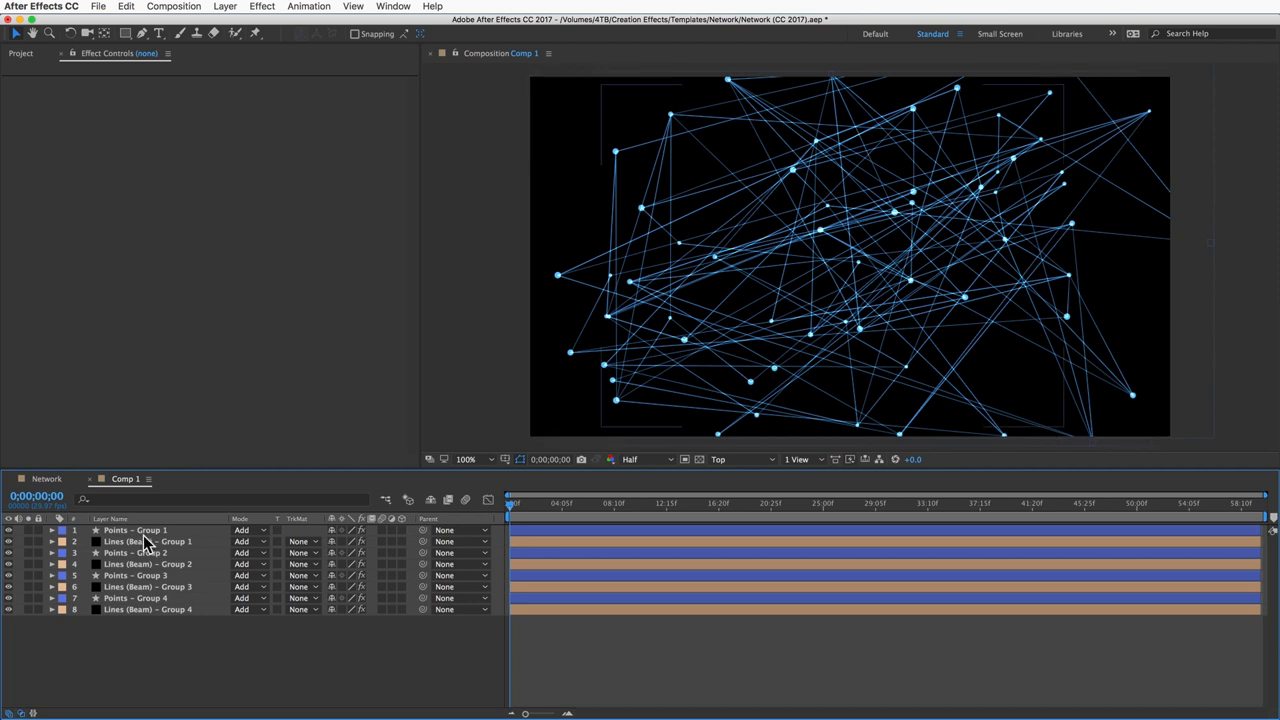
# - Enable the 3D Layer switches on the point and line group layers so they show edge-on
pyautogui.click(136, 530)
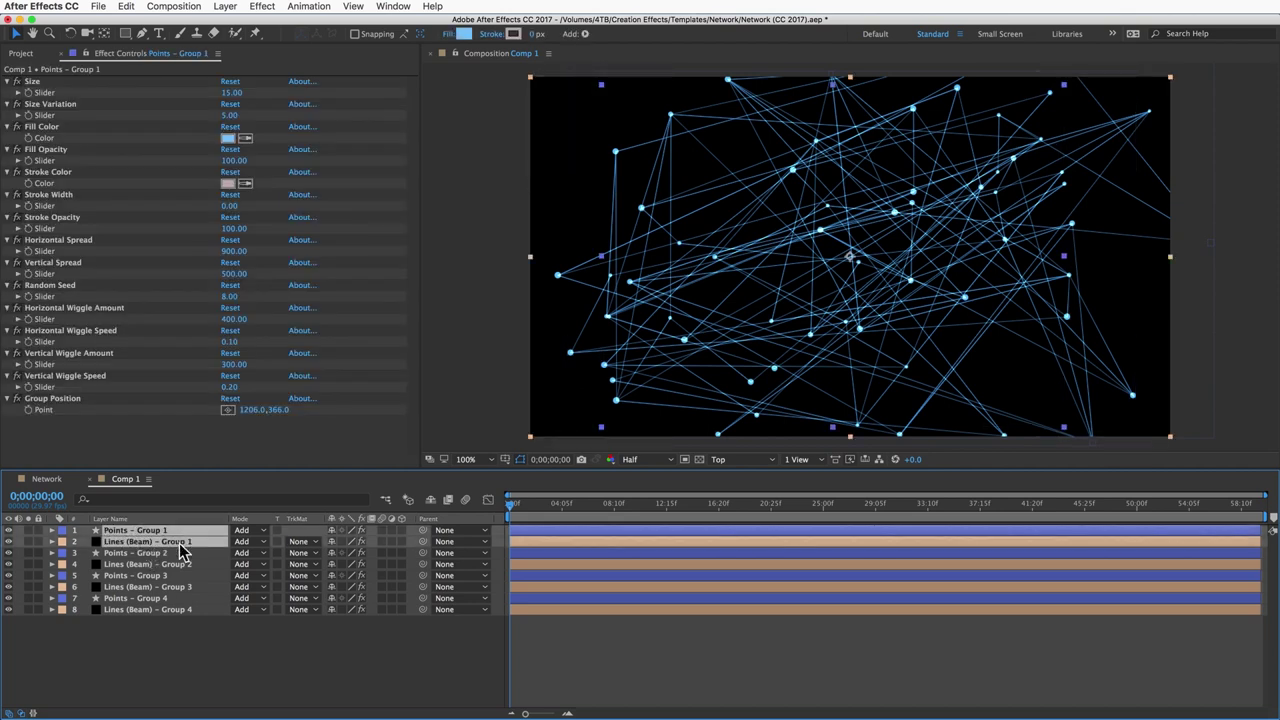
pyautogui.click(138, 554)
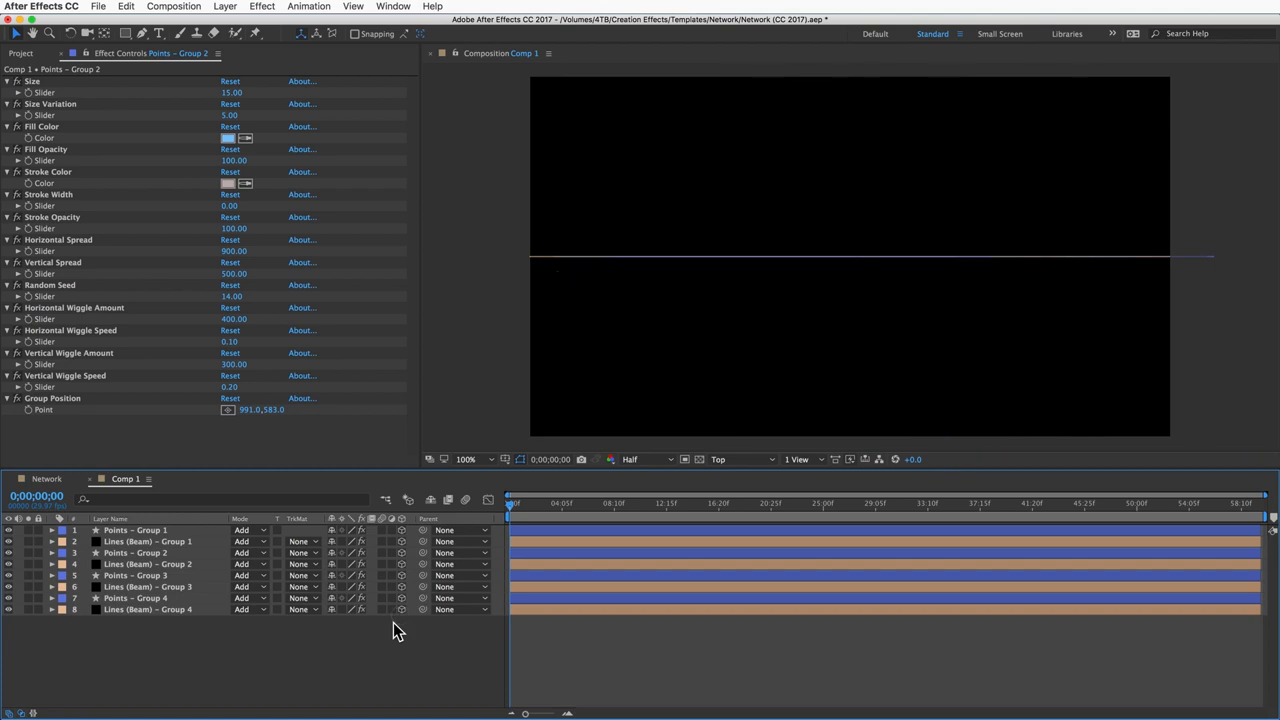
pyautogui.moveTo(222, 10)
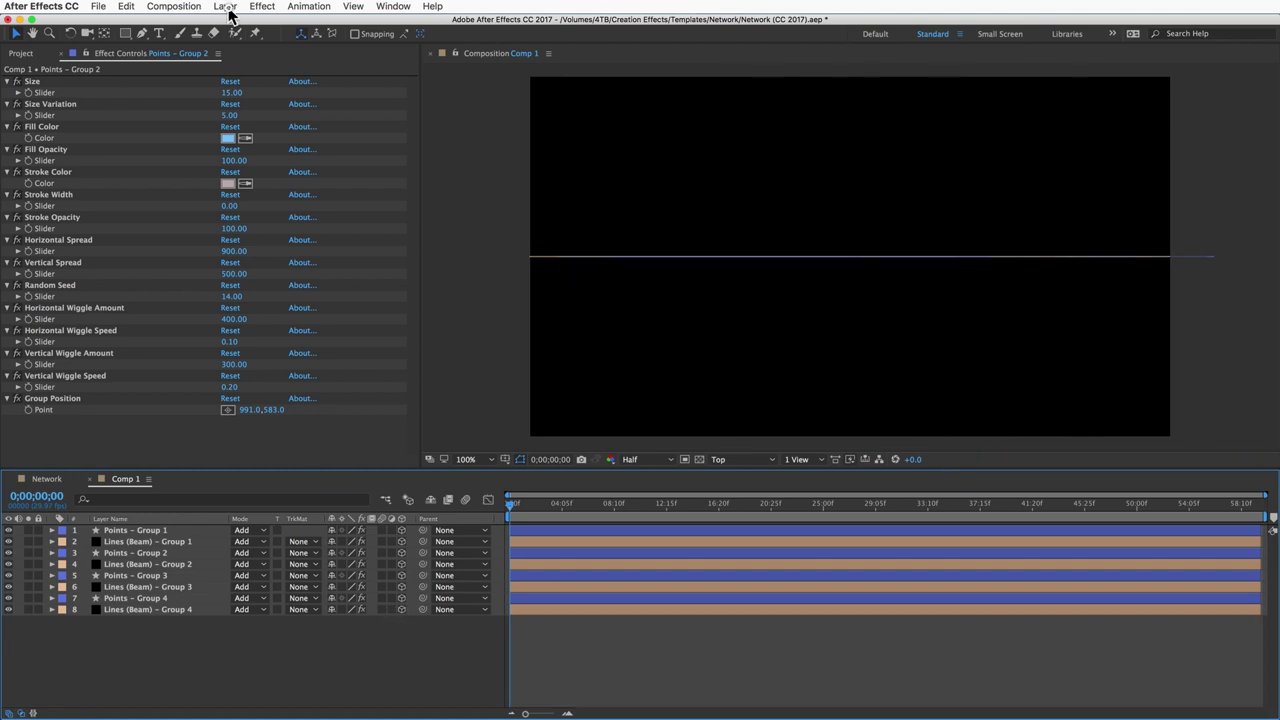
# - Add a new camera with depth of field enabled and F-Stop 0.5 atop the layer stack
pyautogui.click(208, 8)
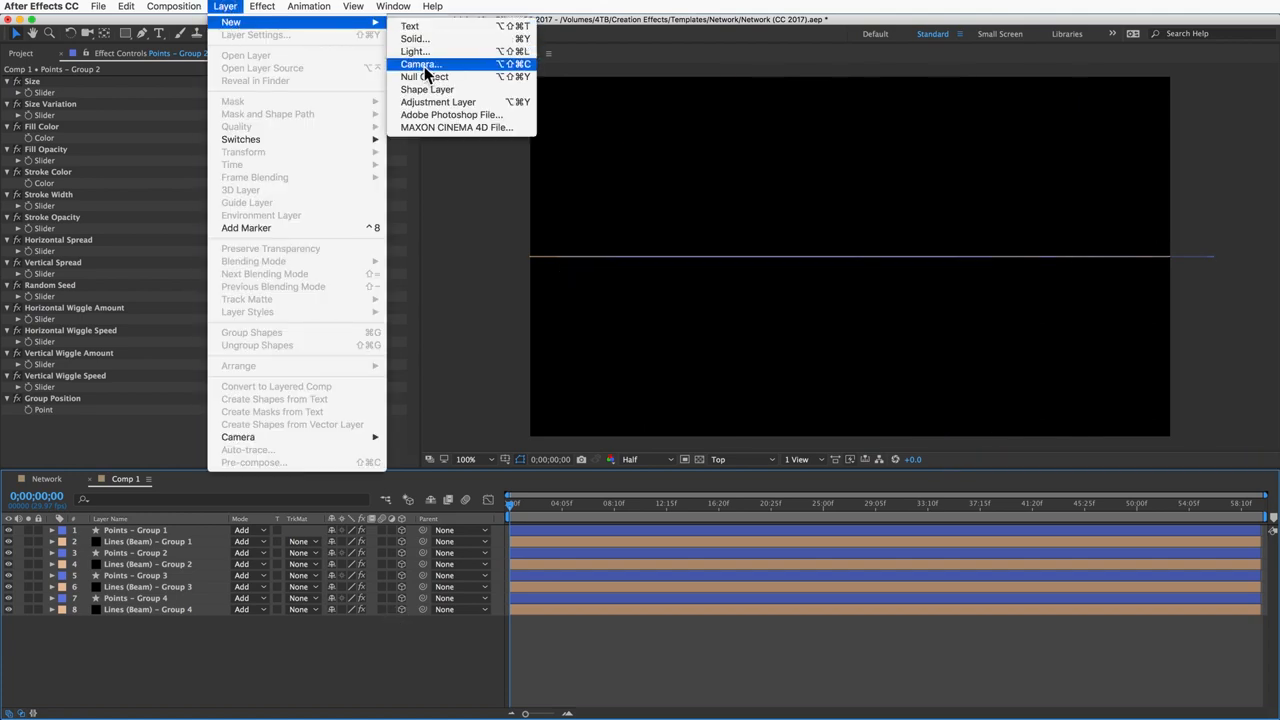
pyautogui.click(424, 64)
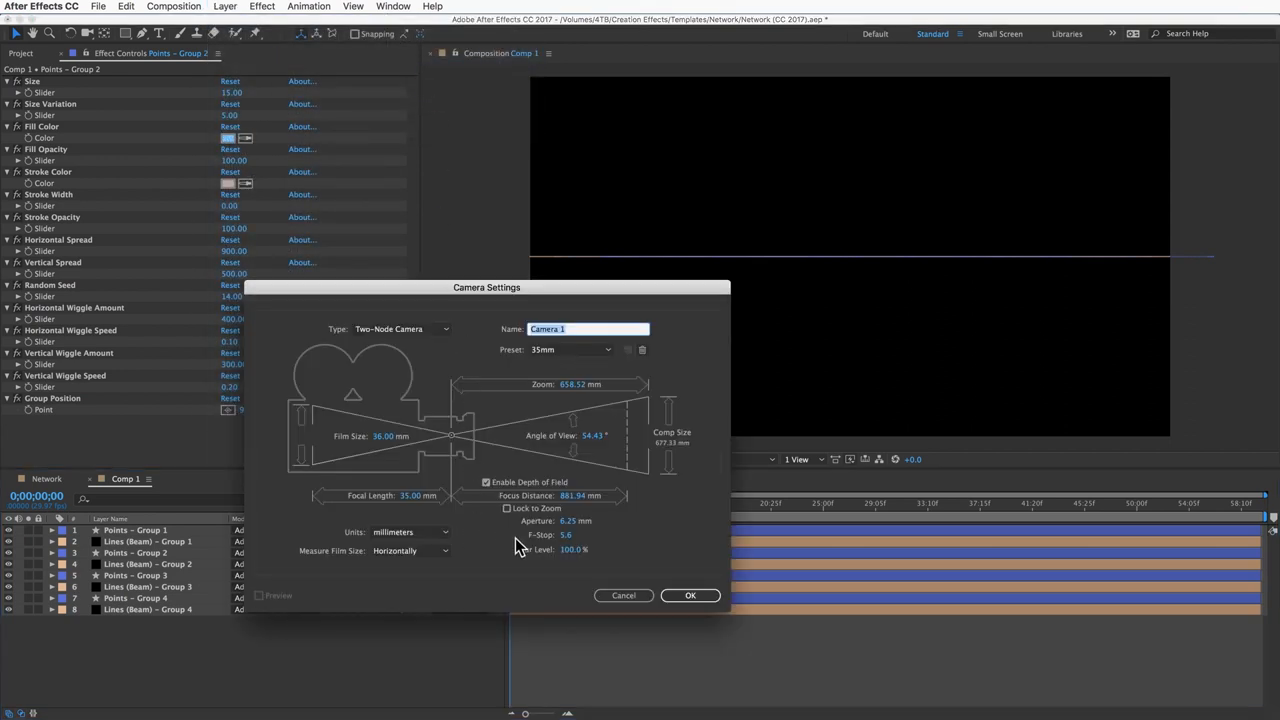
pyautogui.click(576, 534)
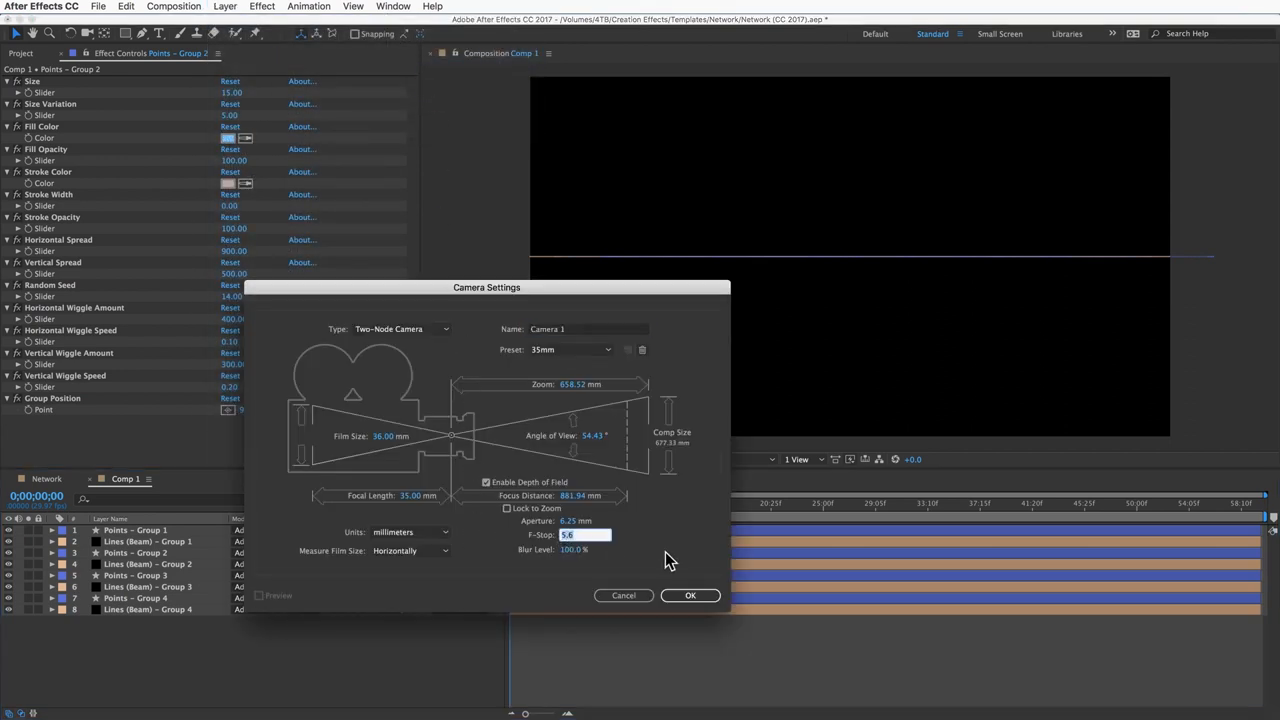
pyautogui.write('0.5')
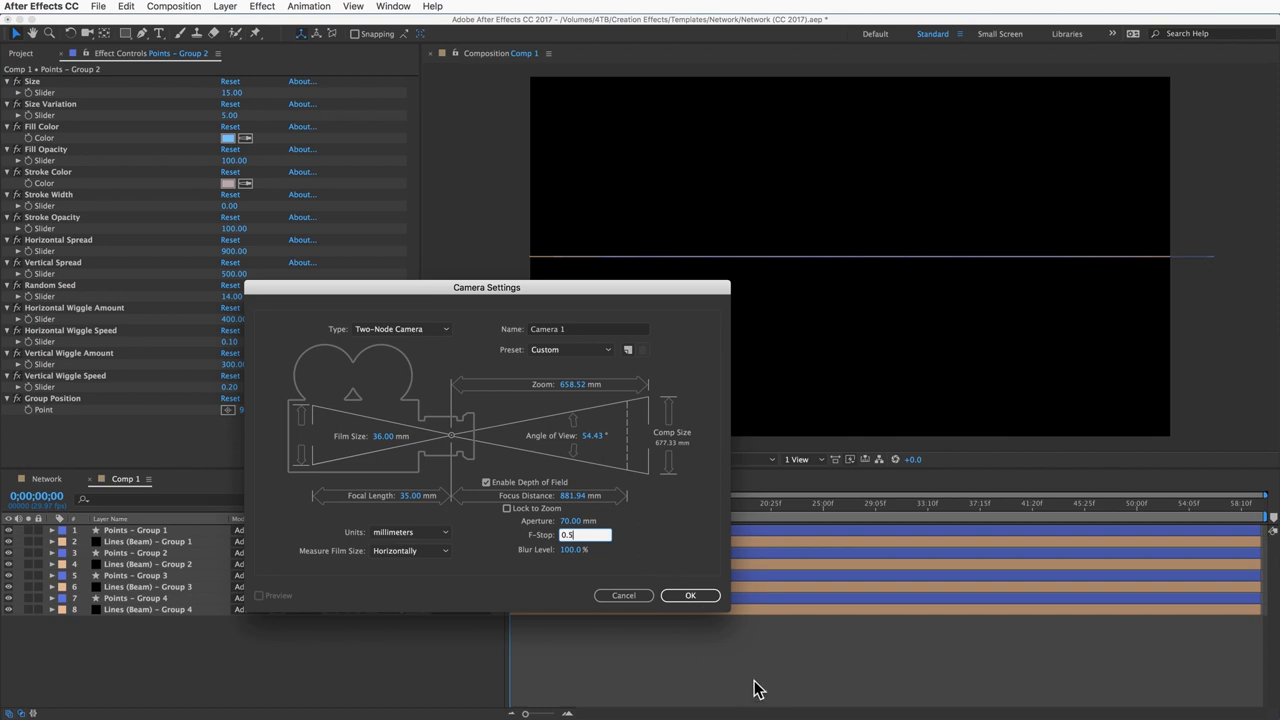
pyautogui.click(690, 596)
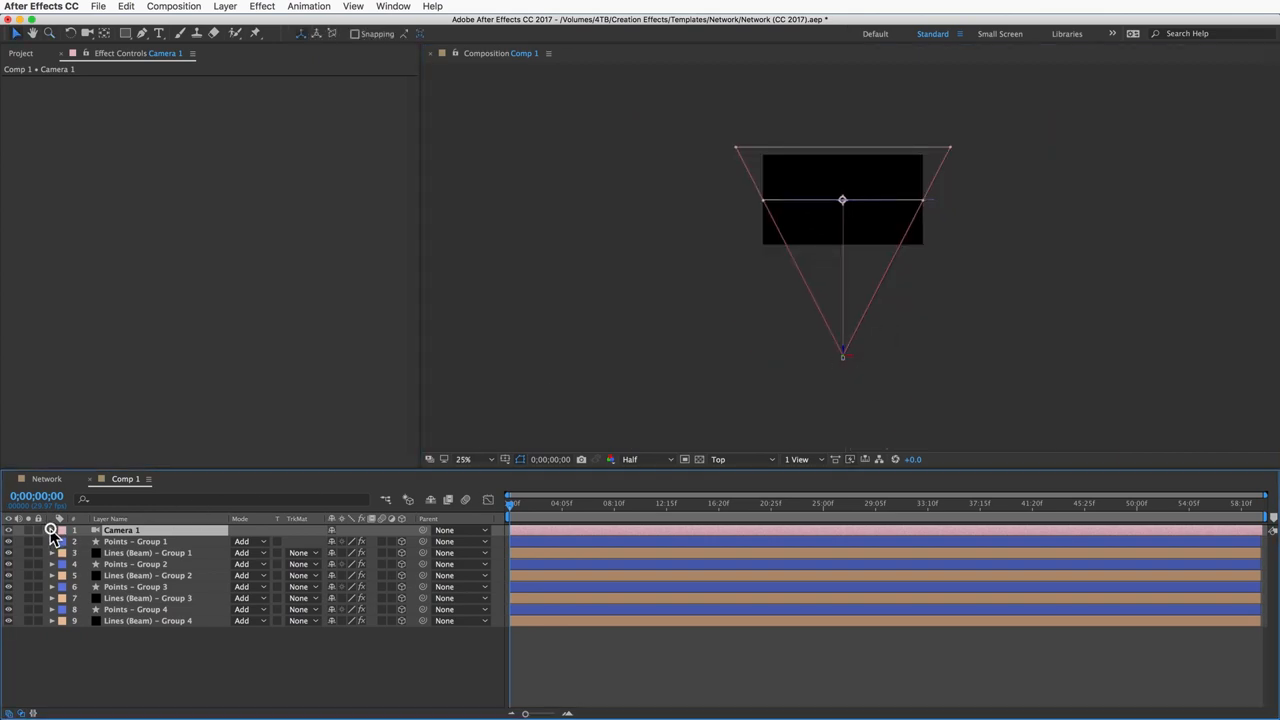
pyautogui.click(52, 530)
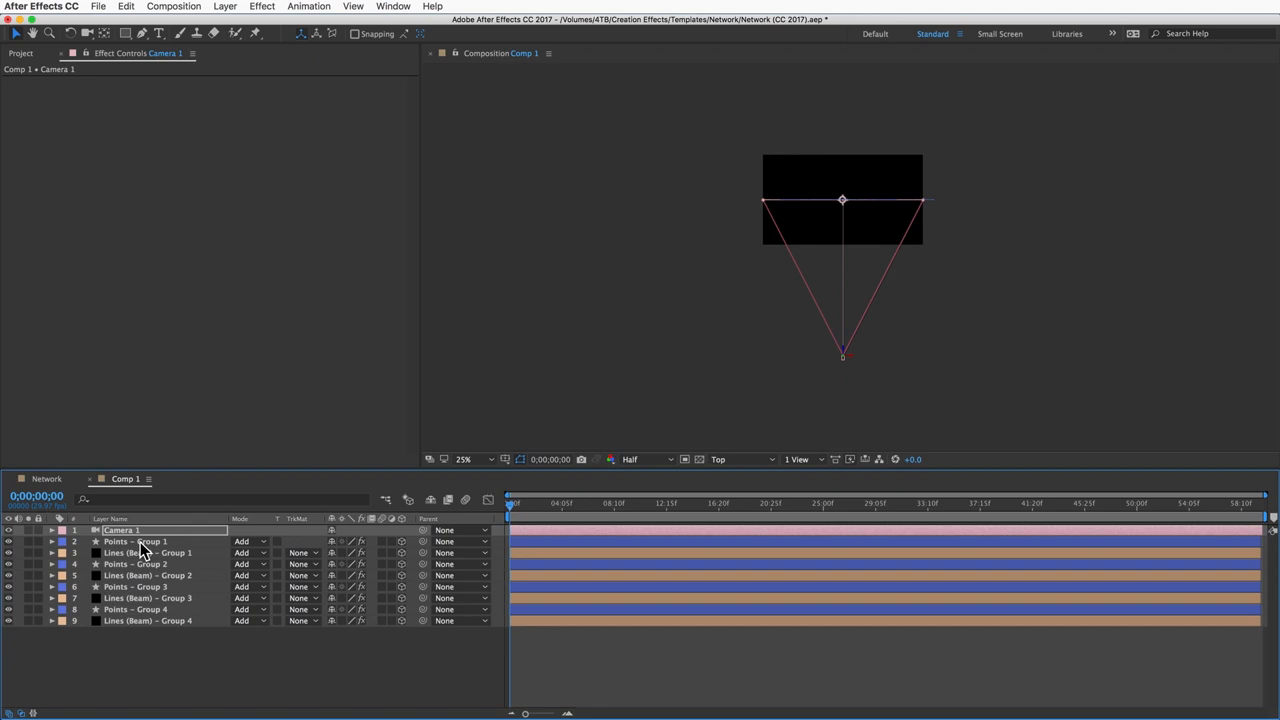
# - View through the Active Camera and scrub Points - Group 1's rotation so it recedes into depth
pyautogui.click(148, 552)
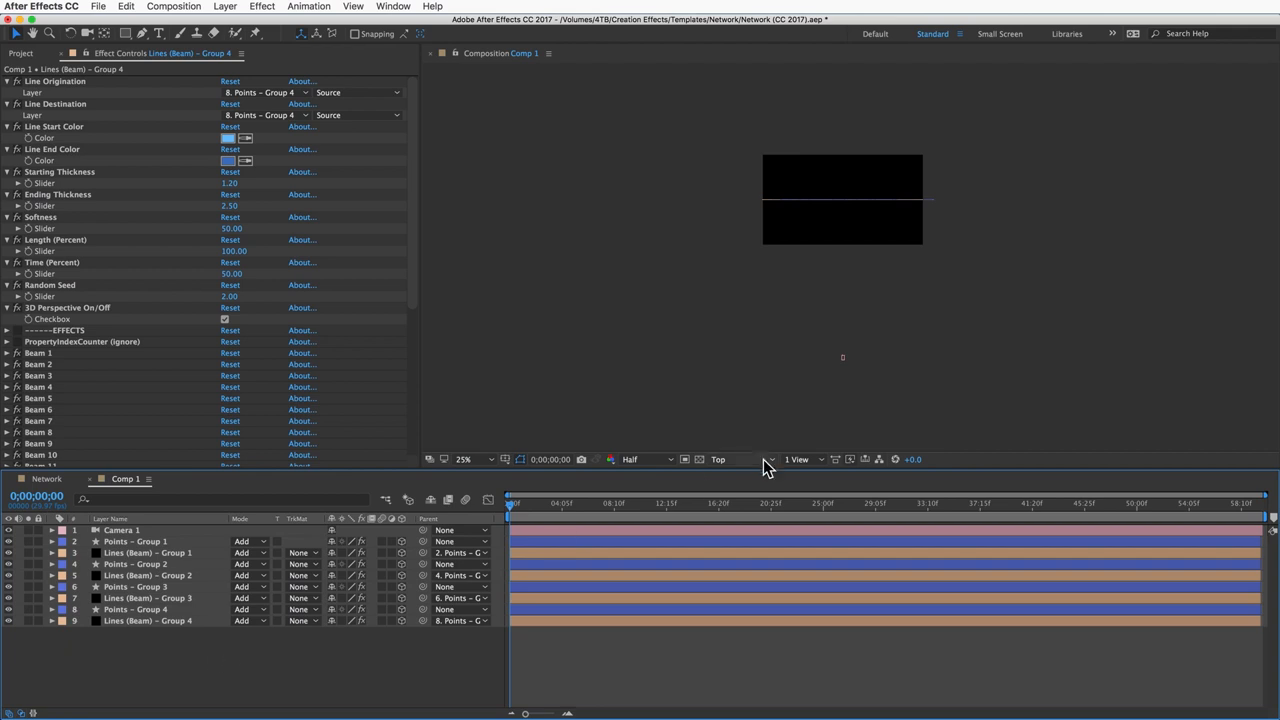
pyautogui.click(728, 458)
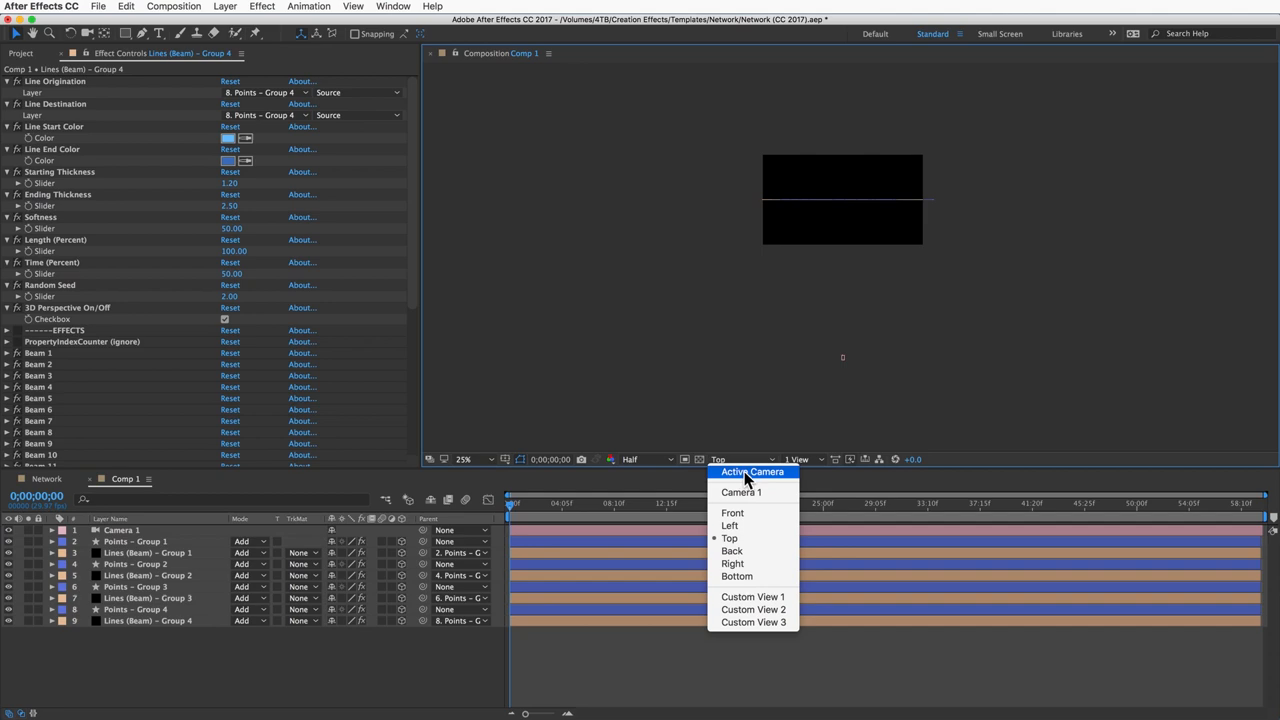
pyautogui.click(752, 472)
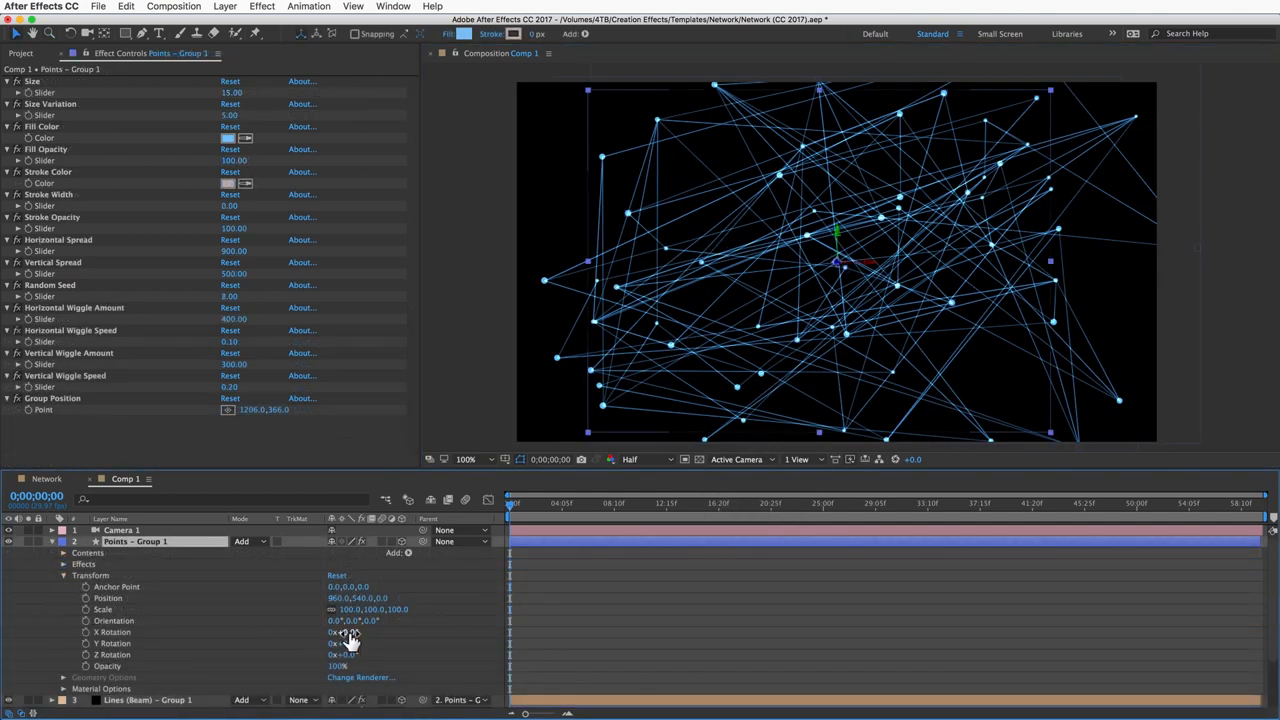
pyautogui.moveTo(344, 632); pyautogui.dragTo(376, 632)
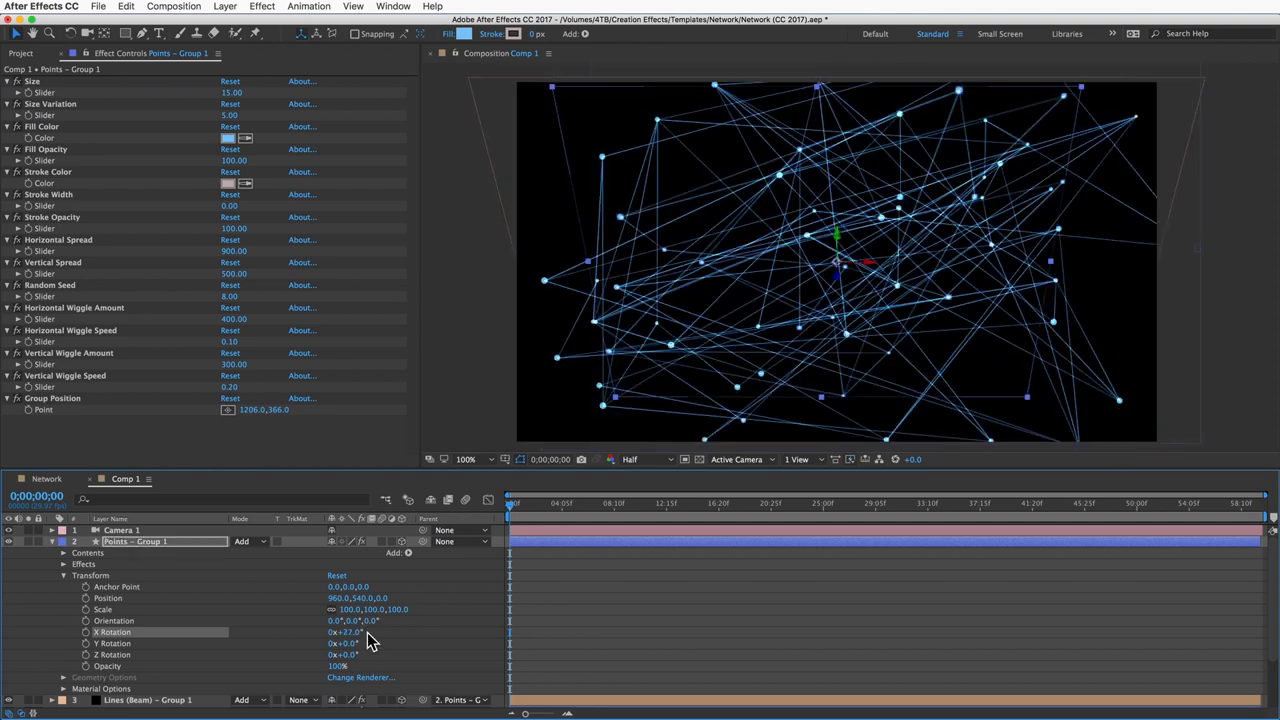
pyautogui.moveTo(348, 644); pyautogui.dragTo(376, 644)
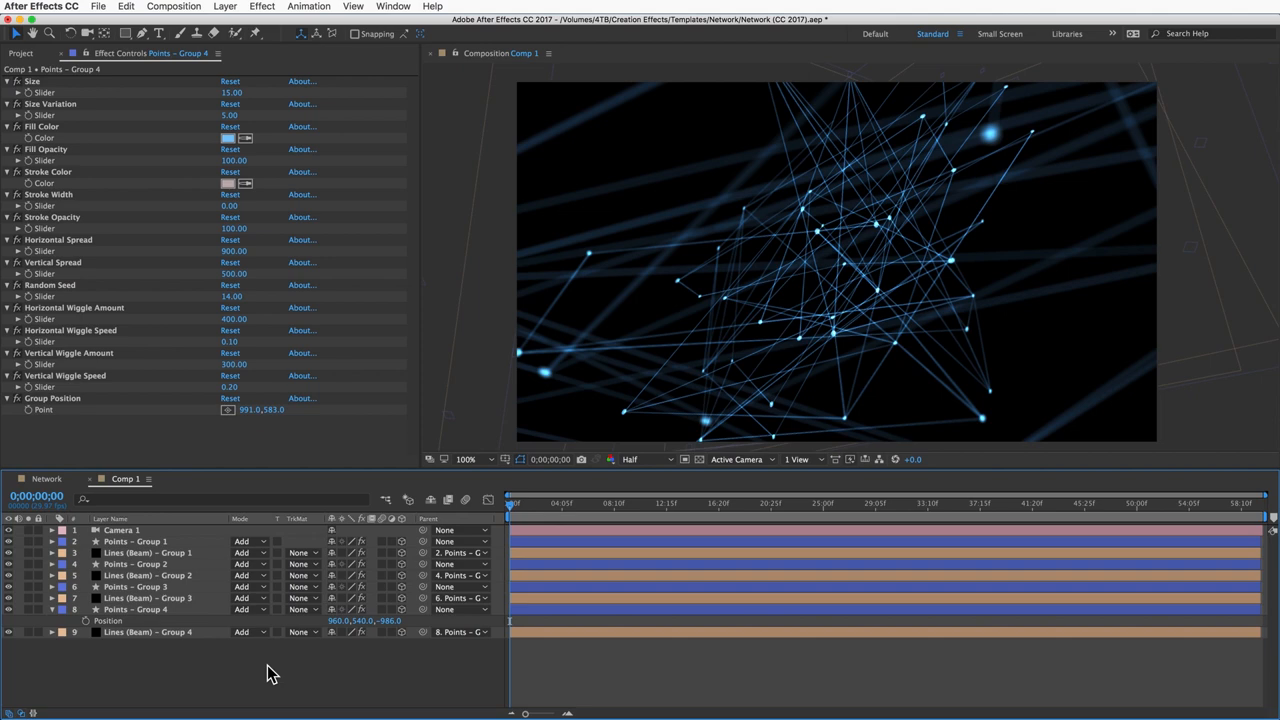
# - Reopen Camera 1's settings and set Focus Distance to about 660
pyautogui.click(120, 530)
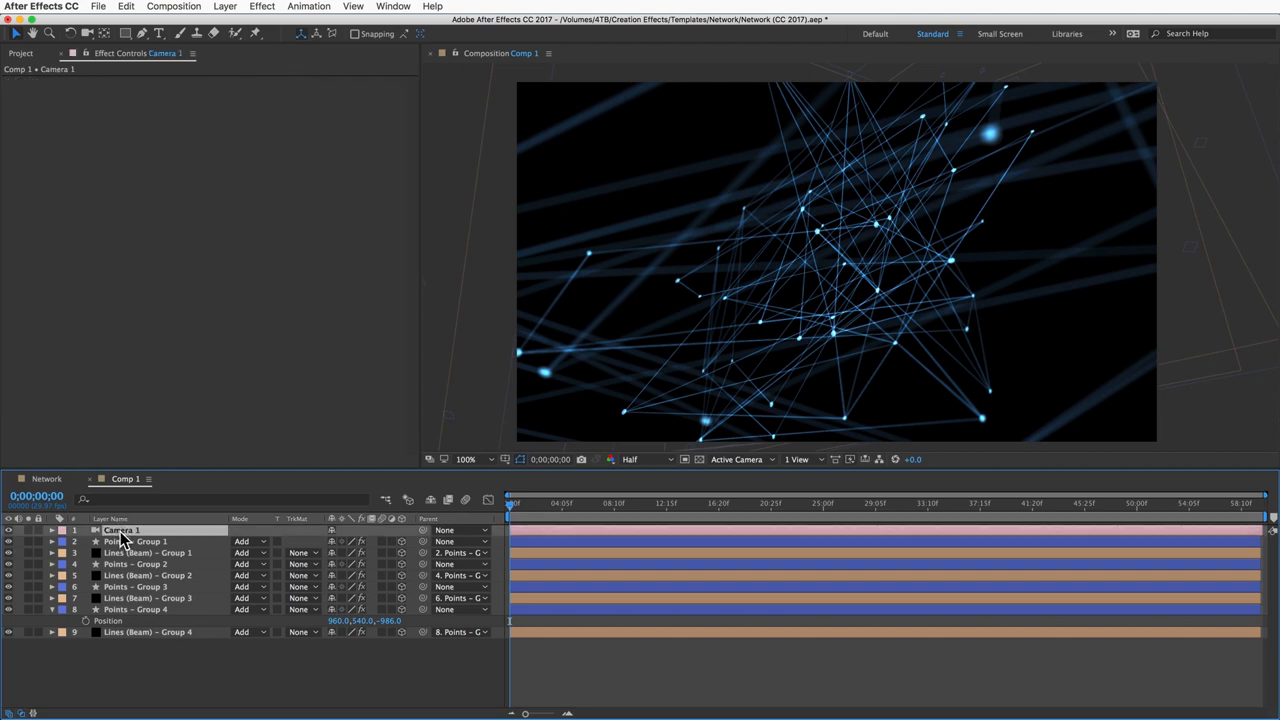
pyautogui.doubleClick(120, 530)
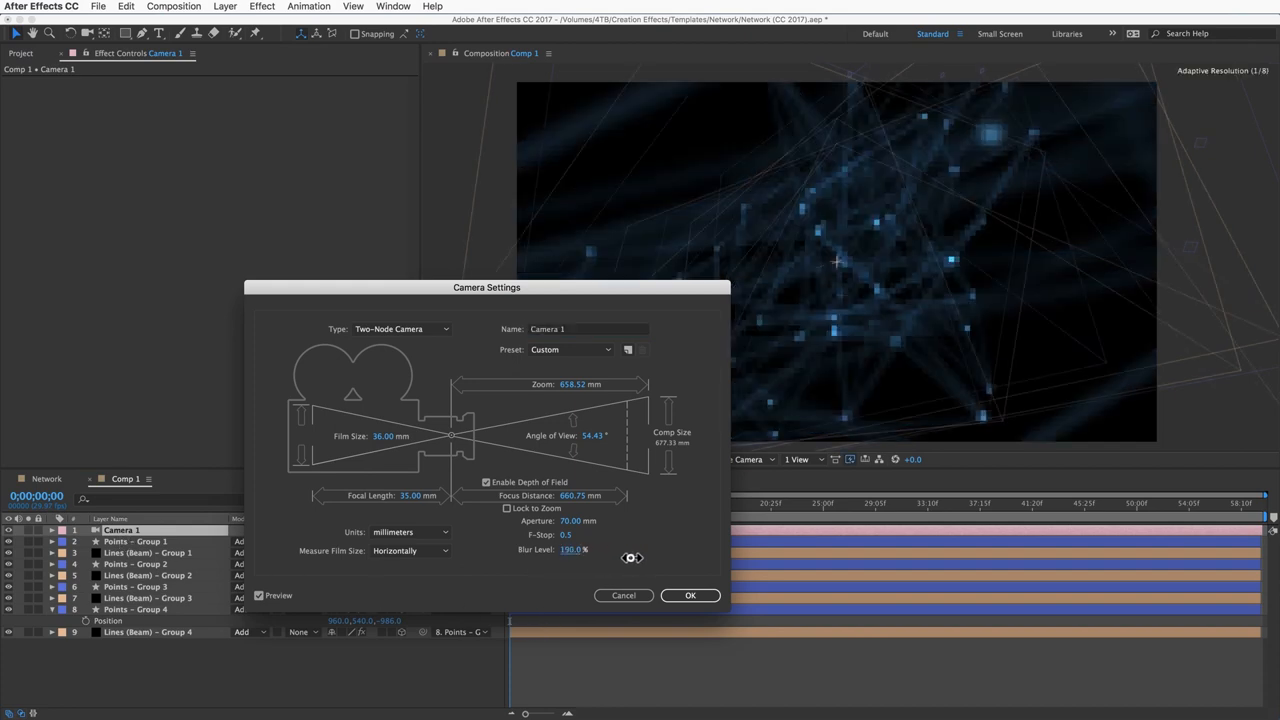
pyautogui.click(690, 596)
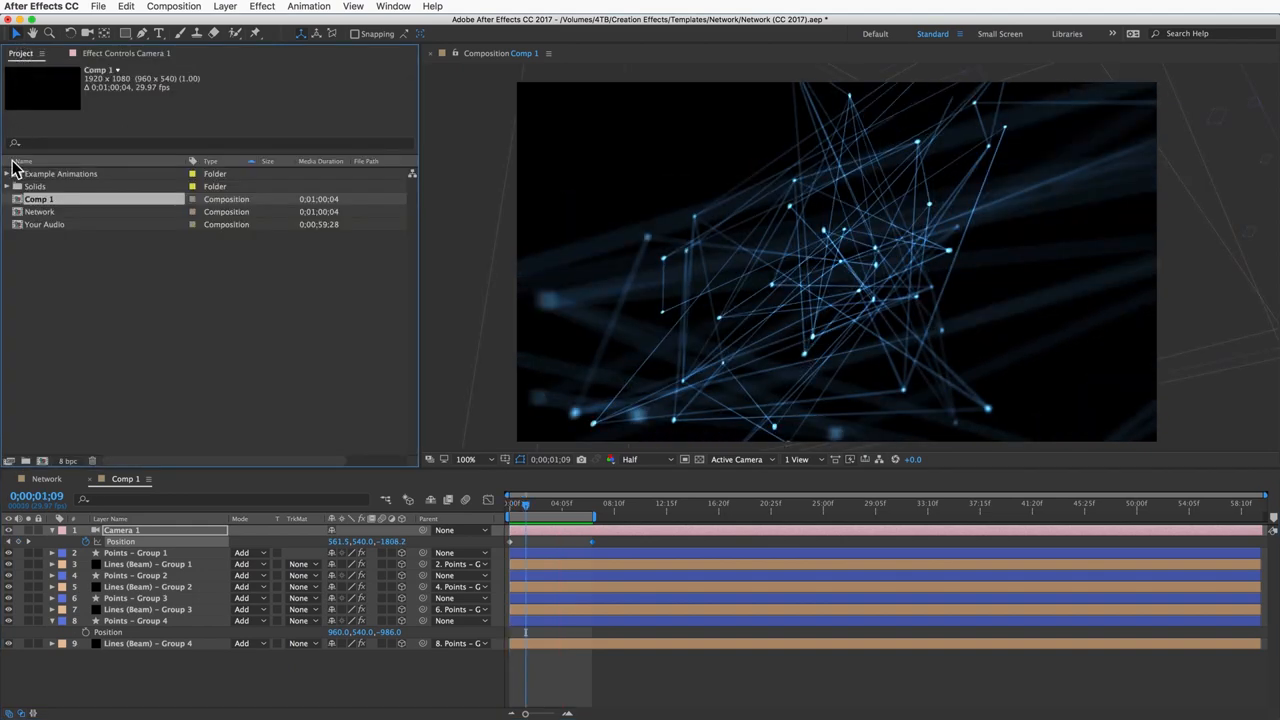
# - Expand Points - Group 1's Contents to reveal Point 1's size and position values
pyautogui.click(10, 172)
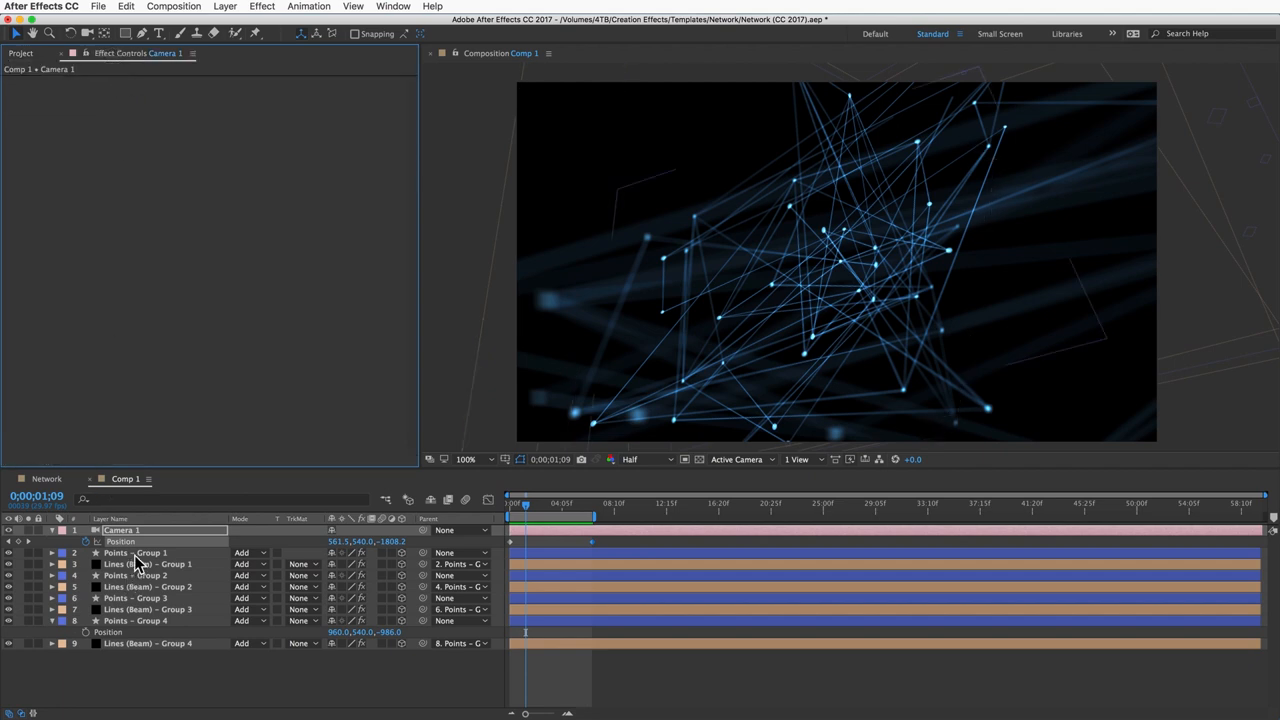
pyautogui.click(136, 552)
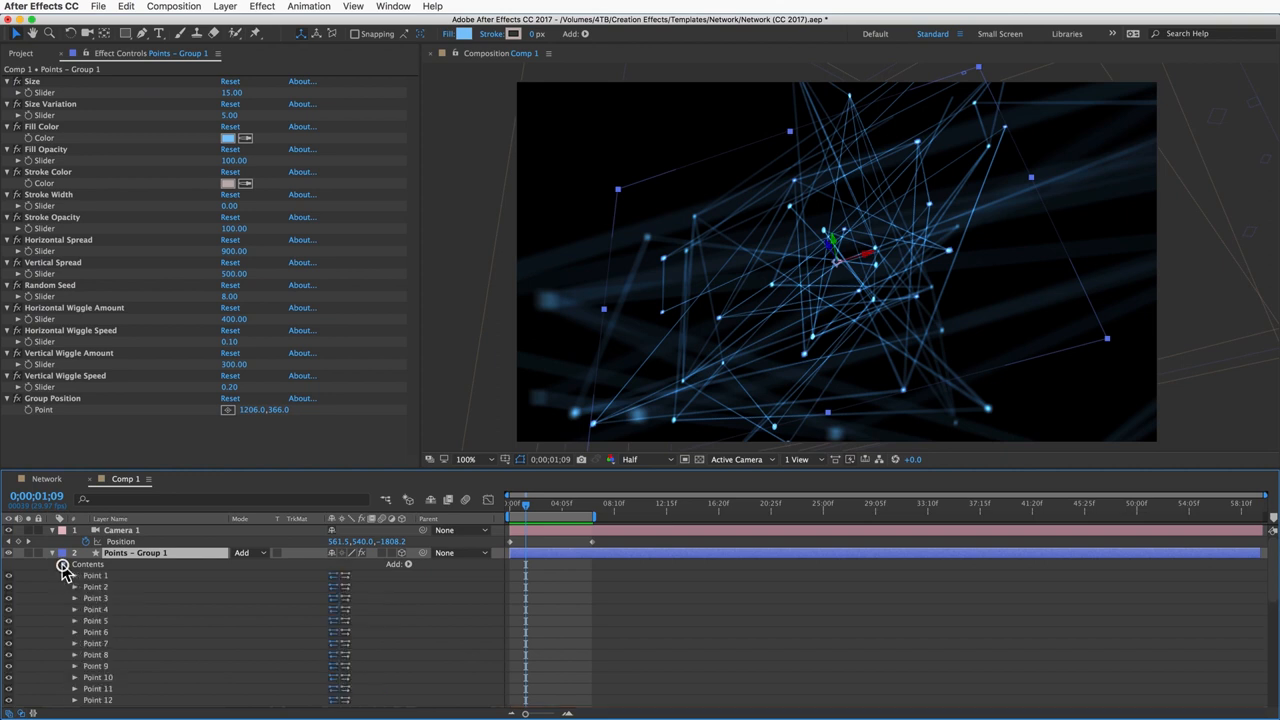
pyautogui.click(68, 572)
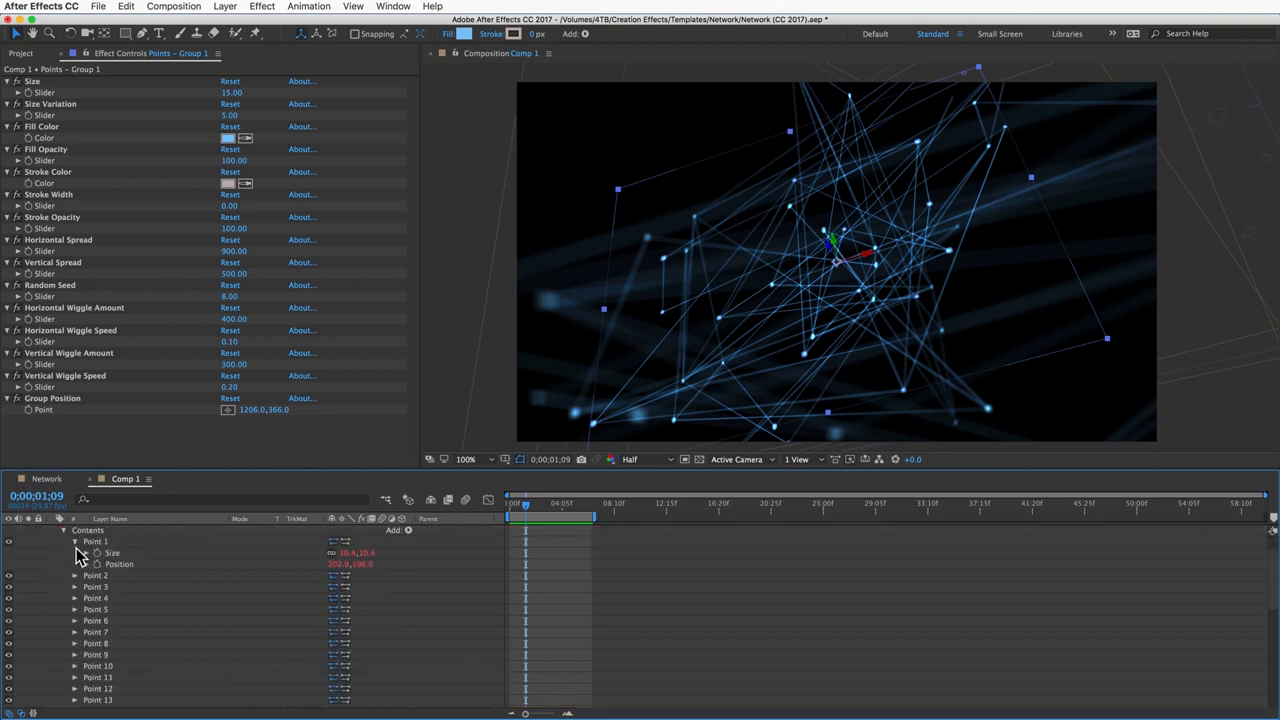